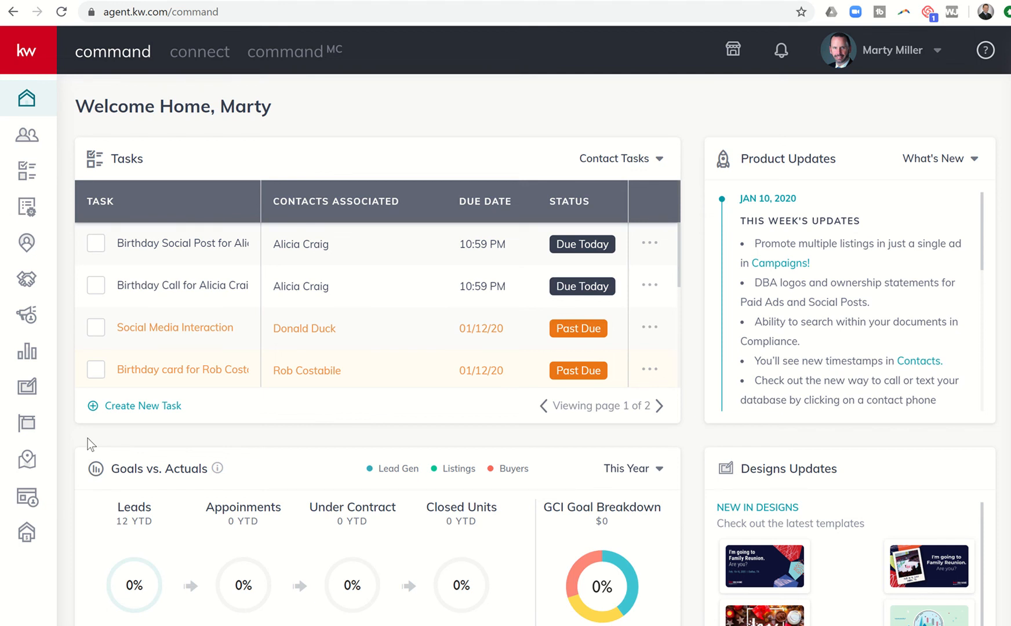
pyautogui.moveTo(404, 43)
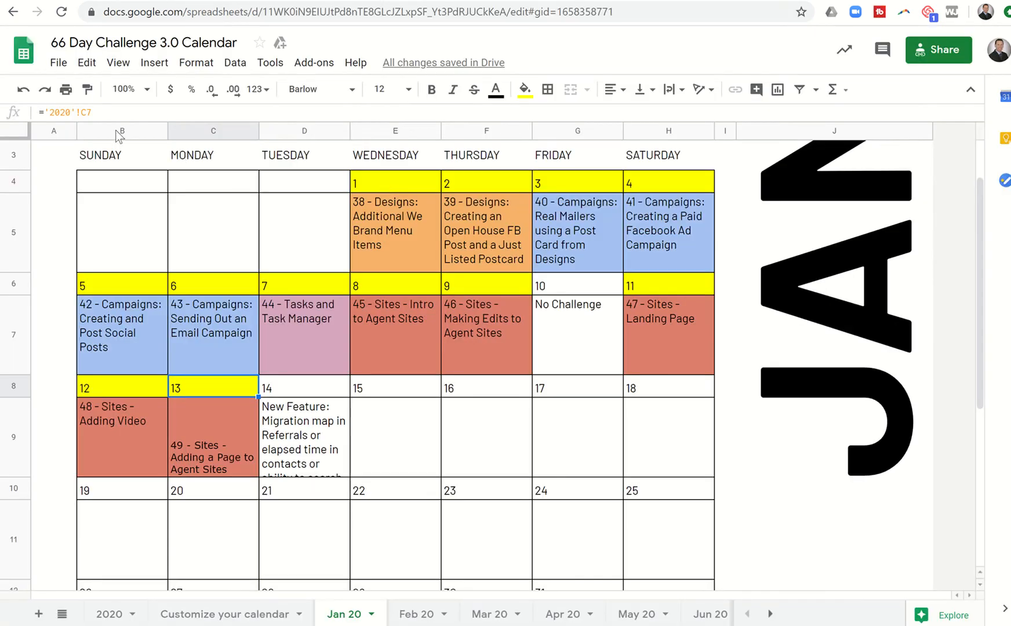
# Go from the dashboard to the Sites area's Landing Pages list.
pyautogui.click(161, 12)
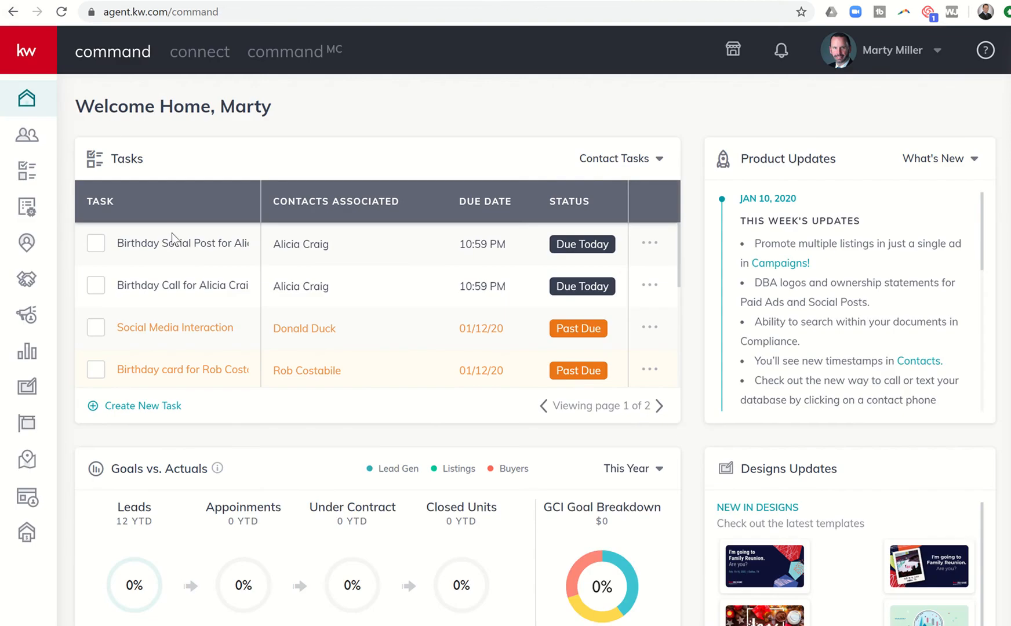
pyautogui.moveTo(68, 442)
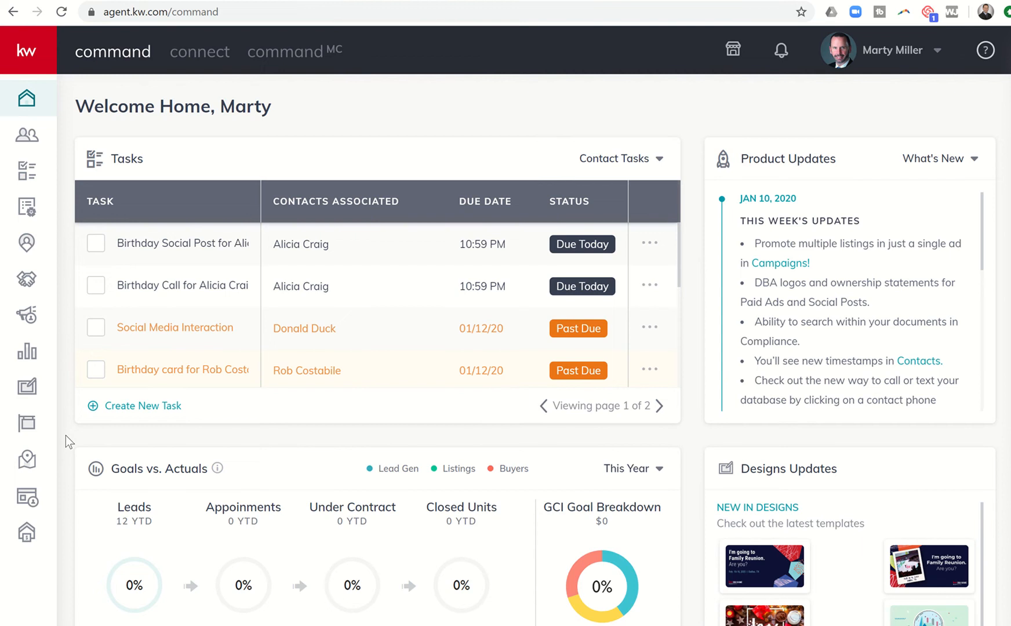
pyautogui.moveTo(27, 496)
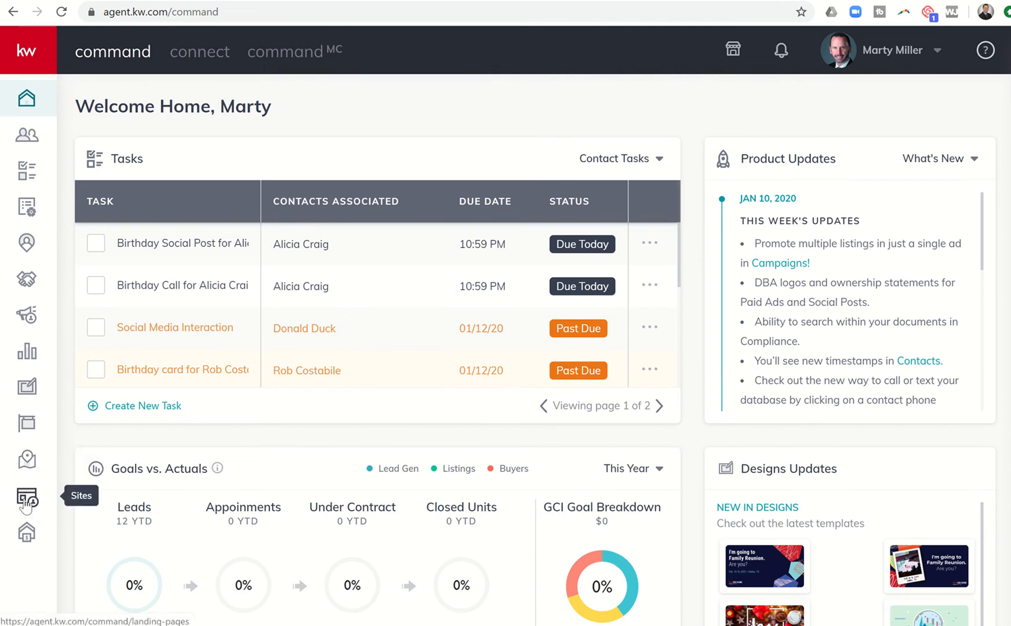
pyautogui.click(27, 501)
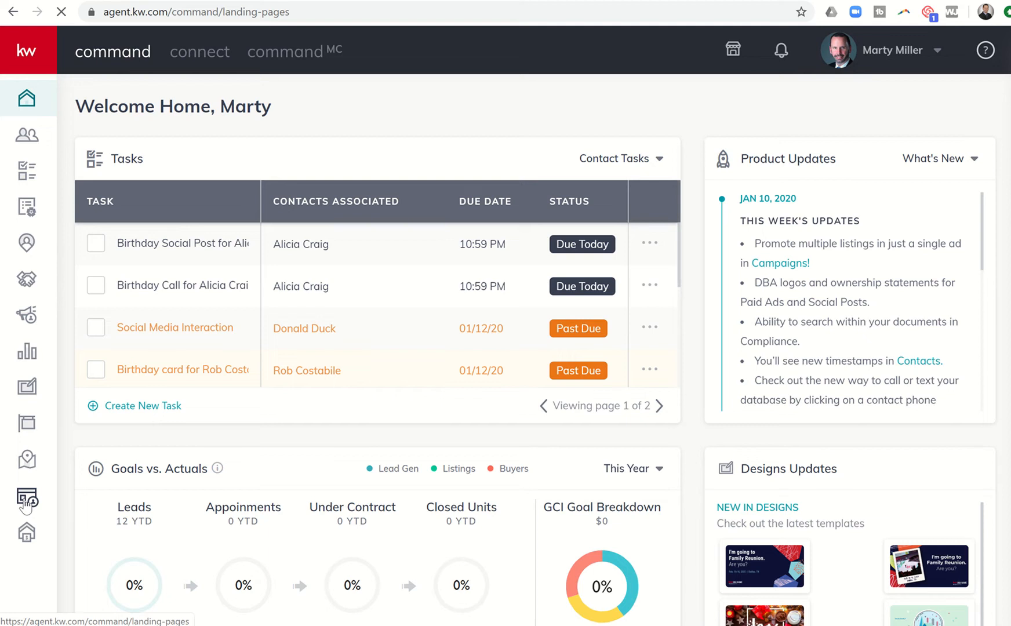
pyautogui.click(27, 500)
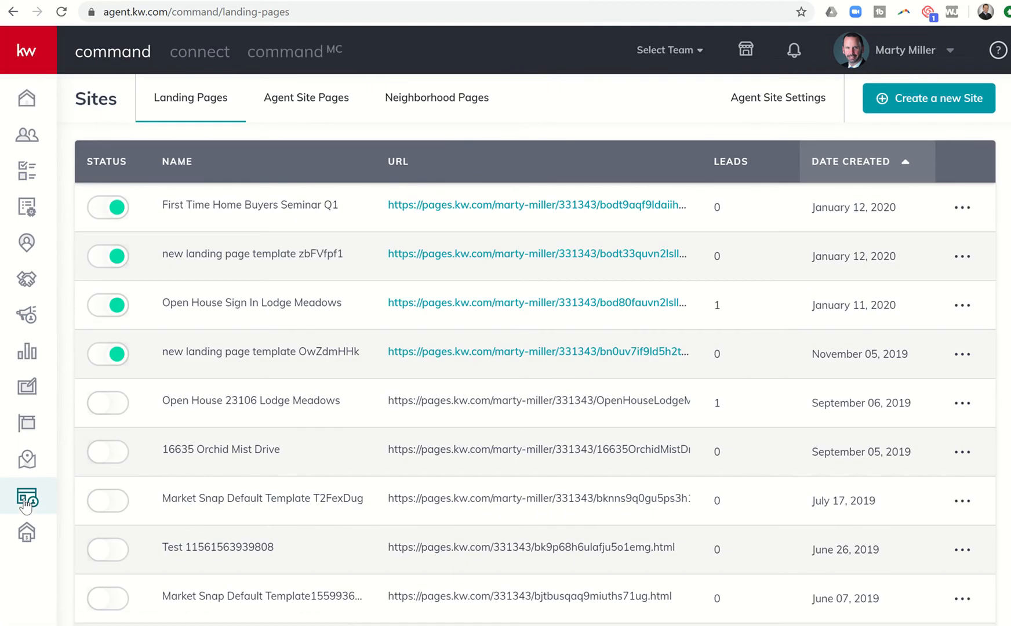
pyautogui.moveTo(391, 496)
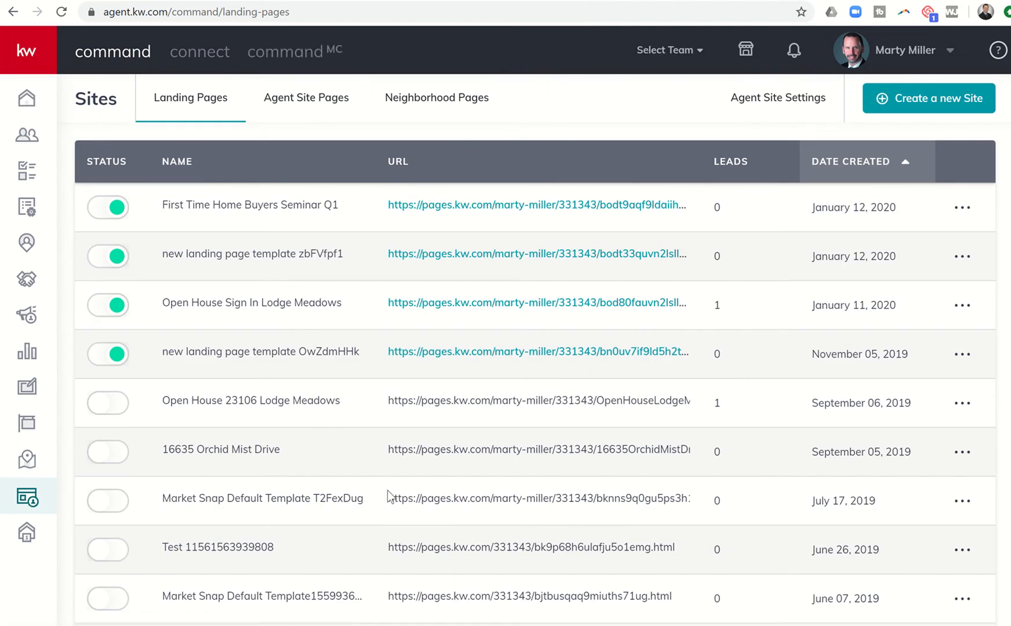
pyautogui.moveTo(839, 380)
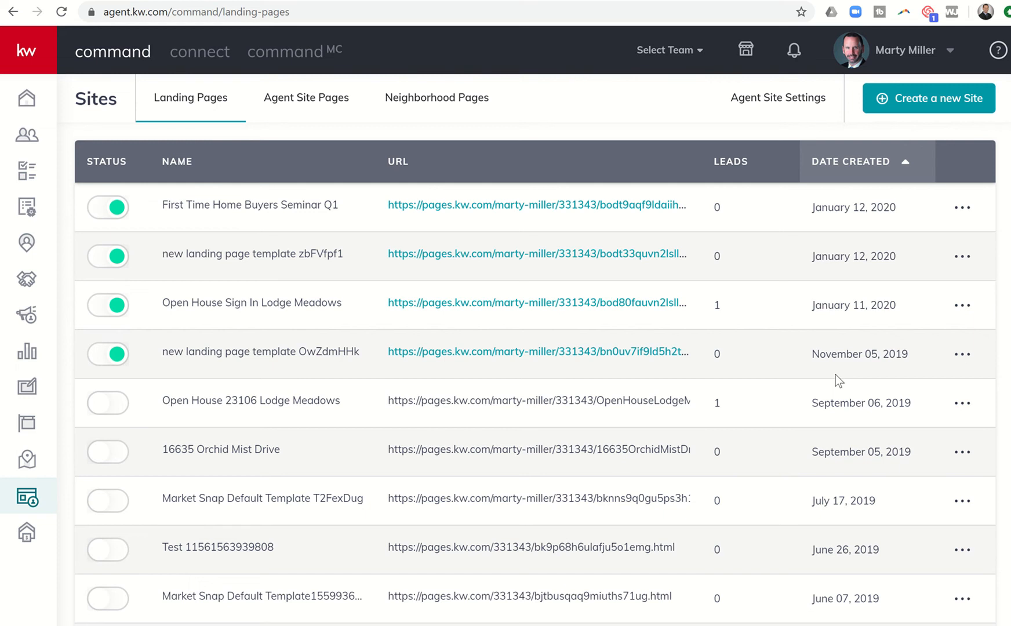
pyautogui.moveTo(682, 129)
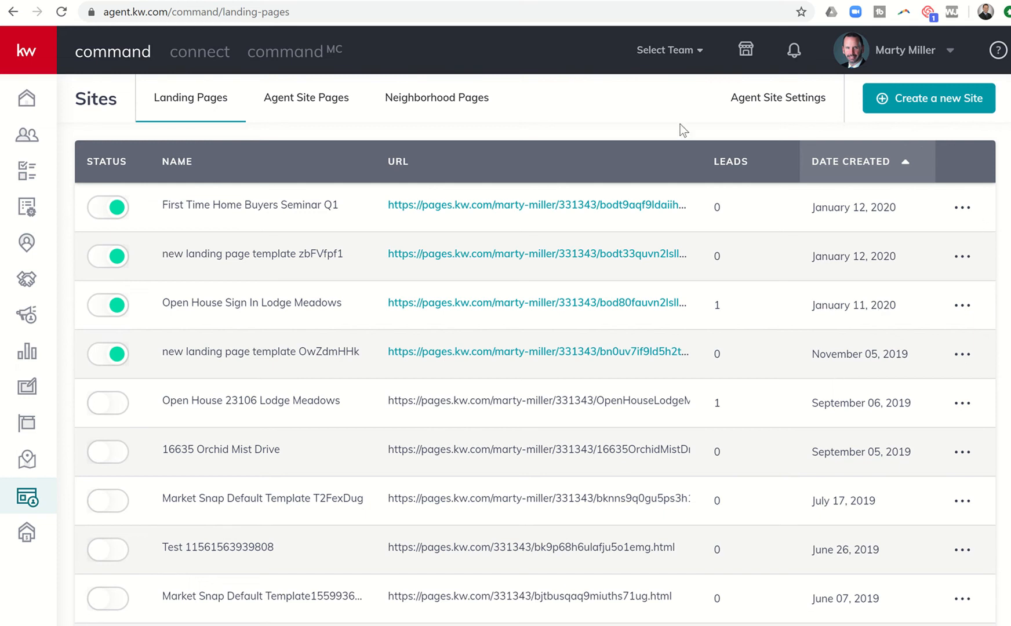
pyautogui.moveTo(754, 132)
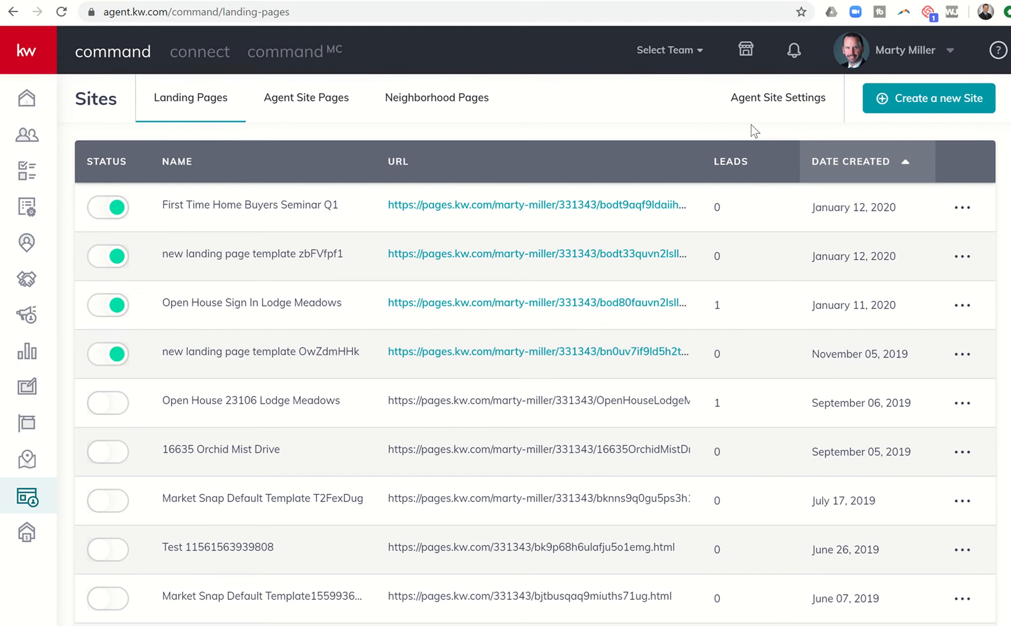
# Create a new page displayed On My Agent Site, 'new agent site 1RGAj3Tc'.
pyautogui.click(929, 98)
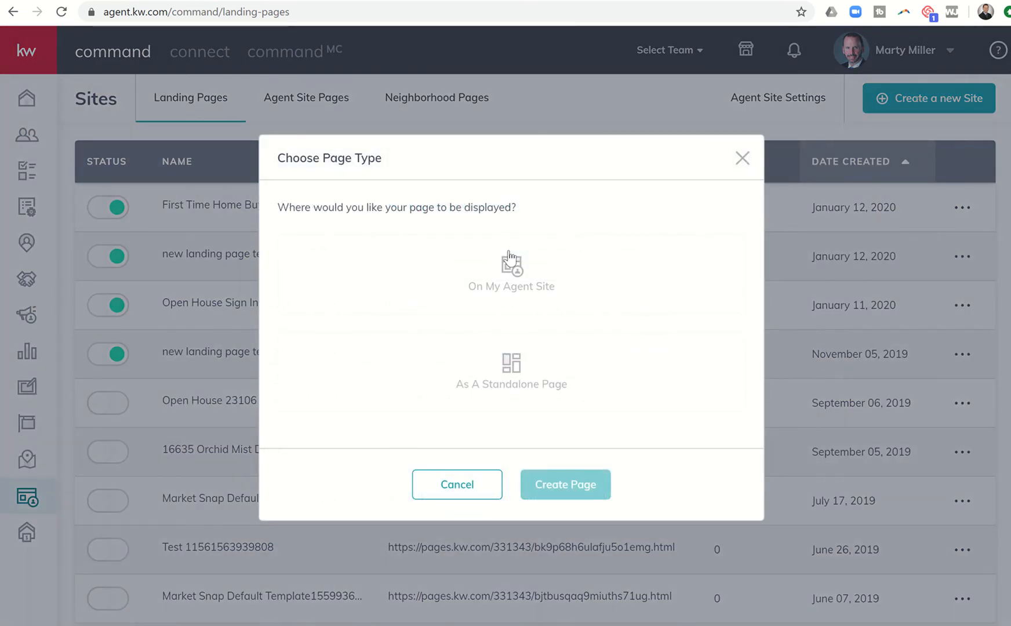
pyautogui.click(511, 274)
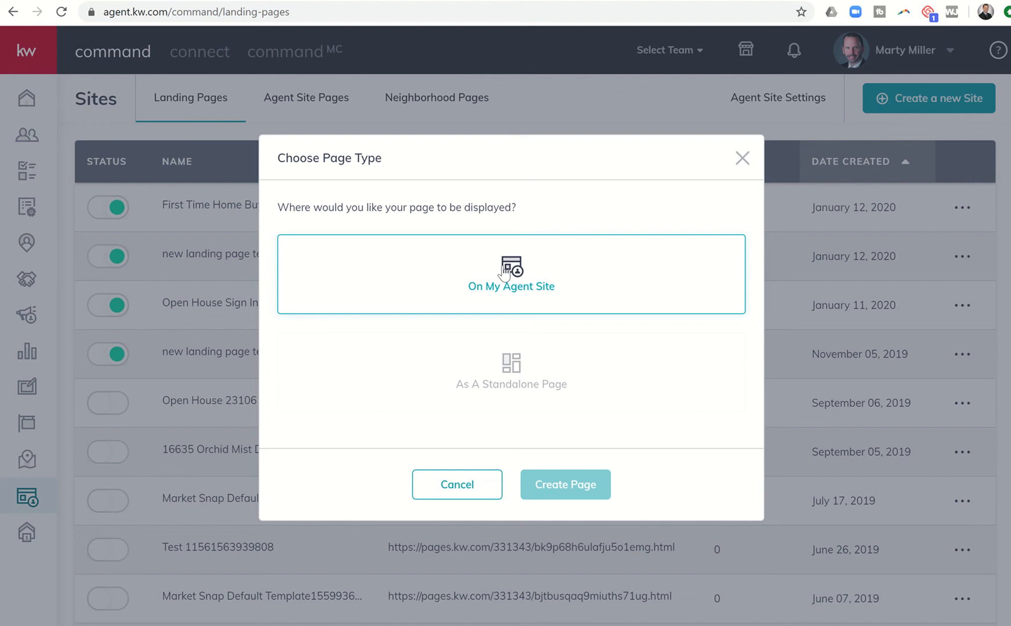
pyautogui.click(511, 274)
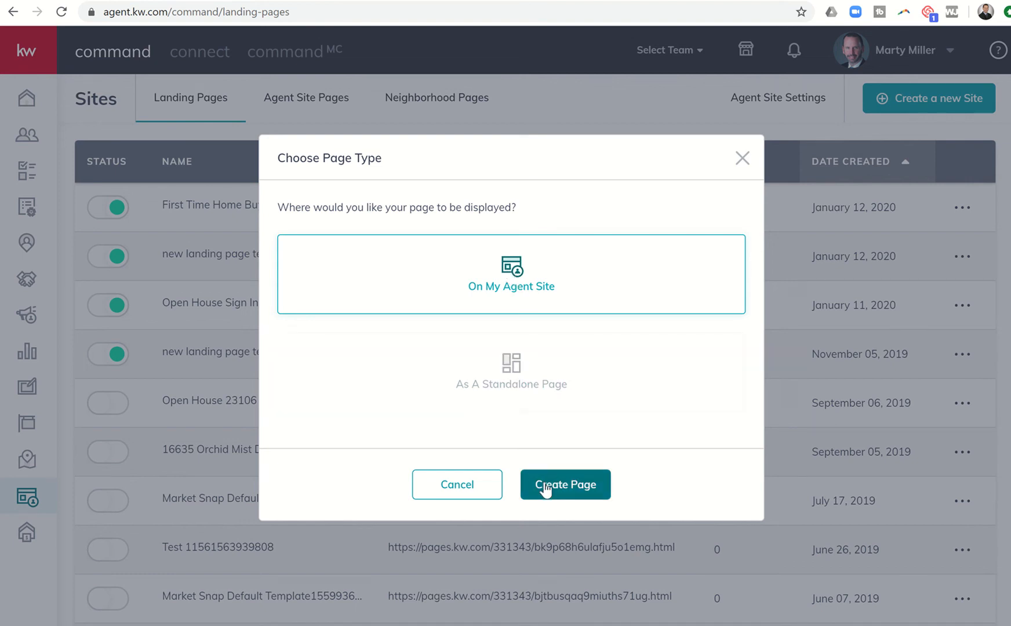
pyautogui.click(564, 485)
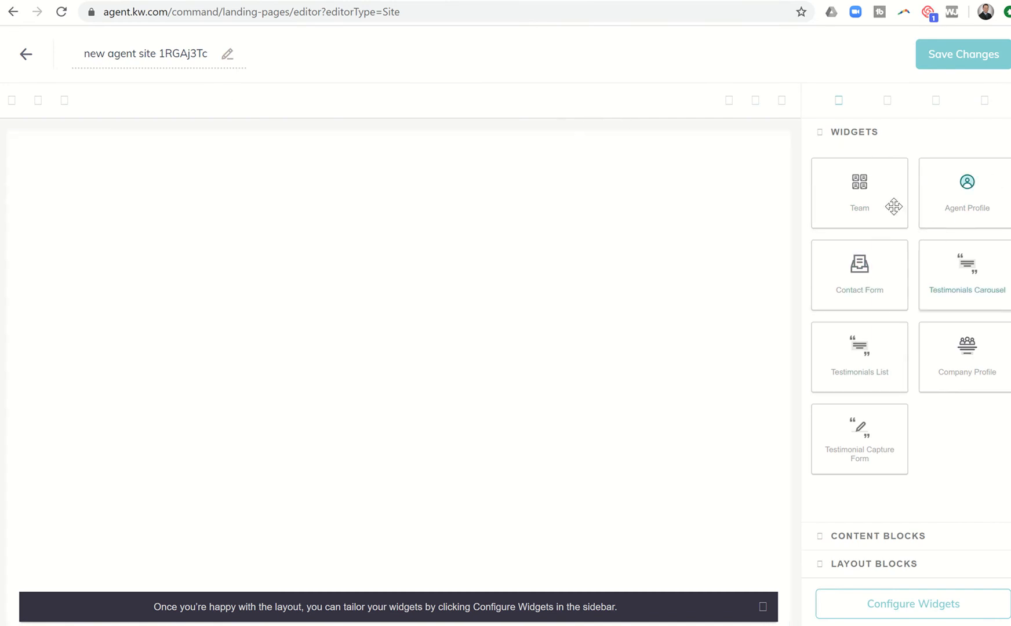
pyautogui.moveTo(356, 121)
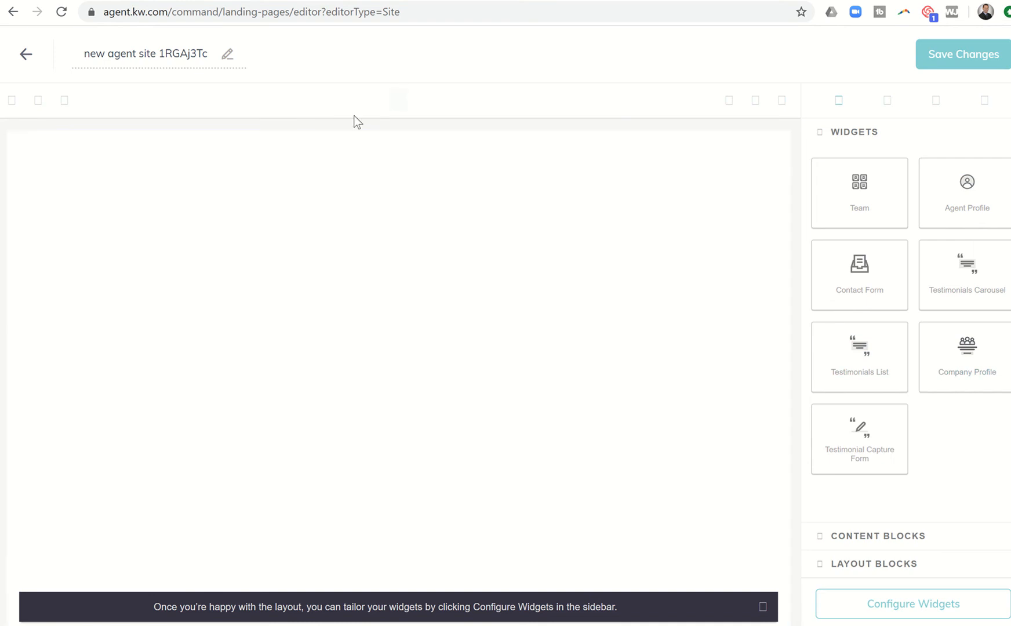
# Replace the default page name with a title beginning 'First Time Home Buyer Se…'.
pyautogui.click(116, 53)
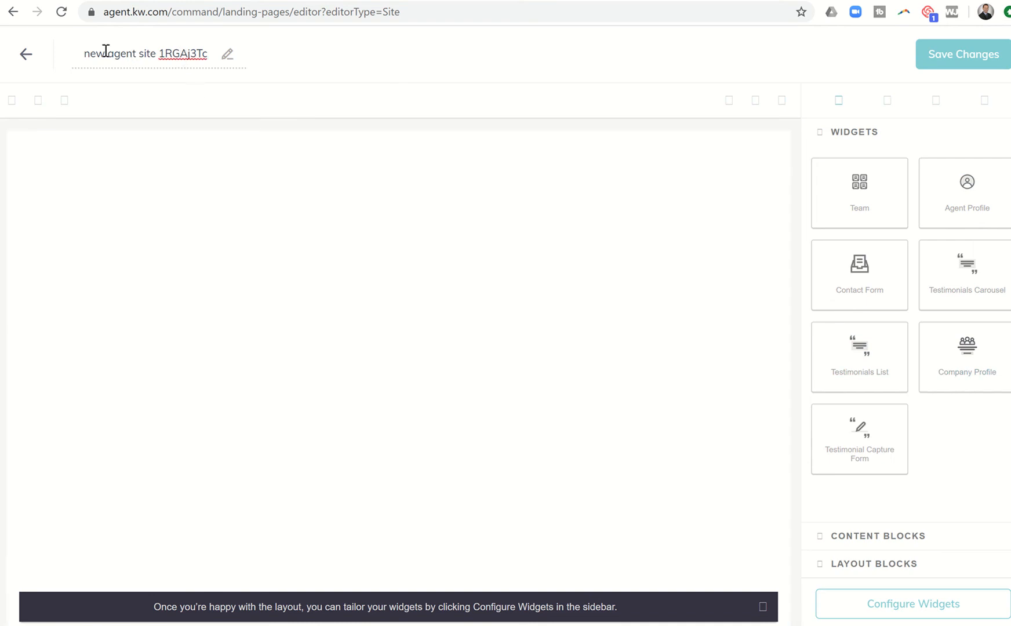
pyautogui.tripleClick(145, 54)
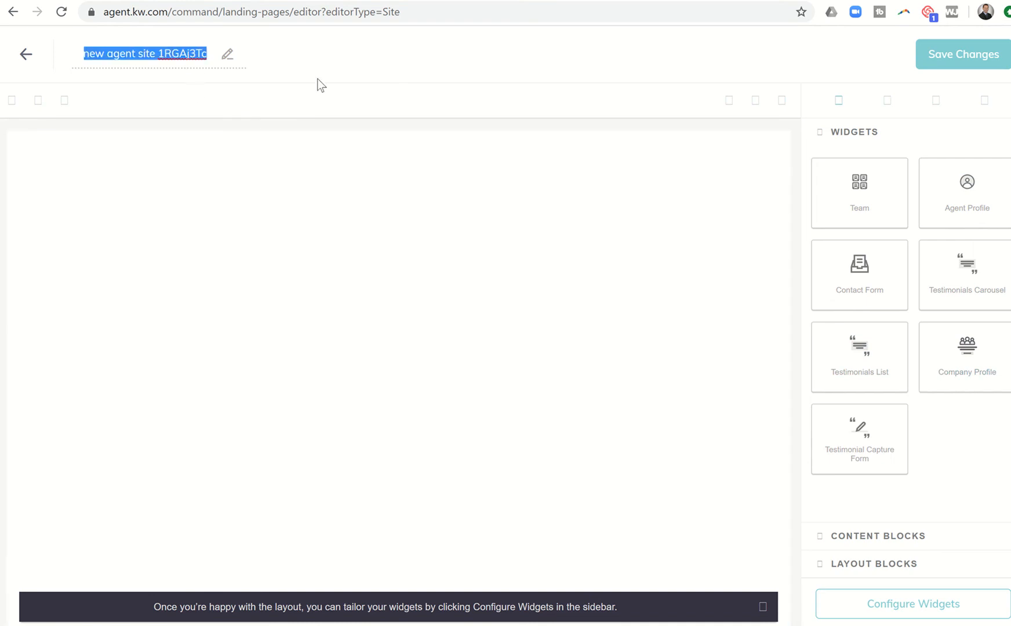
pyautogui.write('Firs')
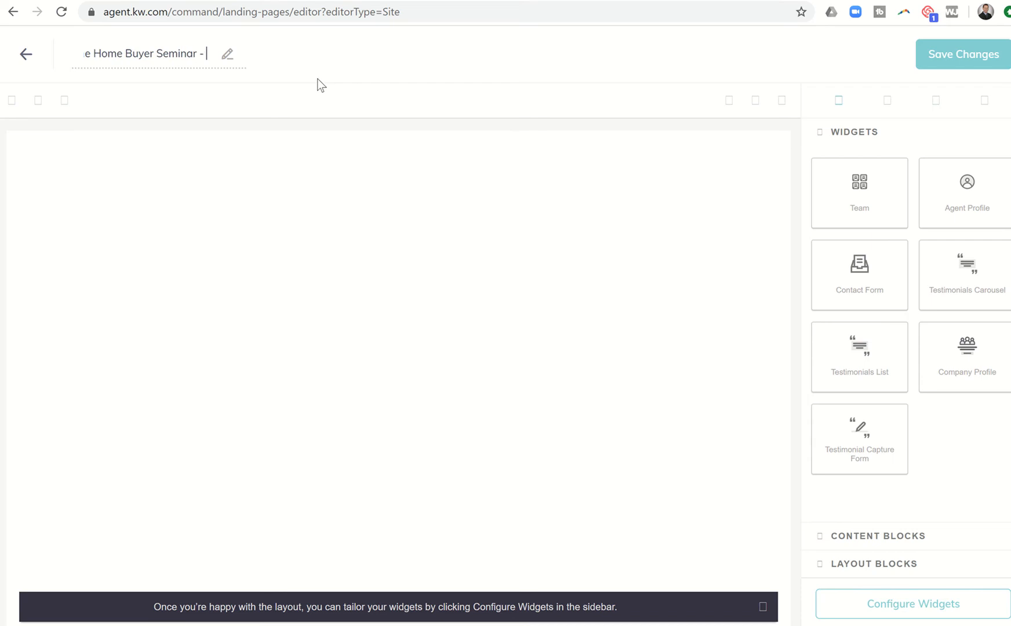
pyautogui.write('Agent Site')
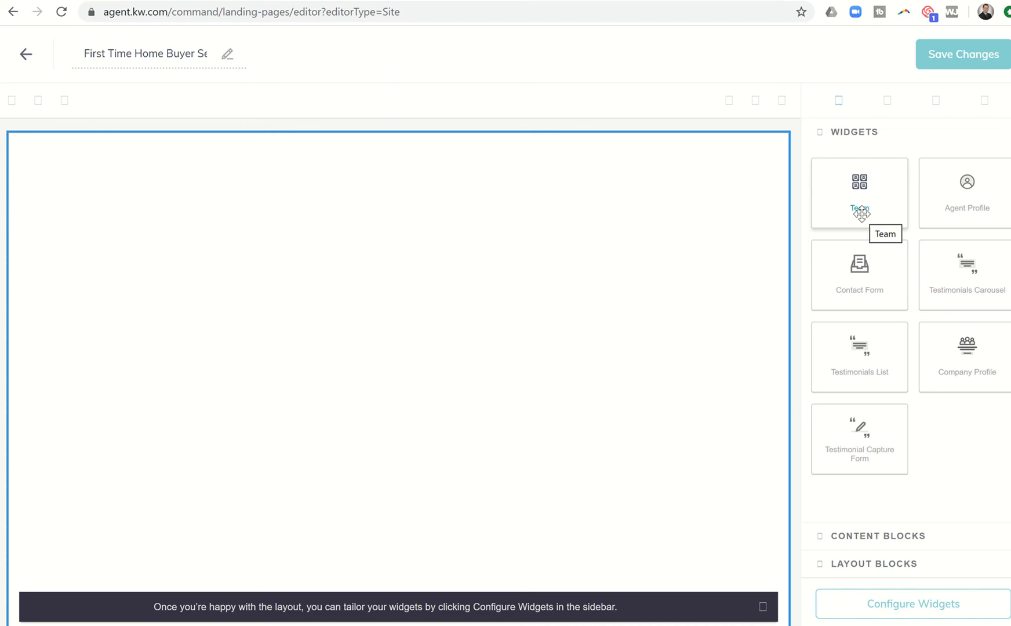
pyautogui.moveTo(966, 207)
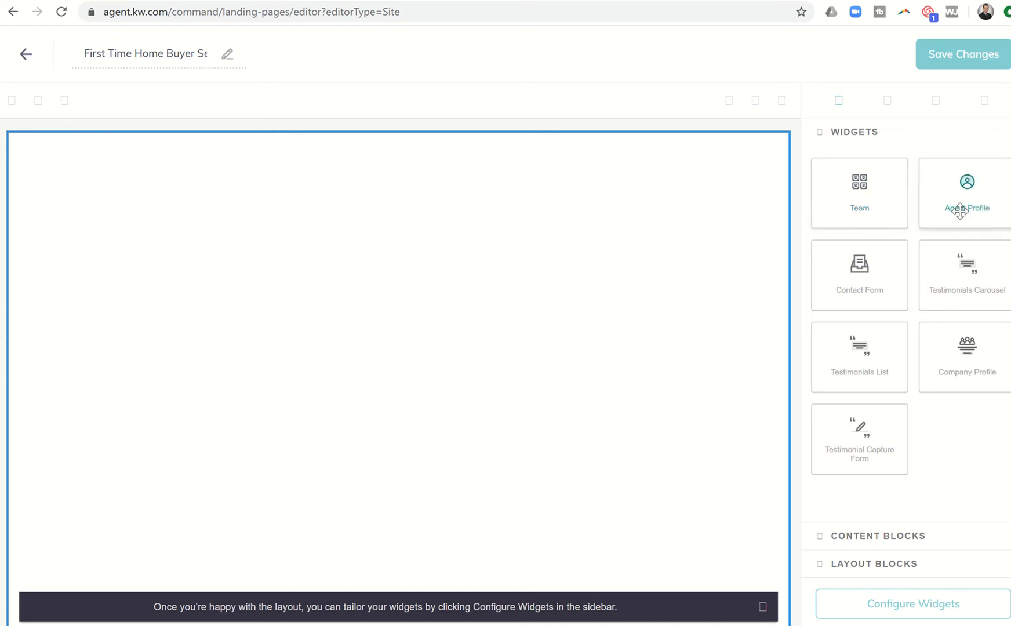
pyautogui.moveTo(961, 203)
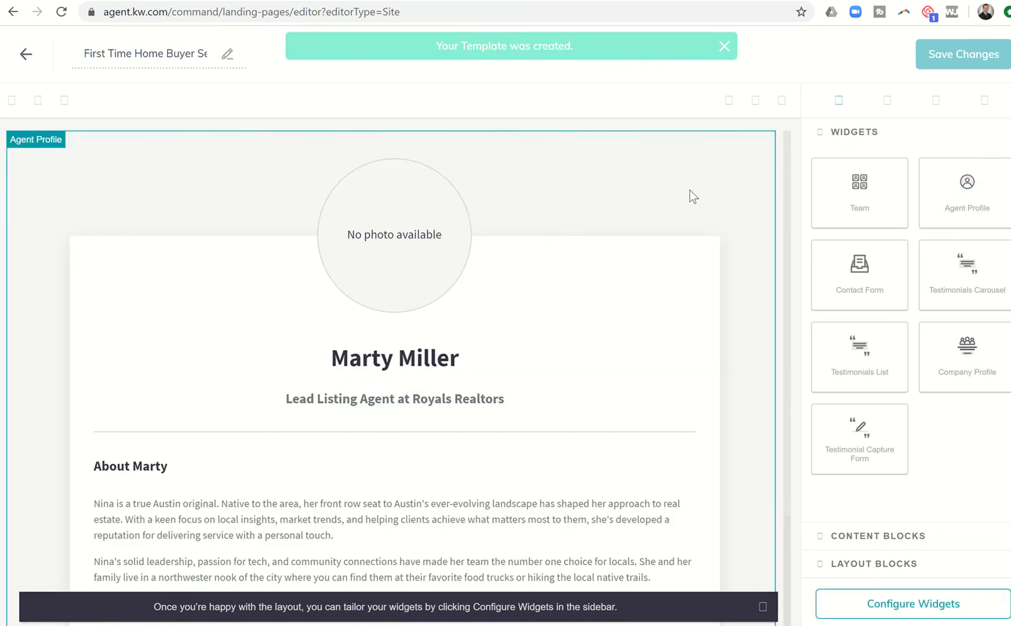
# Place an Agent Profile widget on the blank page and scroll to review it.
pyautogui.scroll(-3)
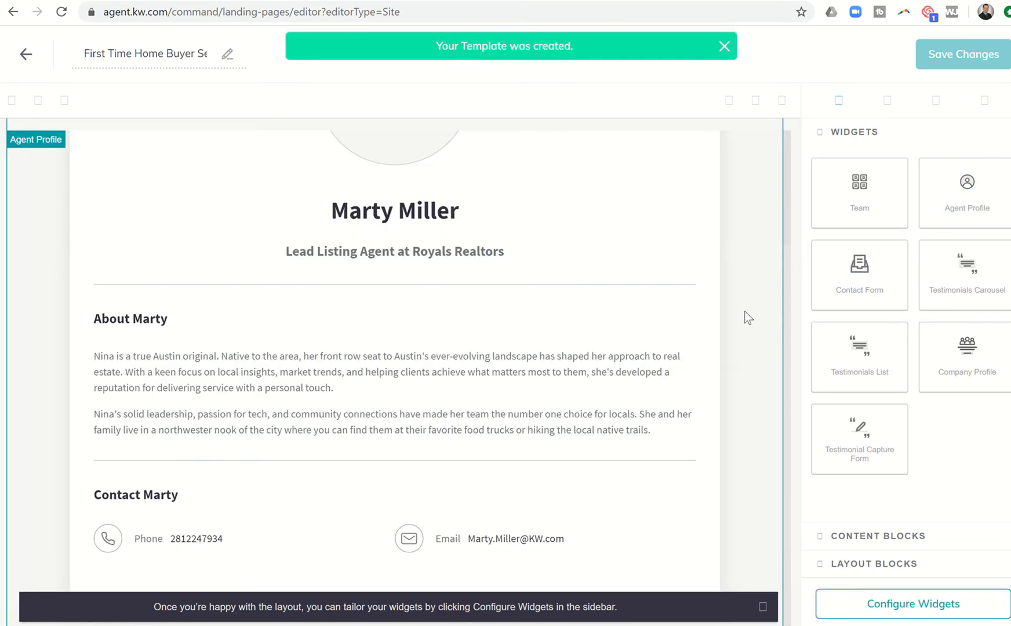
pyautogui.moveTo(859, 274)
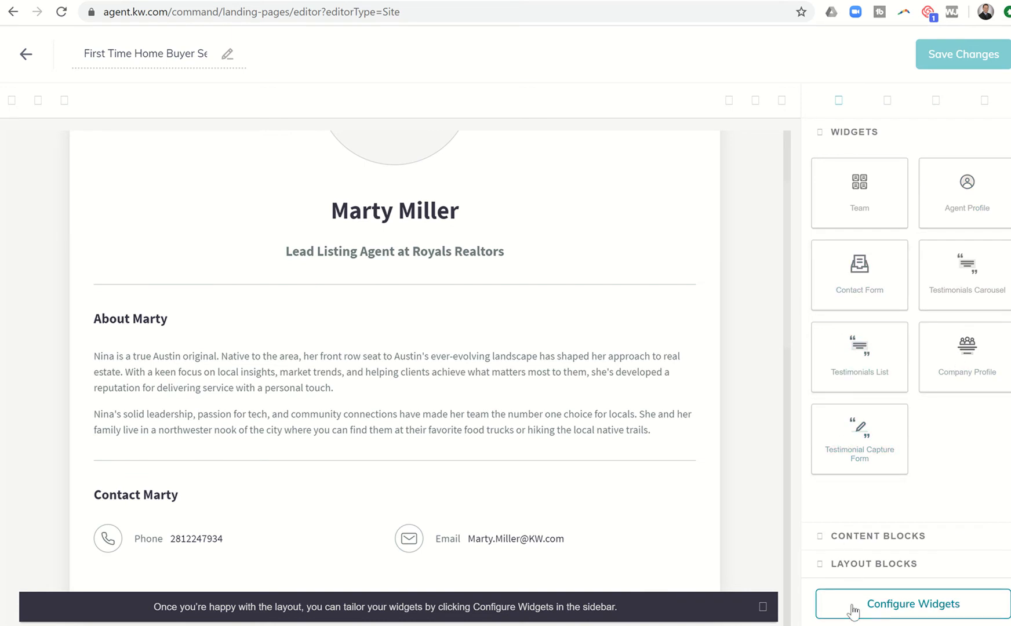
# Upload the Summit PG logo PNG from the Logos folder as the Agent Profile headshot.
pyautogui.click(912, 603)
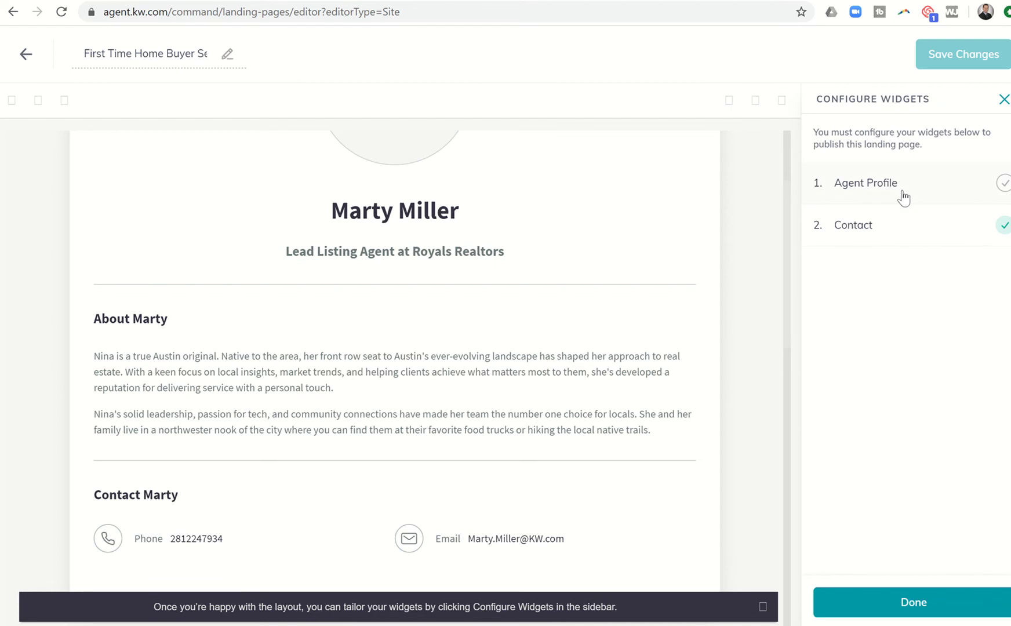
pyautogui.click(866, 182)
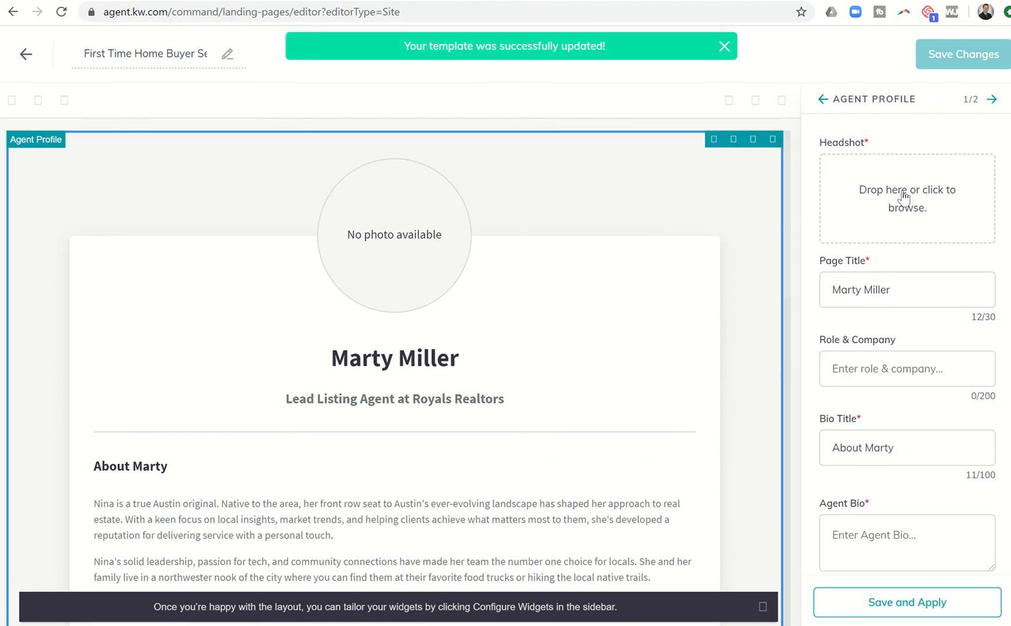
pyautogui.click(724, 45)
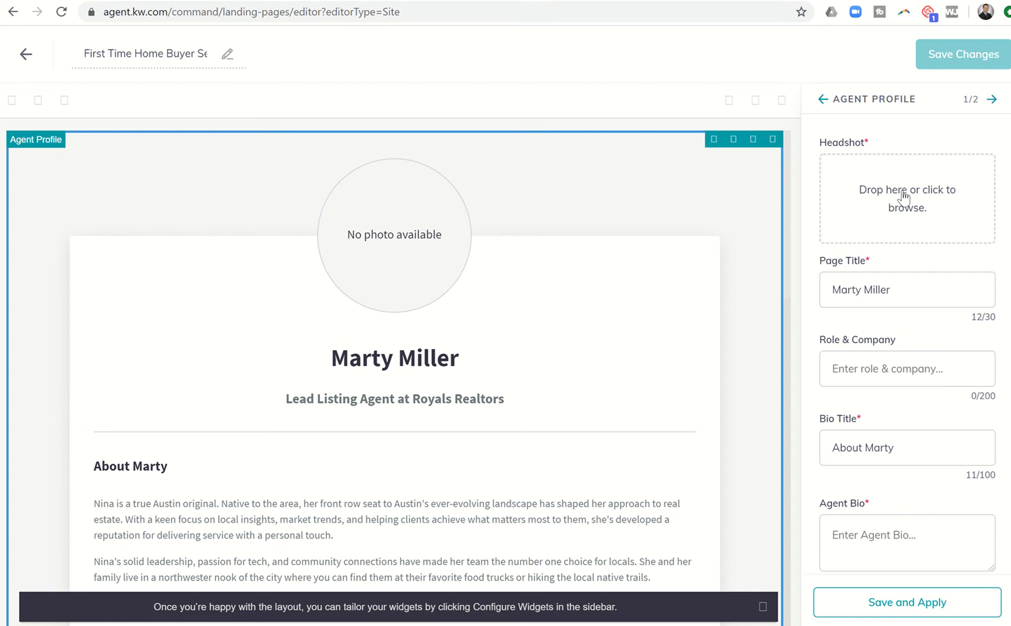
pyautogui.moveTo(712, 276)
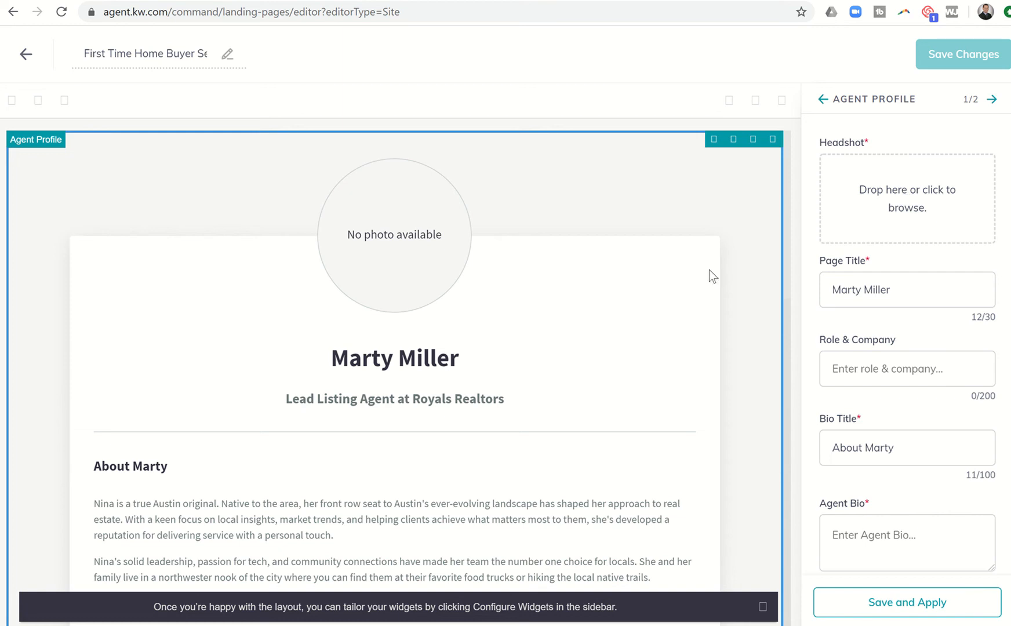
pyautogui.moveTo(737, 265)
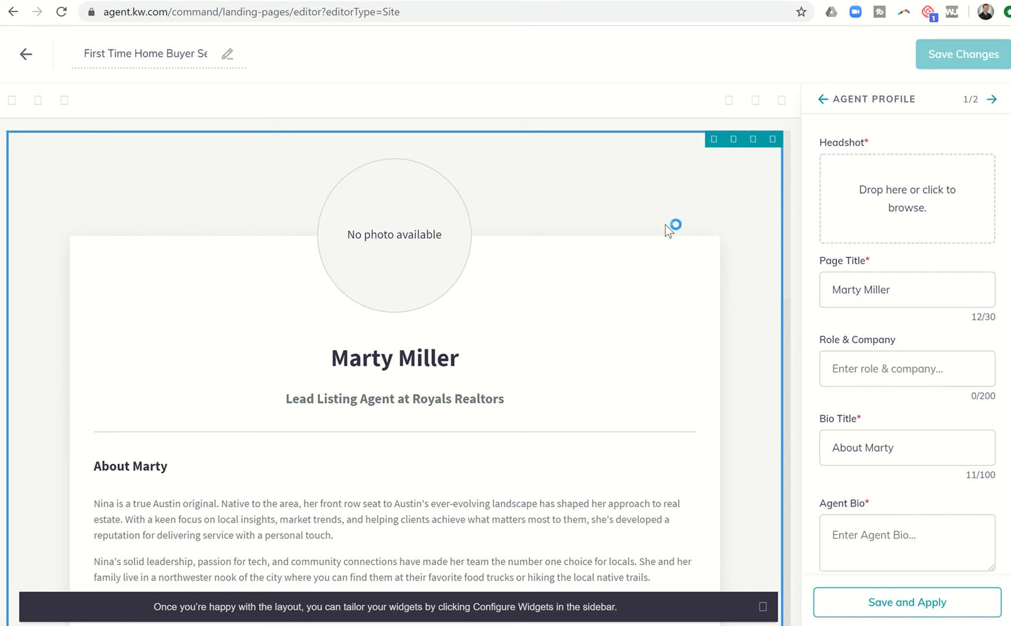
pyautogui.click(906, 199)
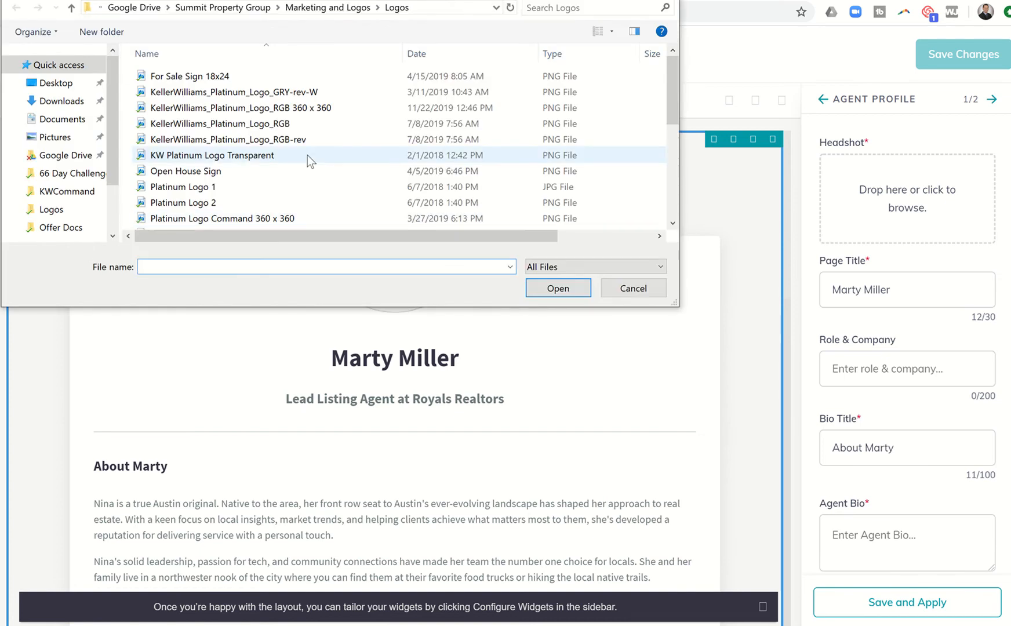
pyautogui.scroll(-3)
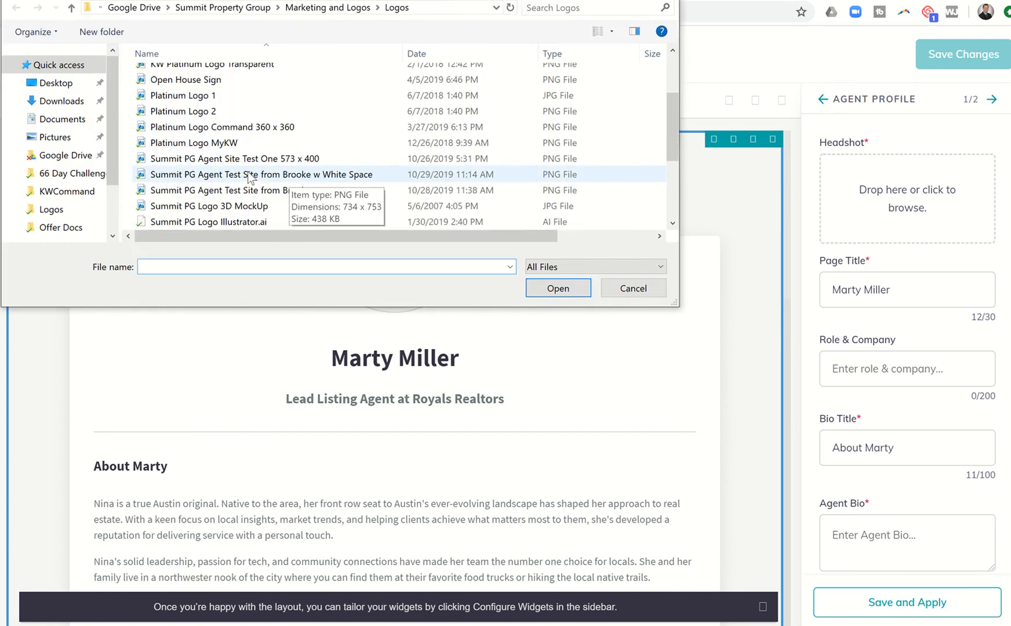
pyautogui.click(261, 174)
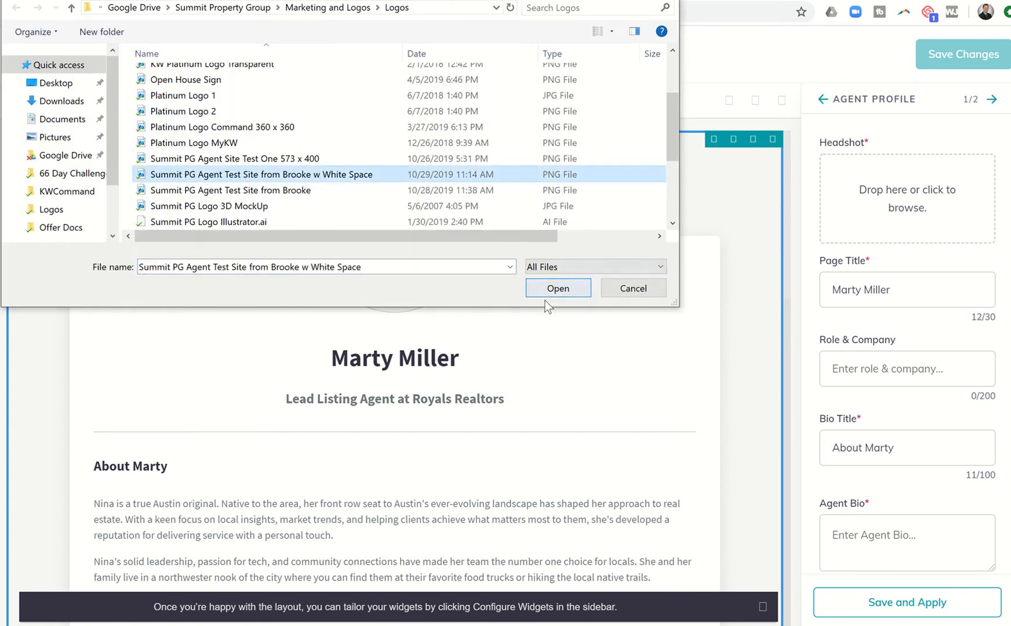
pyautogui.click(558, 287)
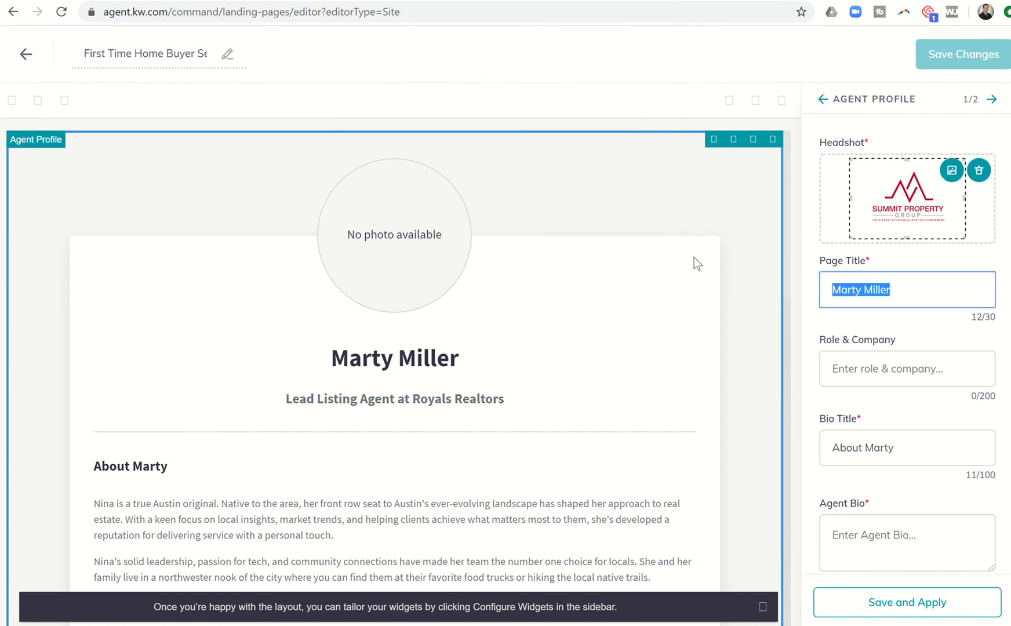
# Change the profile Page Title to 'First Time Home Buyer Seminars'.
pyautogui.write('Home Buying e')
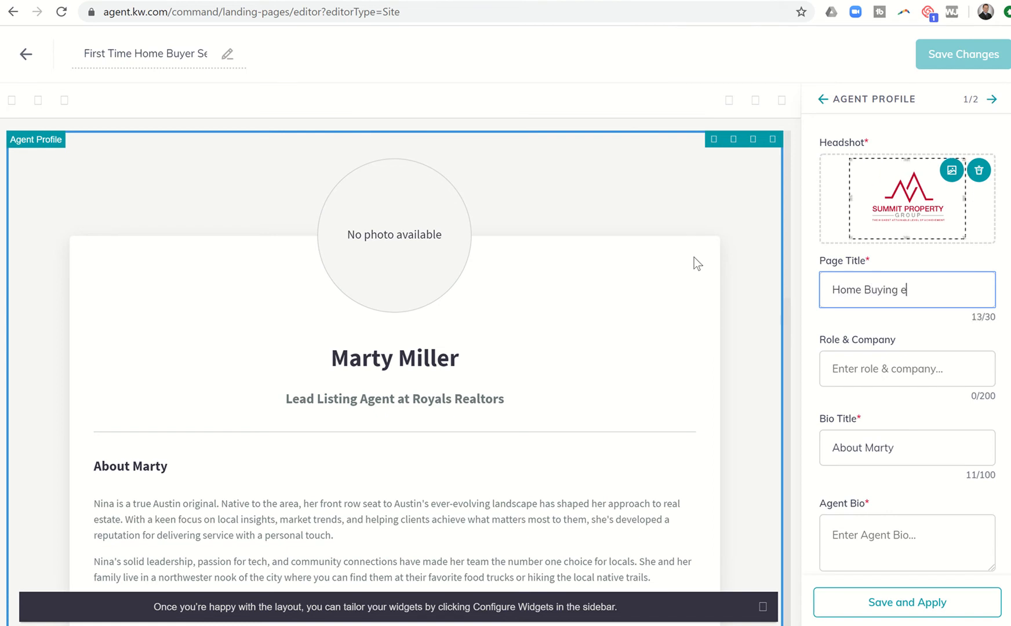
pyautogui.press('Backspace')
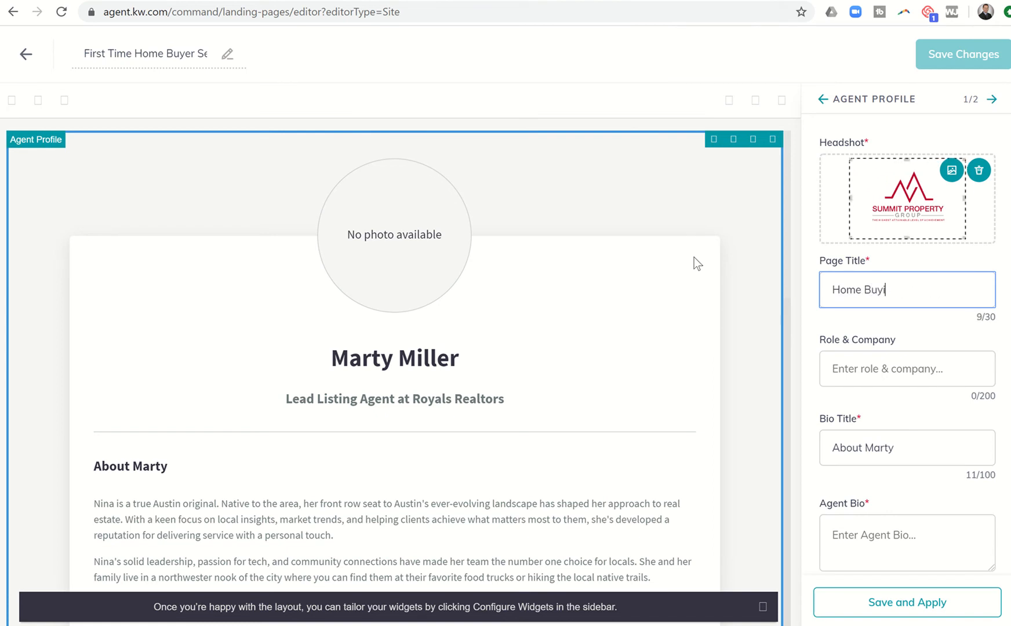
pyautogui.write('First Time H')
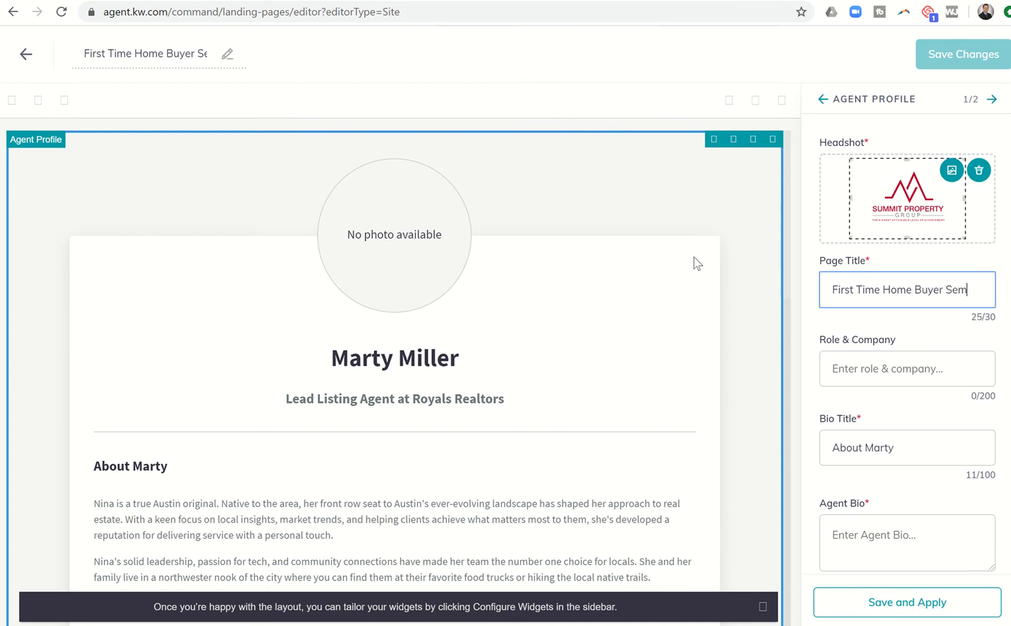
pyautogui.write('inars')
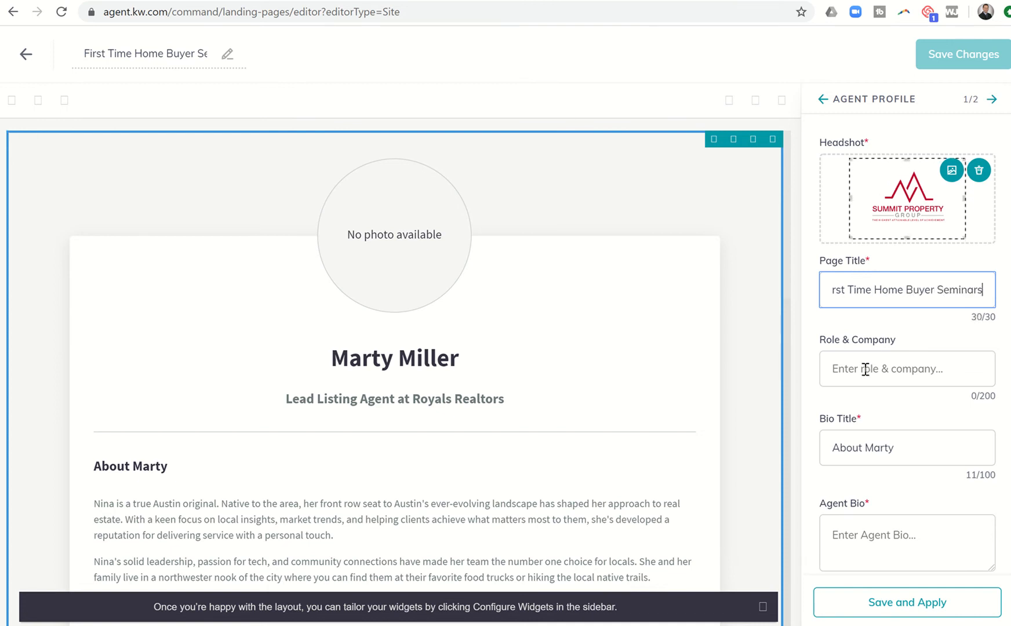
# Fill Role & Company with 'Presented by Summit Property…'.
pyautogui.click(906, 368)
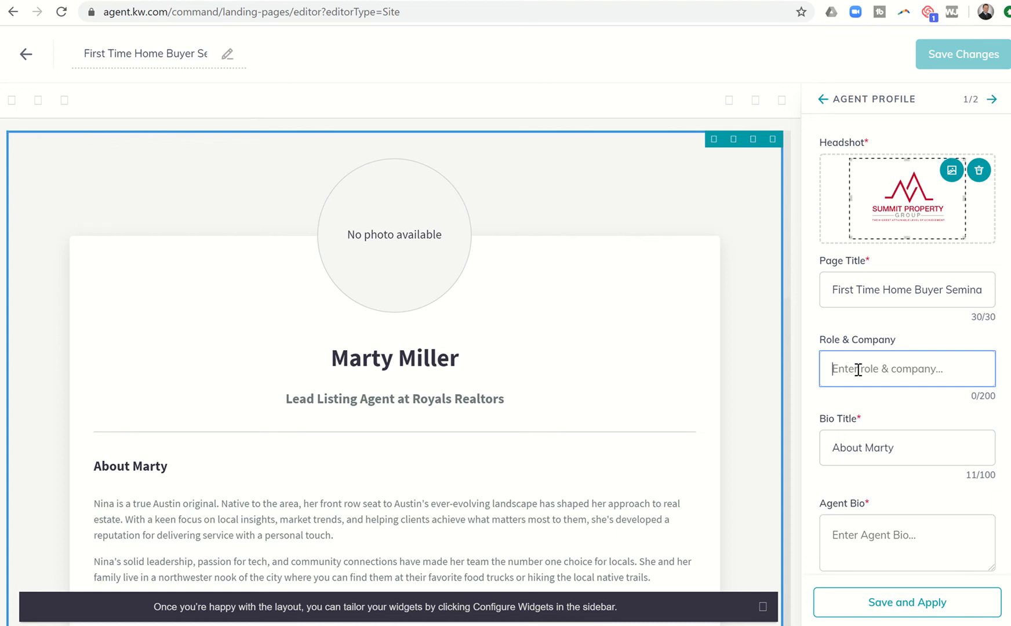
pyautogui.write('Presented by')
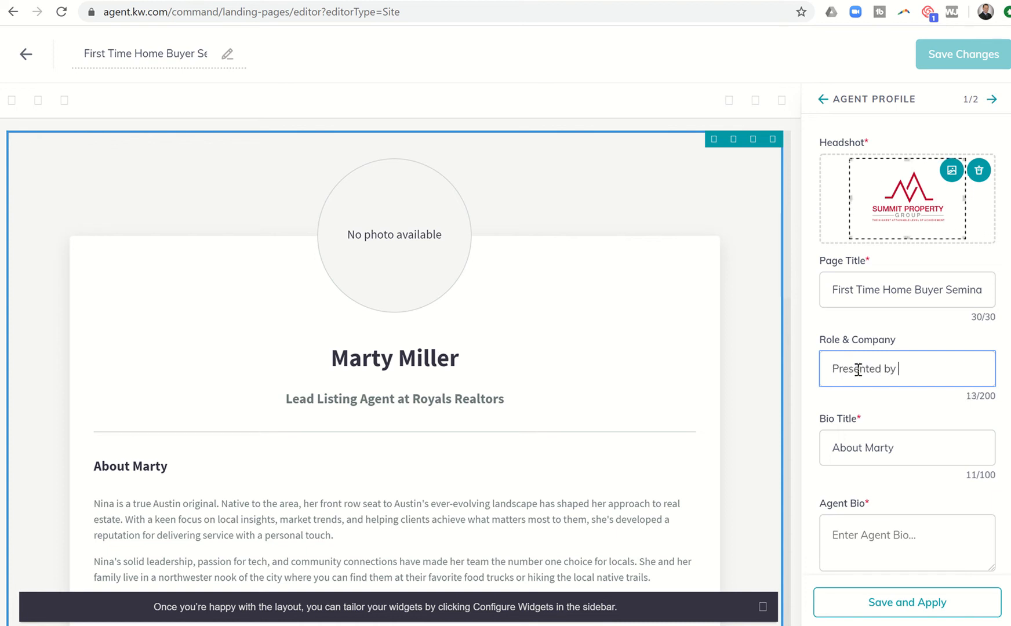
pyautogui.write('Summi')
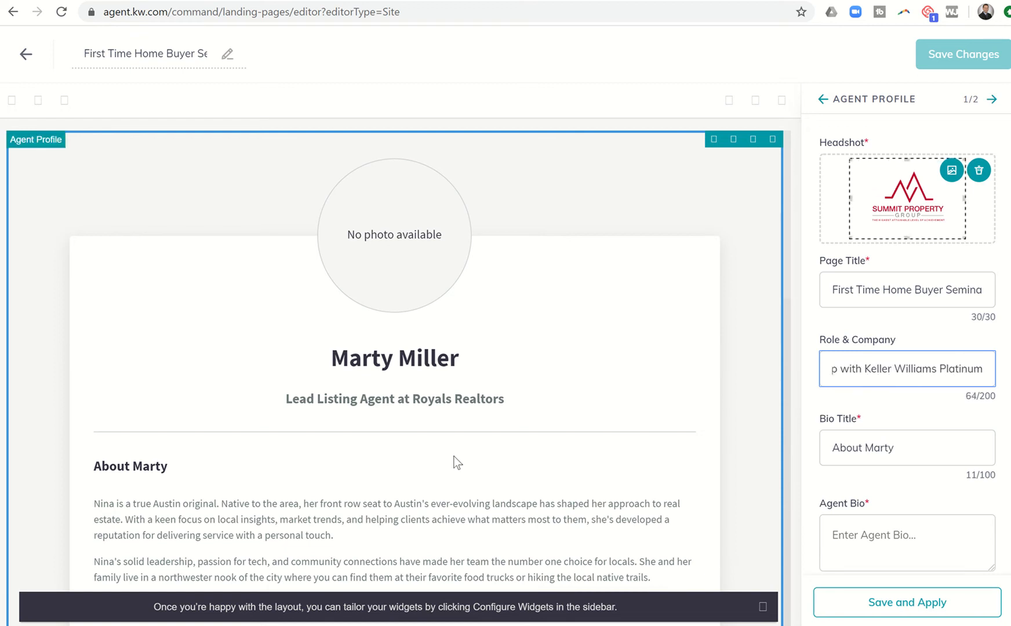
pyautogui.moveTo(111, 451)
pyautogui.write('W')
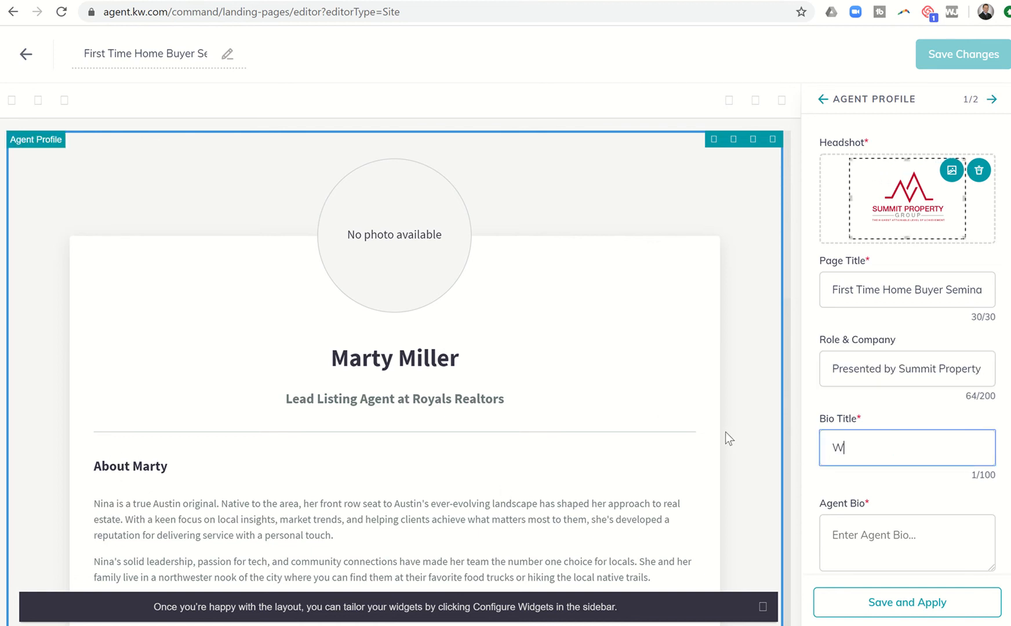
# Shorten the Bio Title to 'What you can expect...'.
pyautogui.write('hat you can expect to learn c')
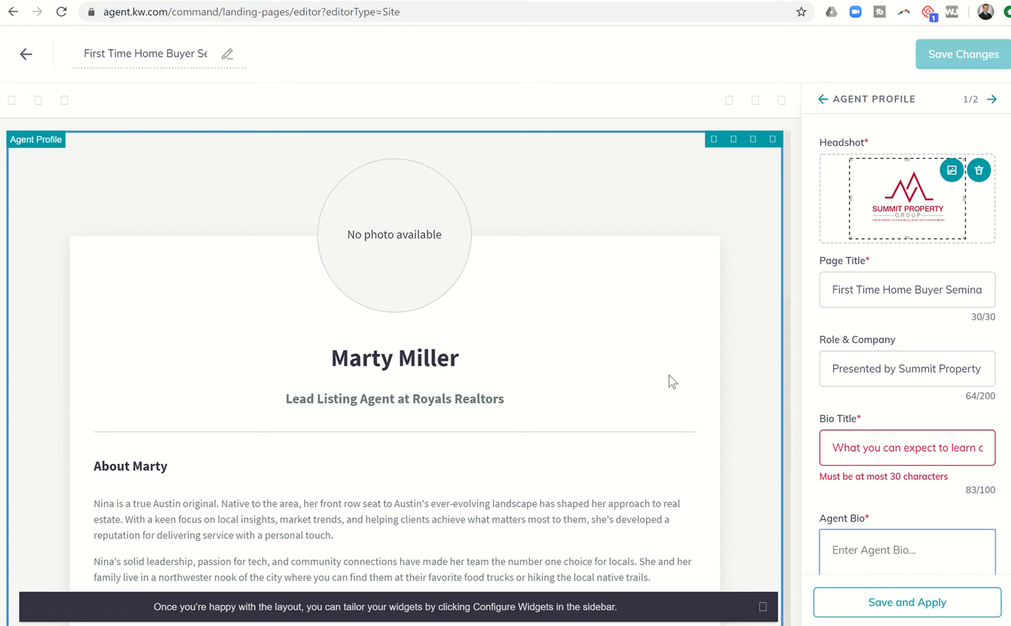
pyautogui.click(907, 448)
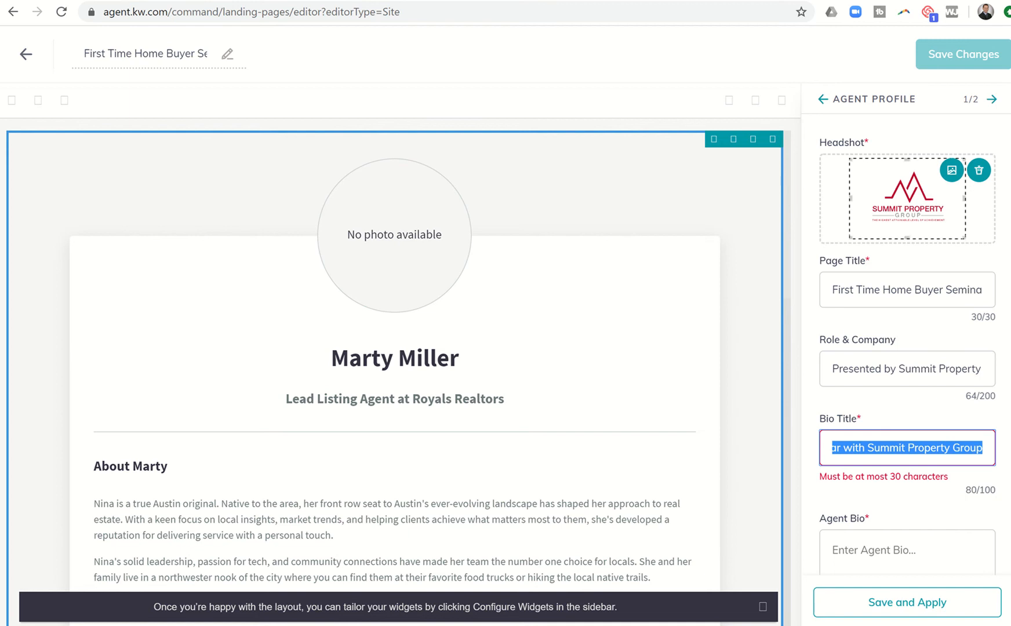
pyautogui.write('What you can')
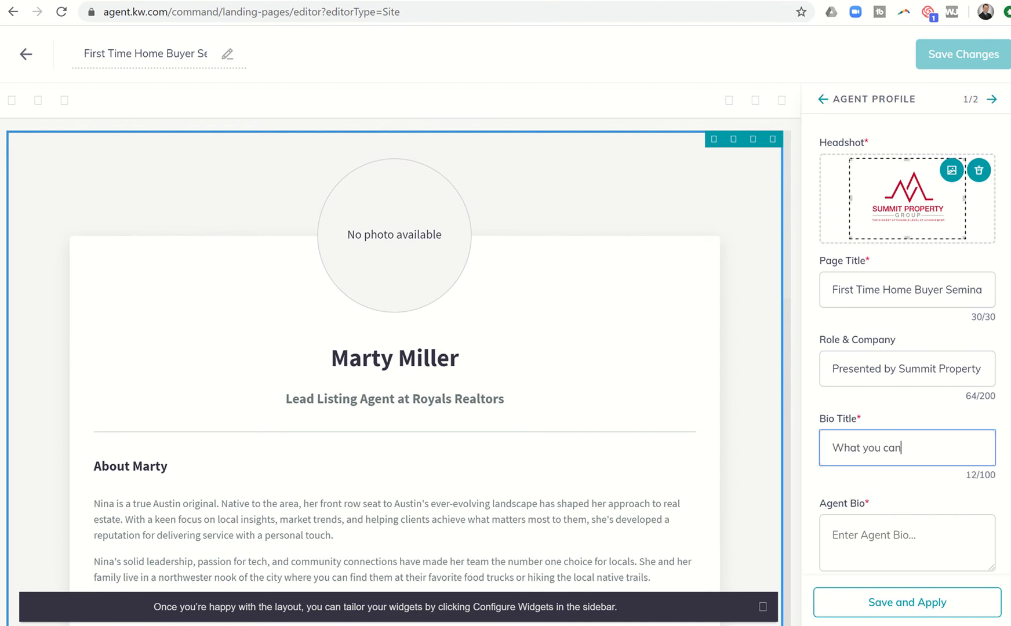
pyautogui.write('expect')
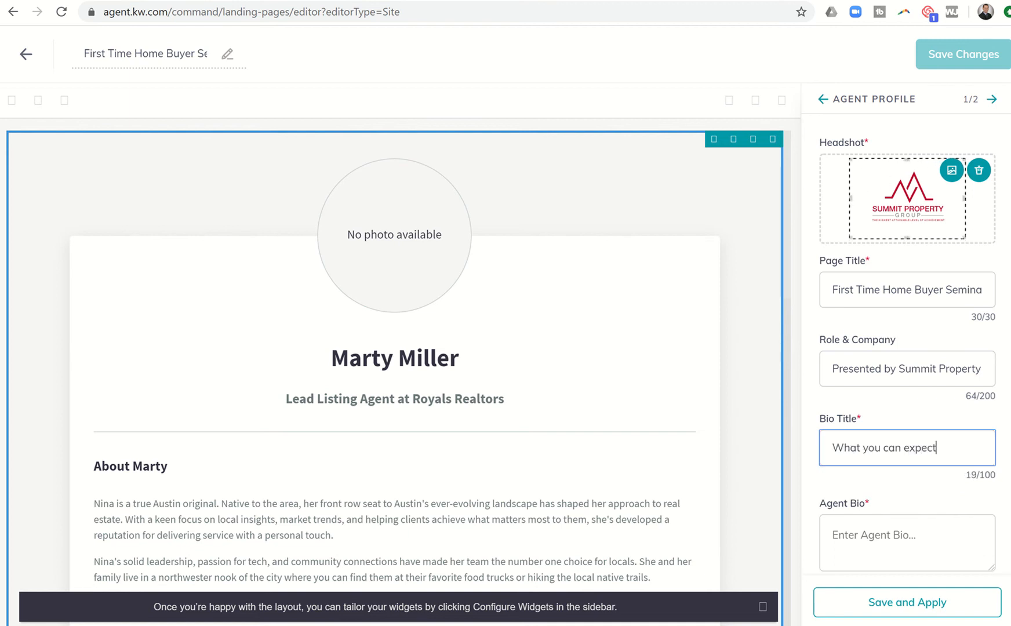
pyautogui.write('...')
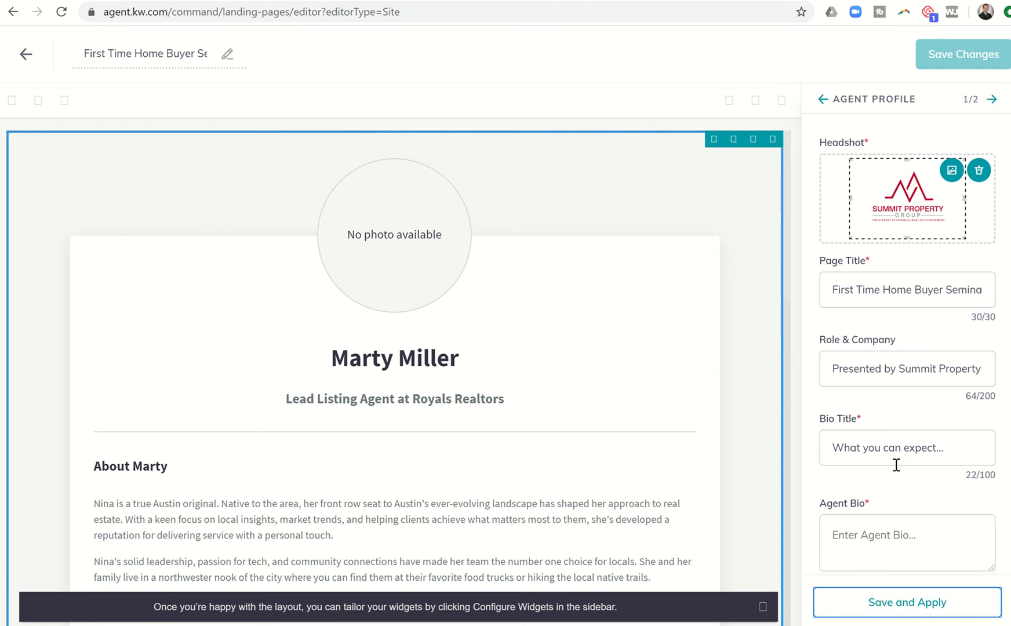
pyautogui.scroll(-3)
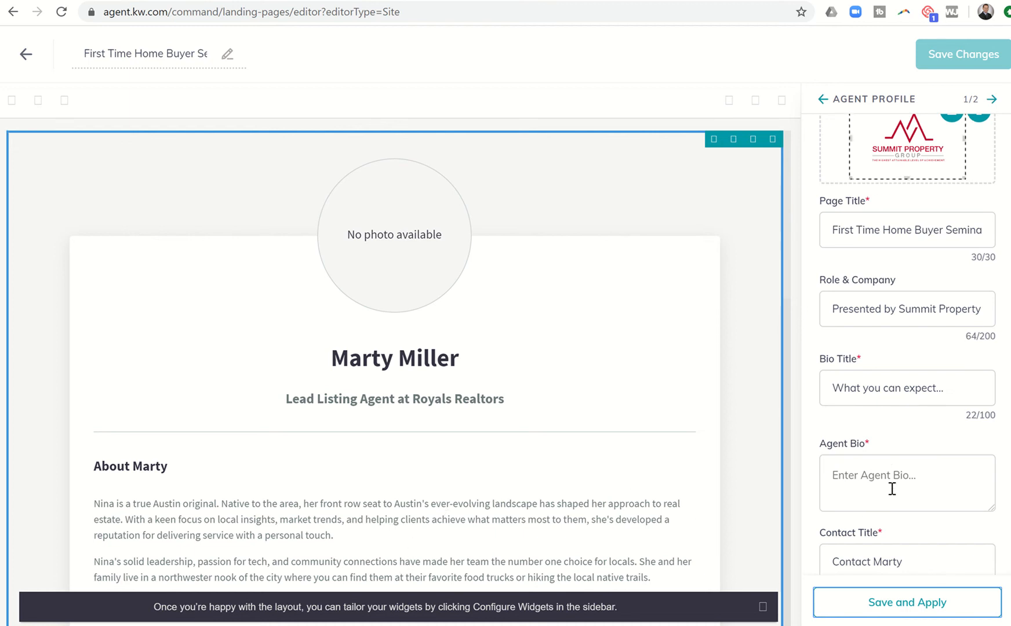
# Write the seminar Agent Bio, from negotiating a great sales price to appraisals, title work and more.
pyautogui.click(905, 483)
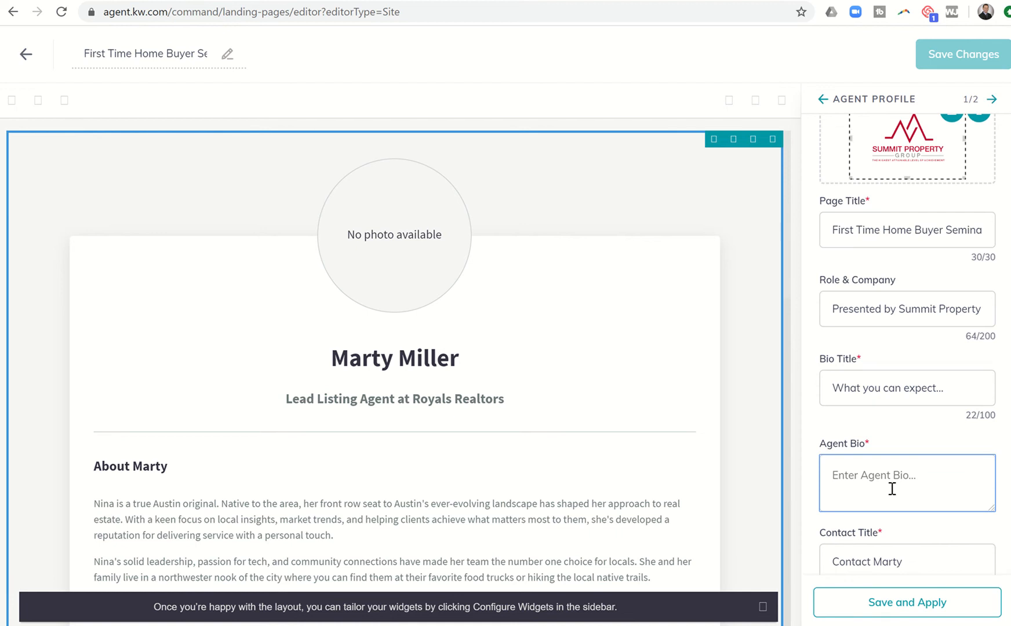
pyautogui.write('At this')
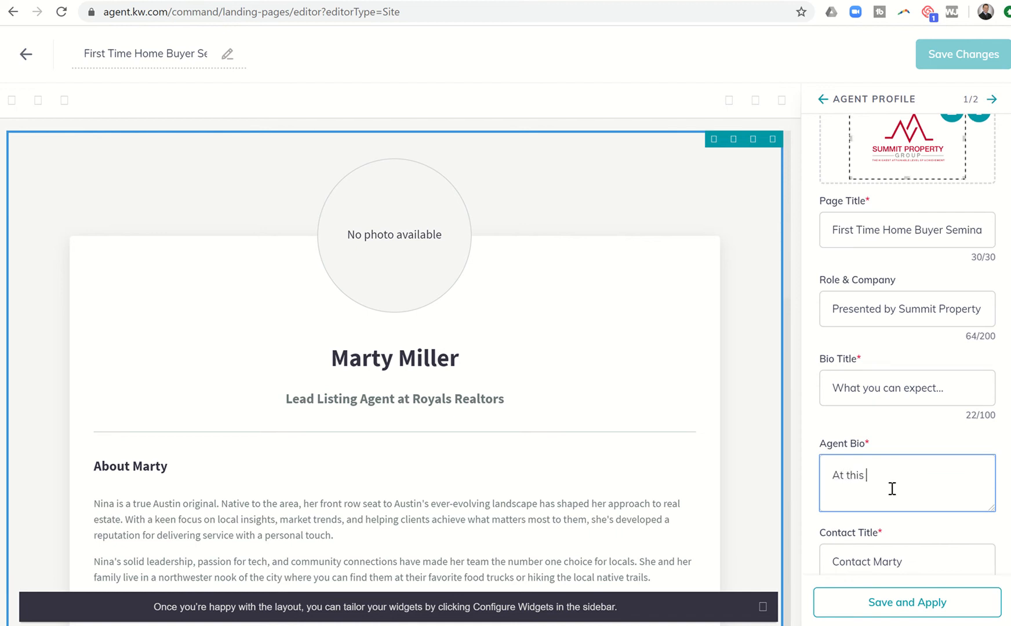
pyautogui.write('home buying S')
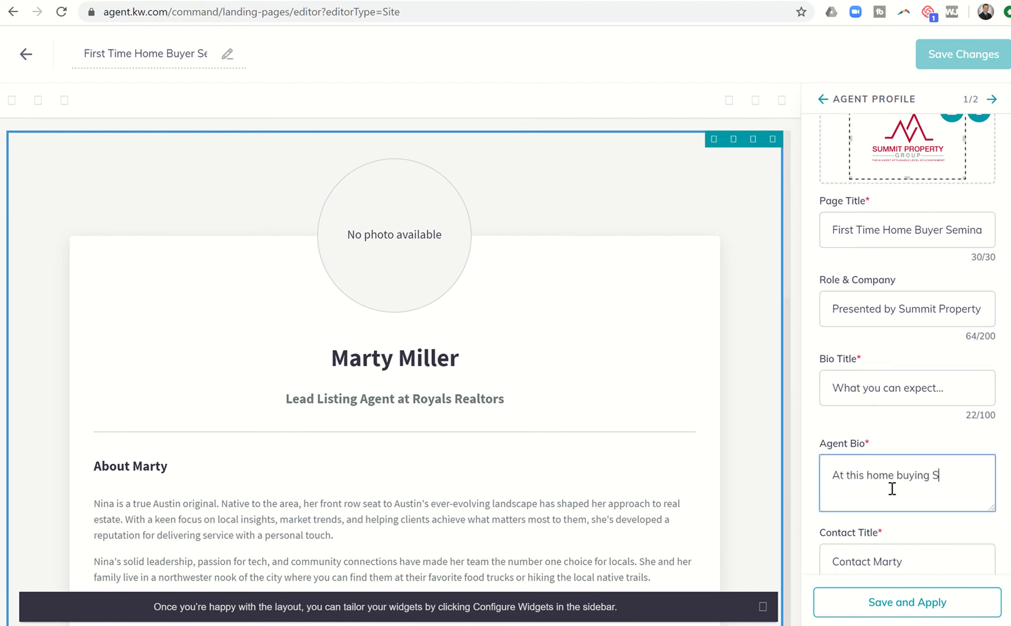
pyautogui.write('eminar, participants wil')
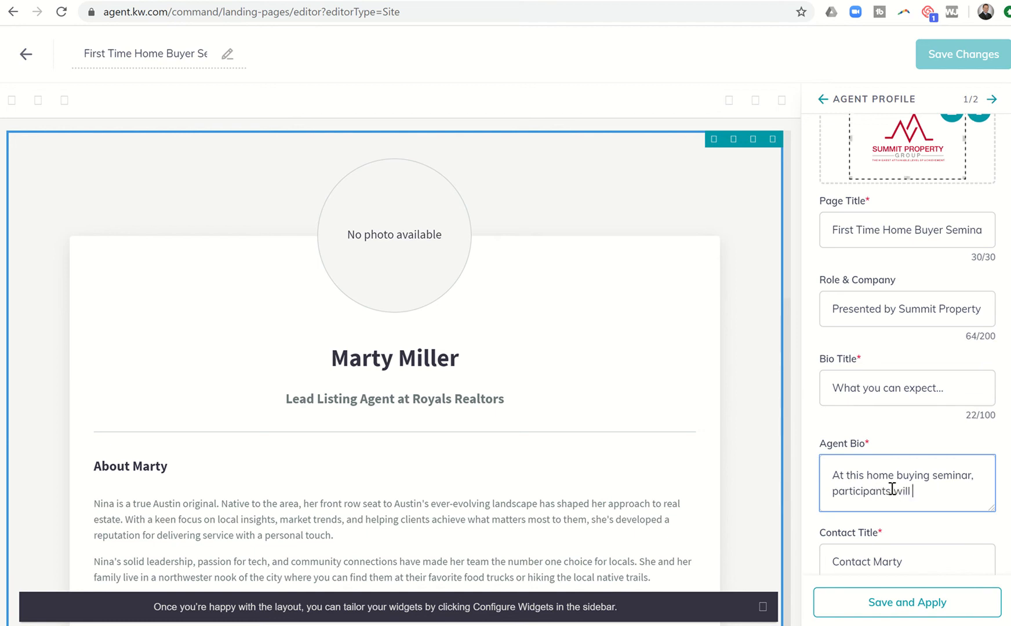
pyautogui.write("learn the in's and out's of purchasing a")
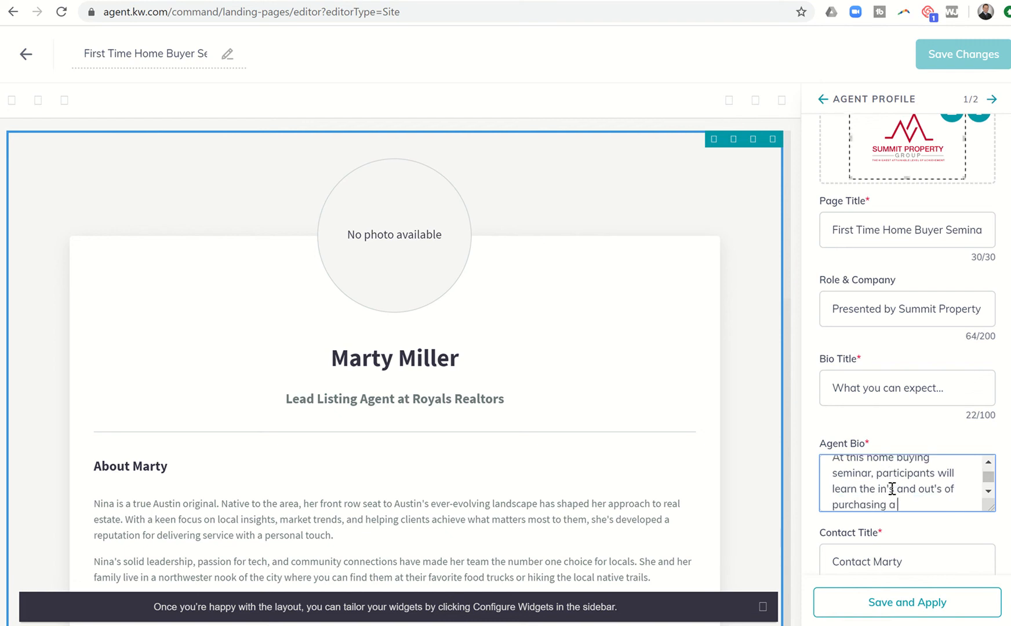
pyautogui.write('home.  From ne')
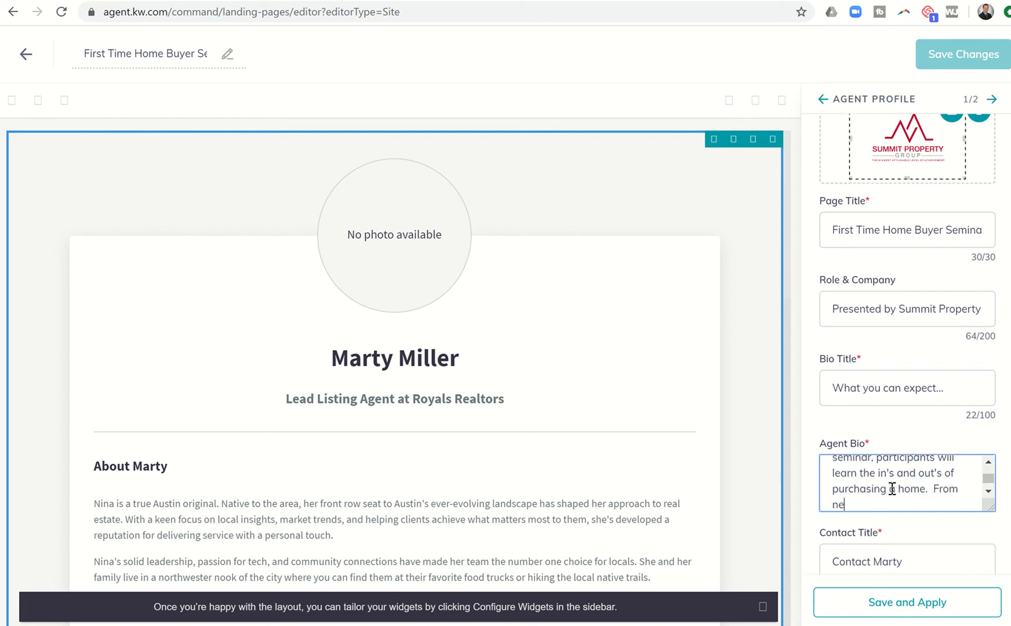
pyautogui.write('find')
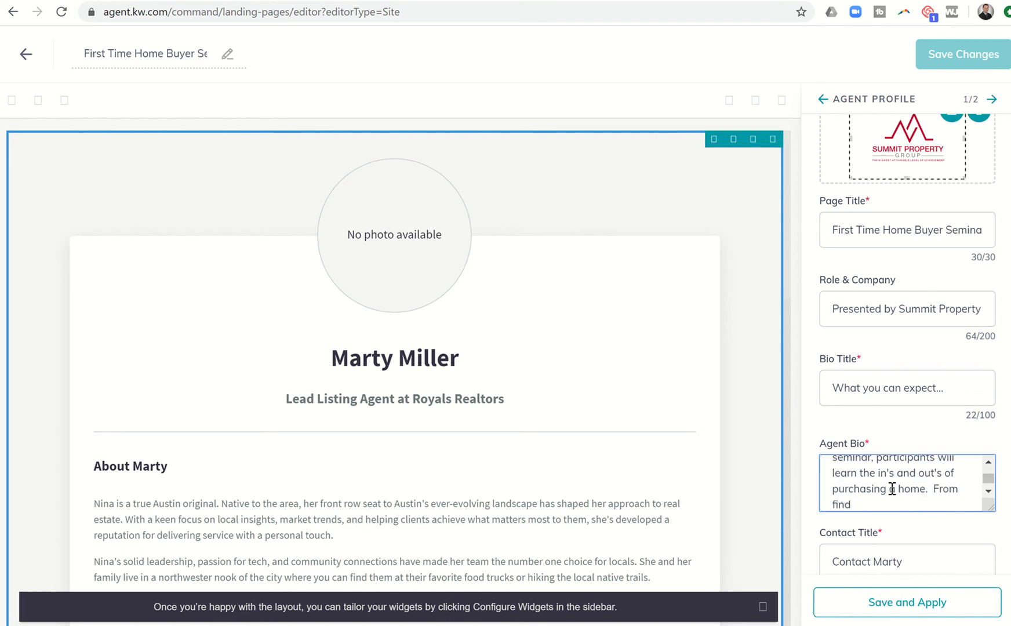
pyautogui.write('the perfect house,')
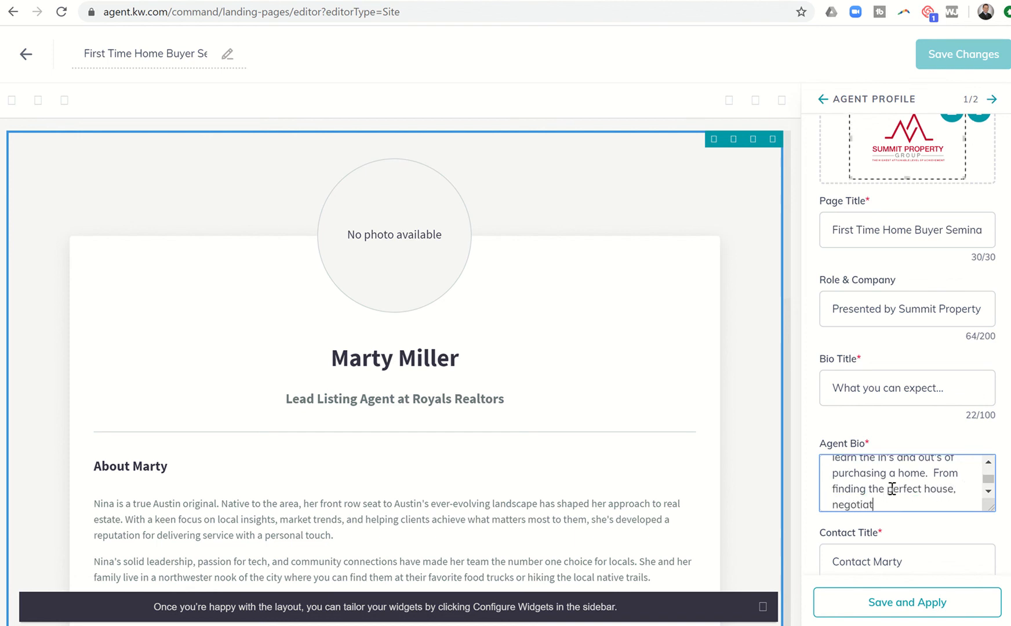
pyautogui.write('ing a great sales')
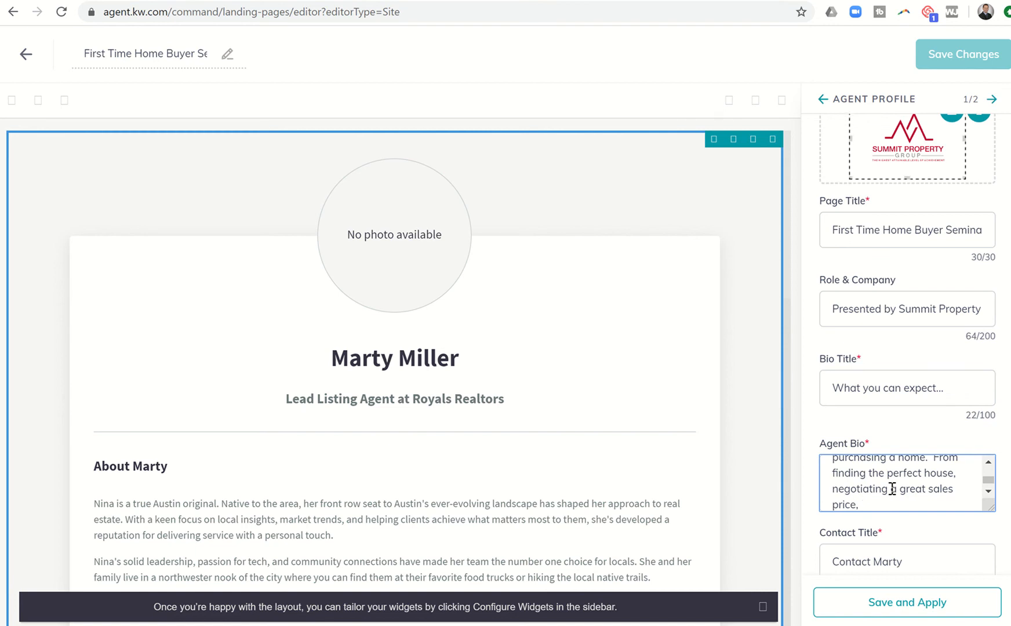
pyautogui.write('inspections')
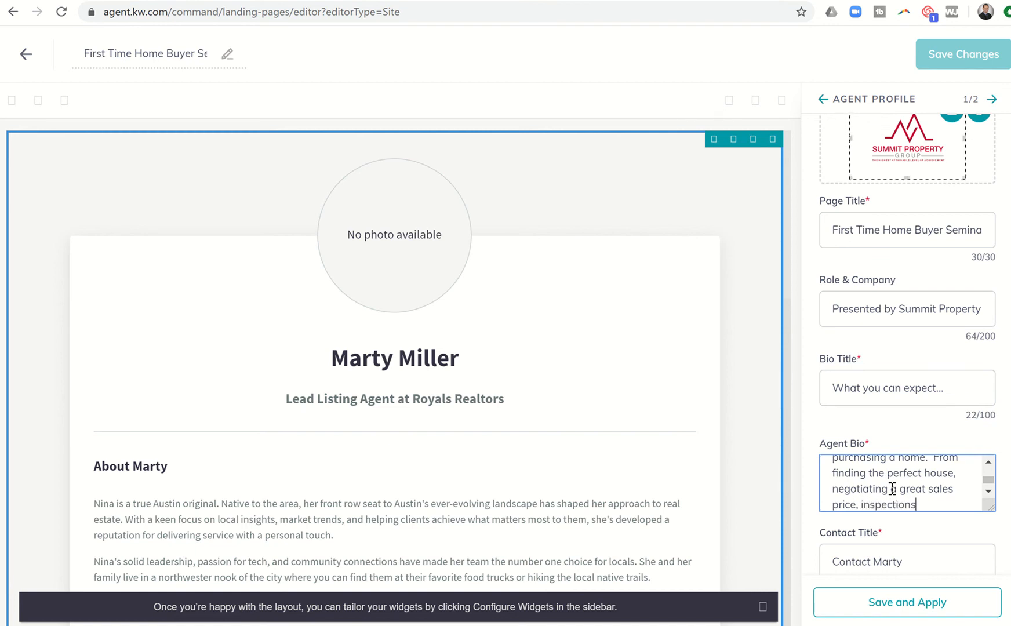
pyautogui.write('appraisasl')
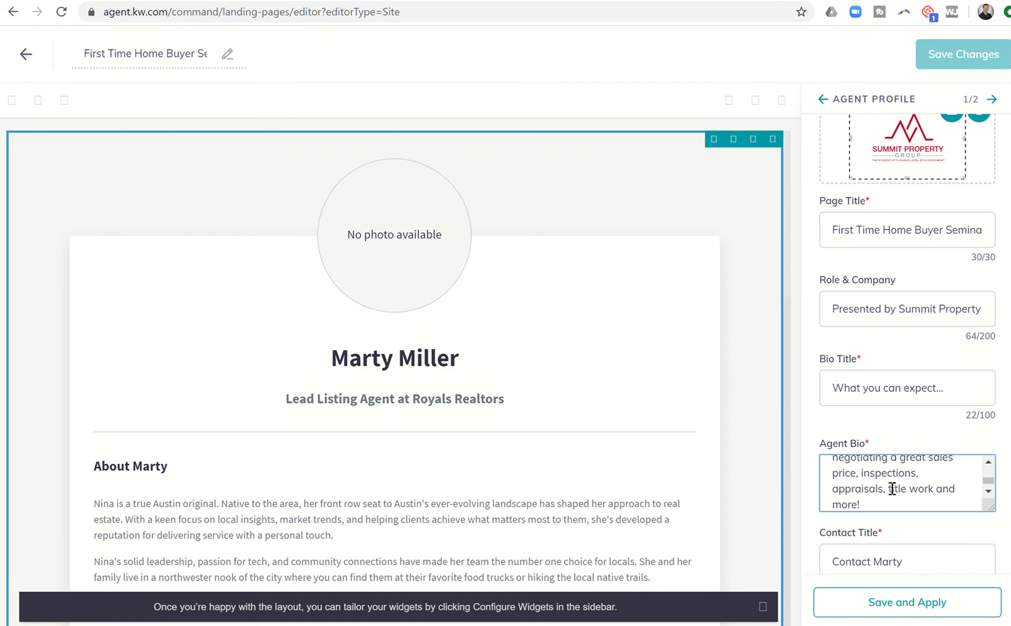
pyautogui.scroll(-3)
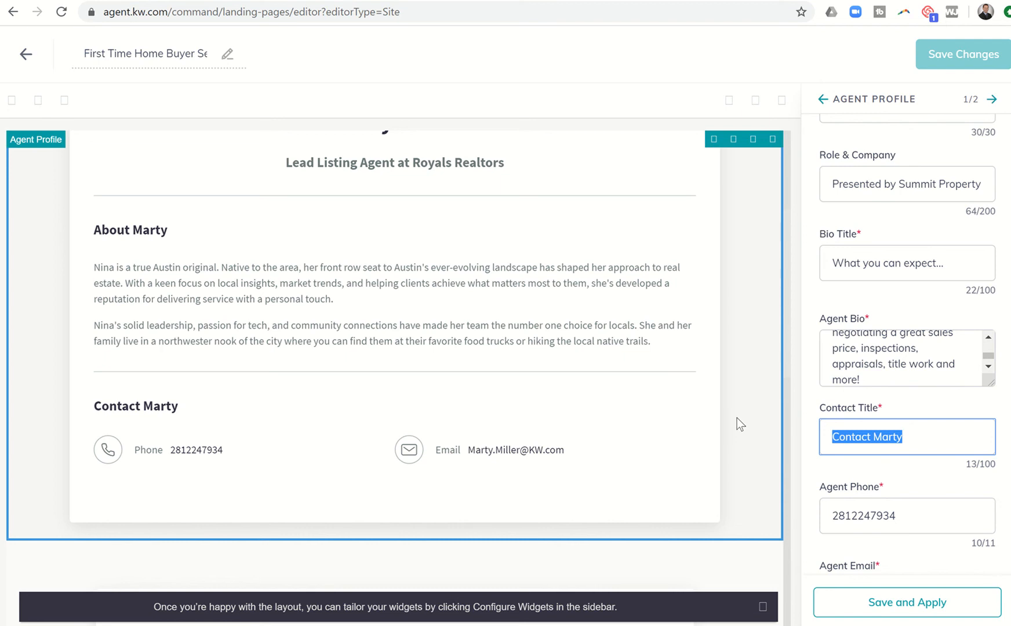
# Set Contact Title to 'If you have questions, please call or write. Ready to register? See below!'.
pyautogui.write('If You Have Questions')
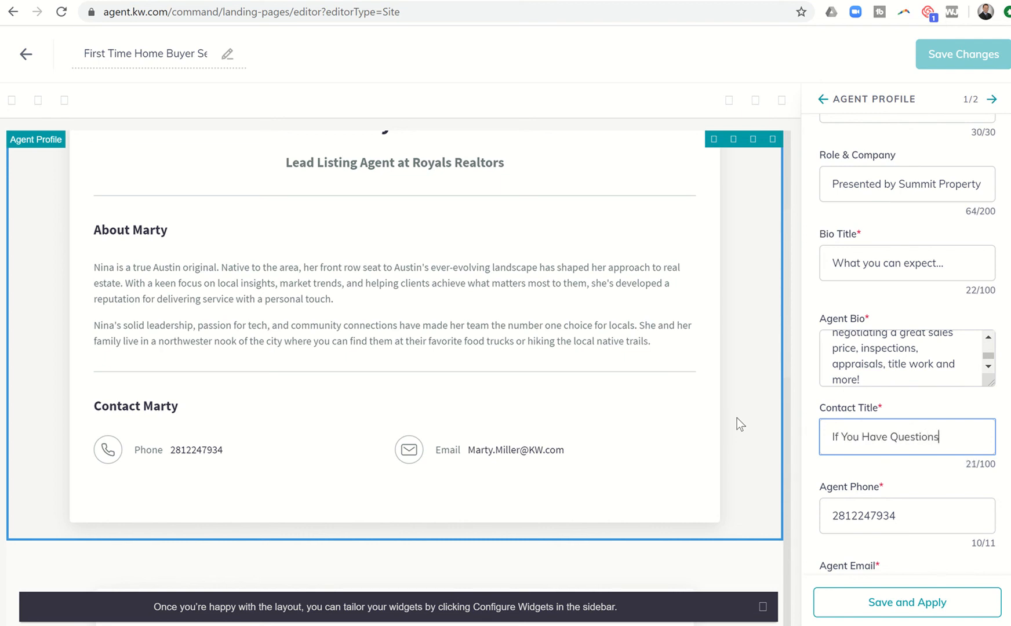
pyautogui.write(', p')
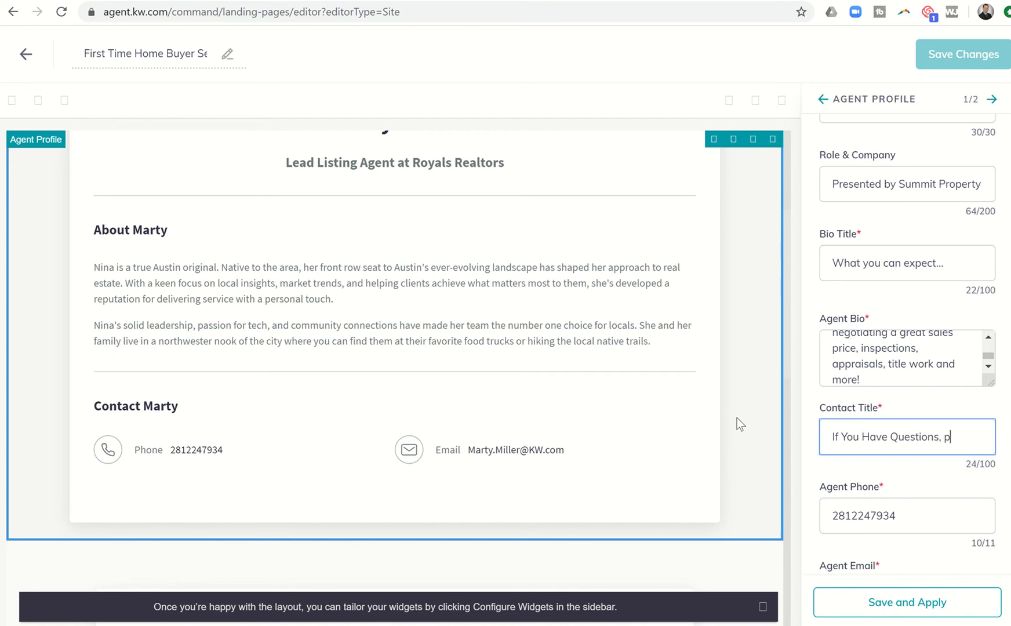
pyautogui.write('lease')
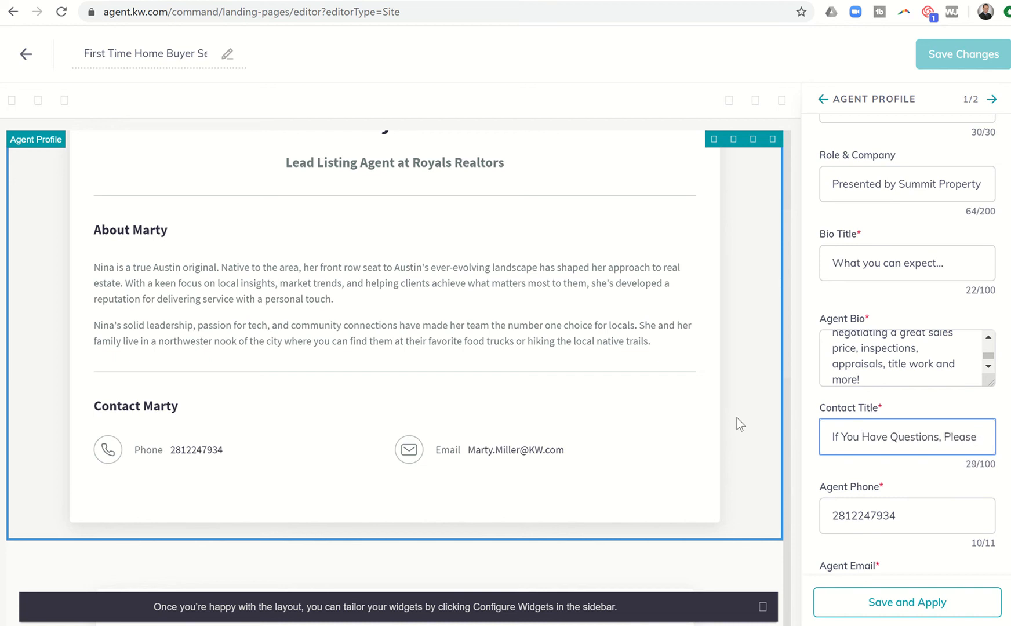
pyautogui.write('If')
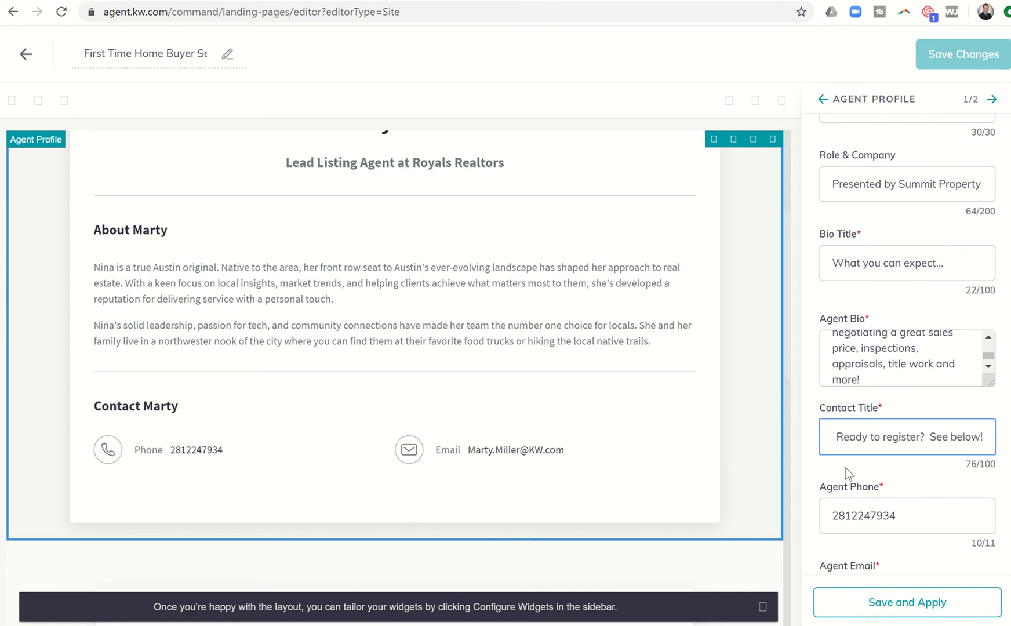
pyautogui.scroll(-3)
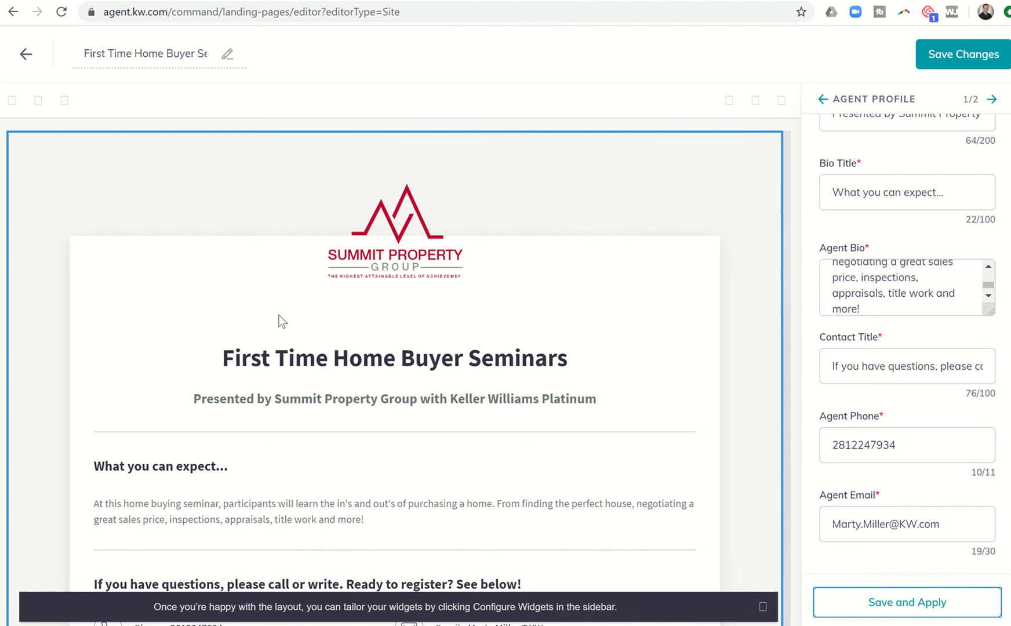
pyautogui.scroll(-3)
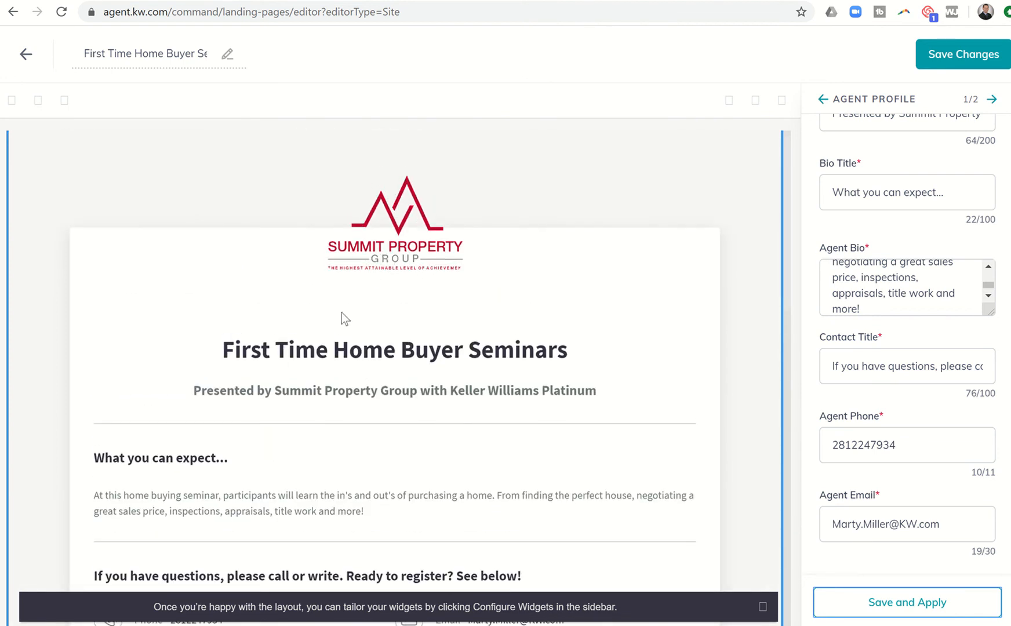
pyautogui.moveTo(424, 429)
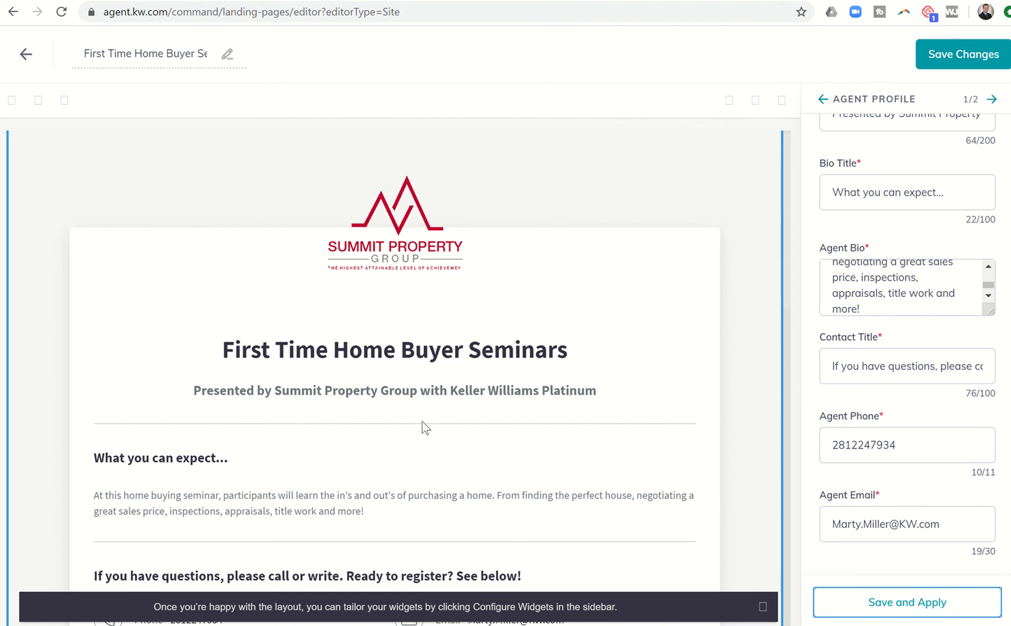
pyautogui.scroll(-3)
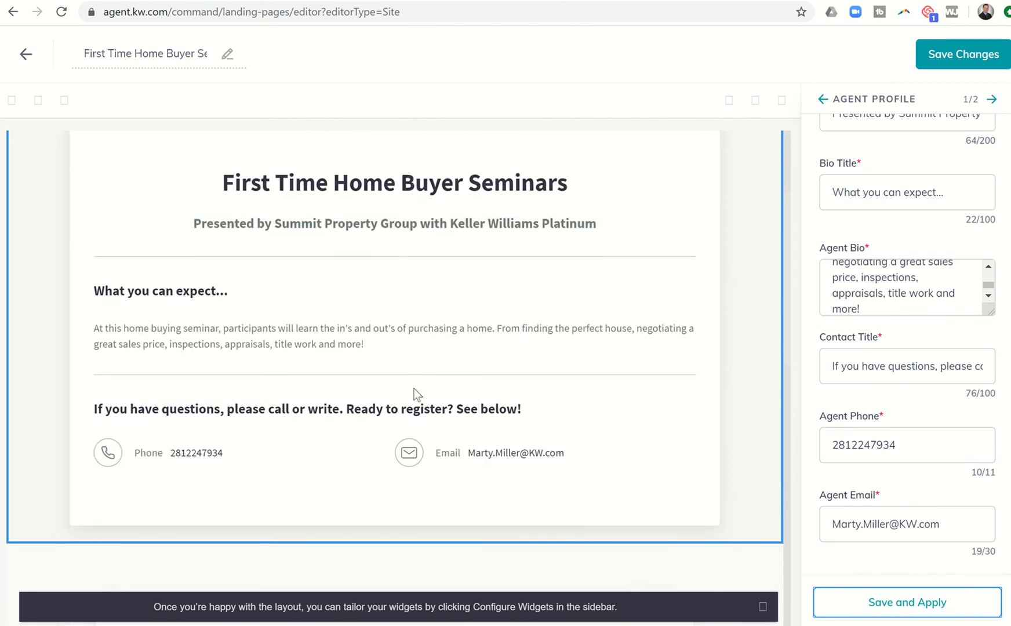
pyautogui.scroll(-3)
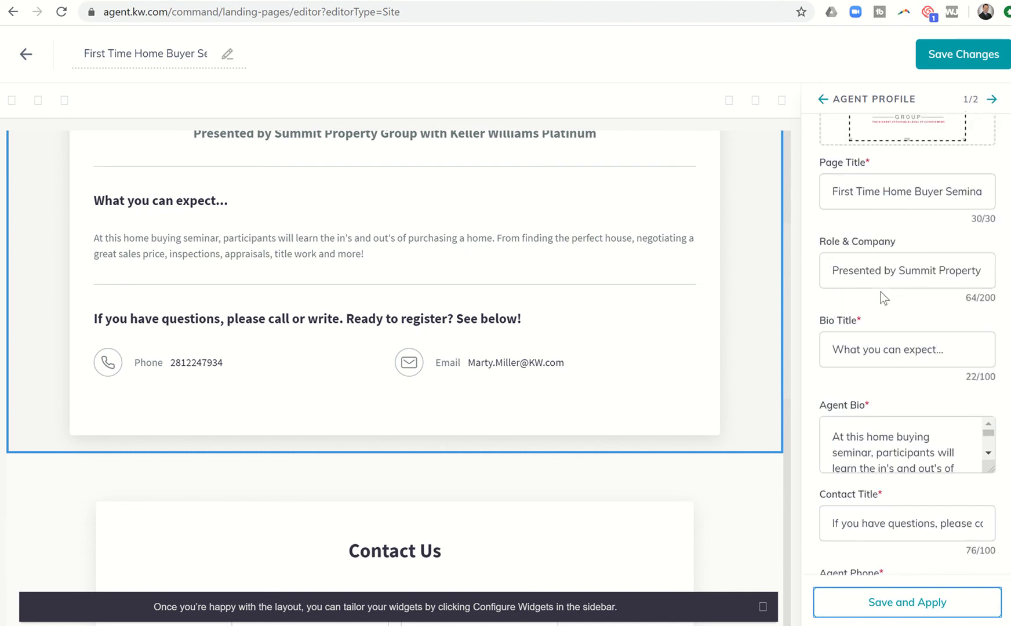
pyautogui.scroll(-3)
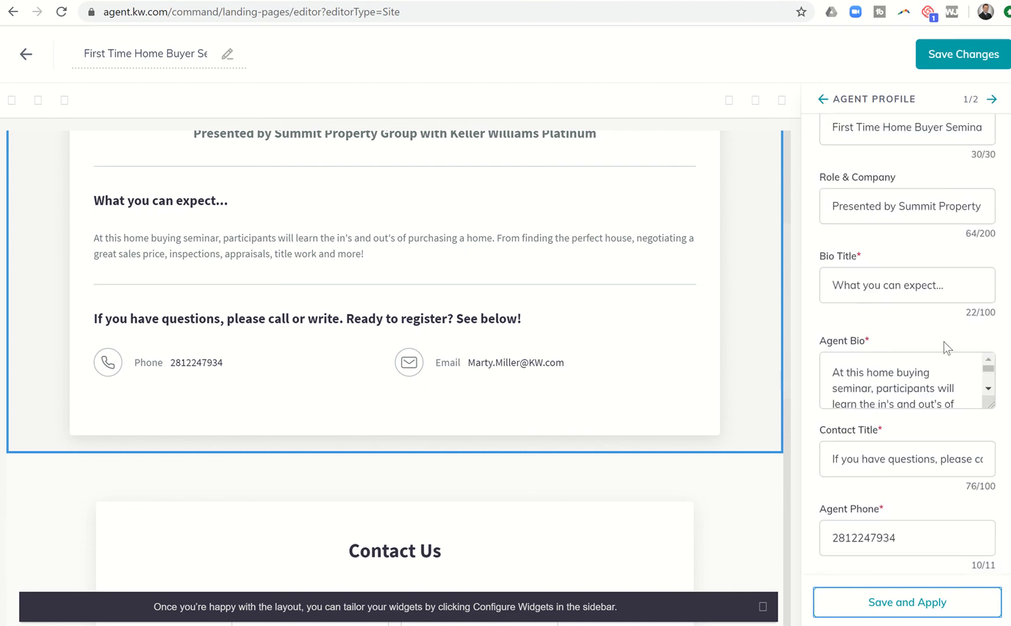
pyautogui.moveTo(378, 252)
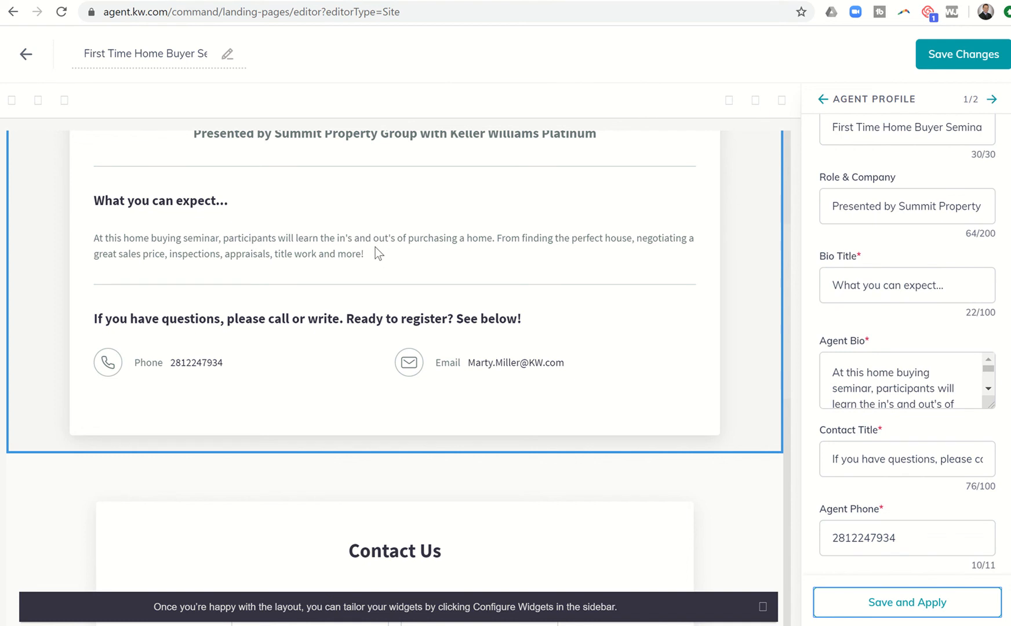
pyautogui.moveTo(317, 320)
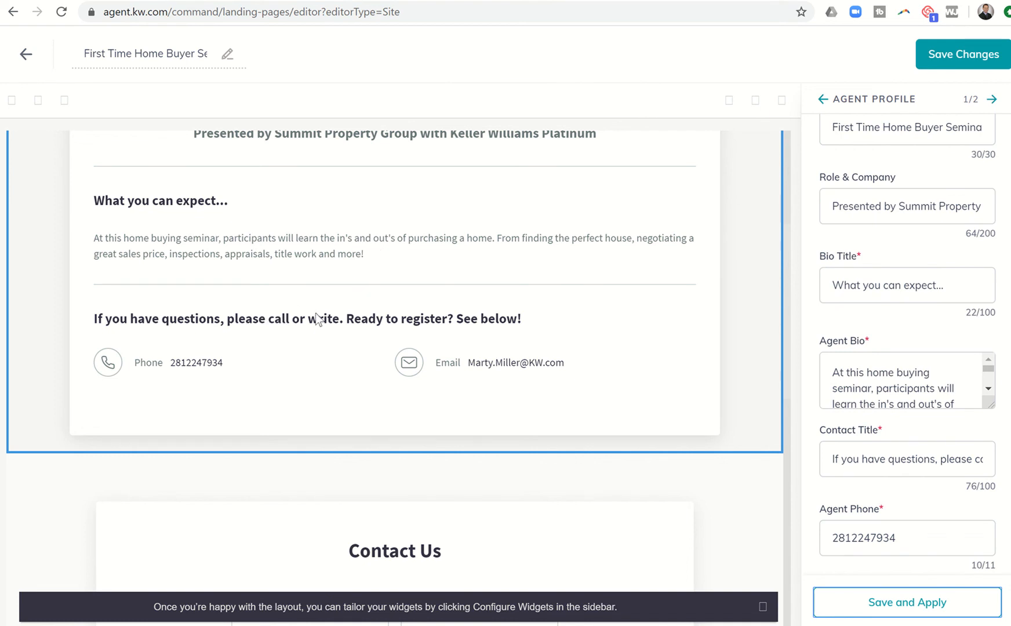
pyautogui.scroll(-3)
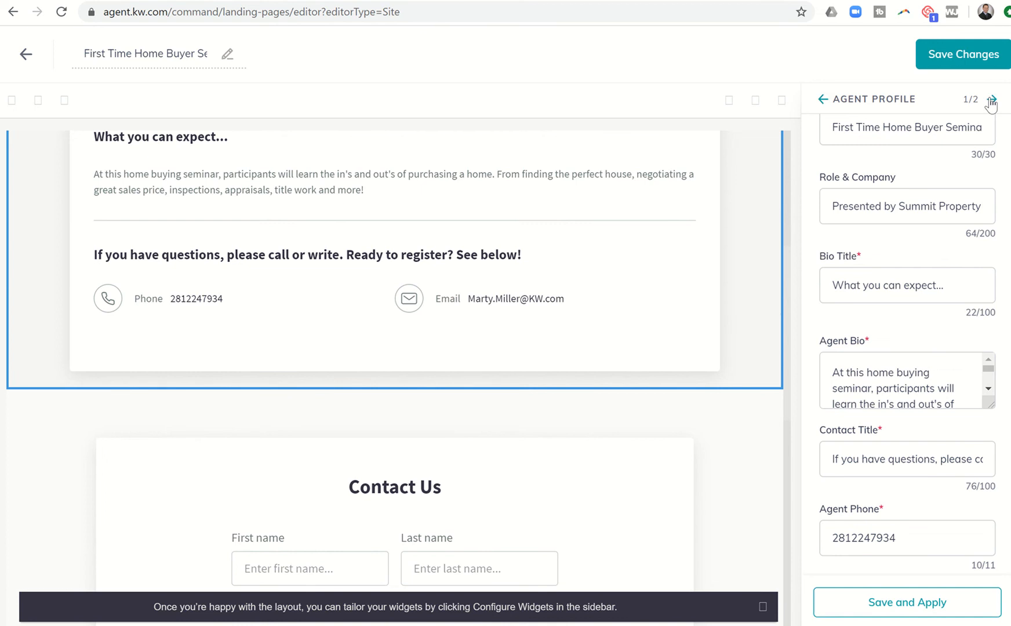
# In the Contact widget settings, retitle 'Contact Us' to 'Please Register Below For Your Seminar!'.
pyautogui.click(992, 99)
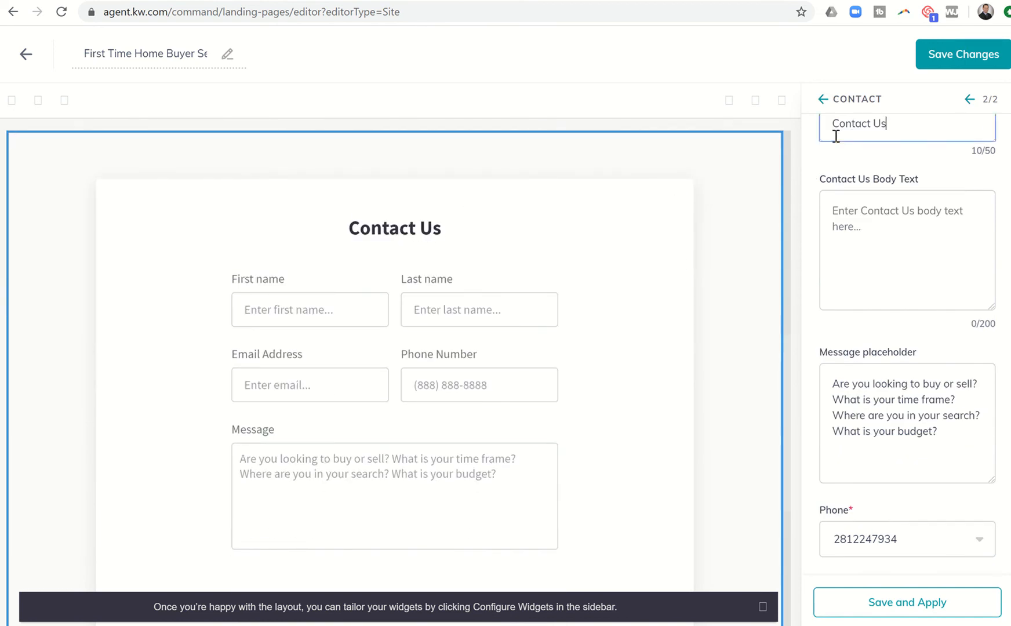
pyautogui.write('Please Register')
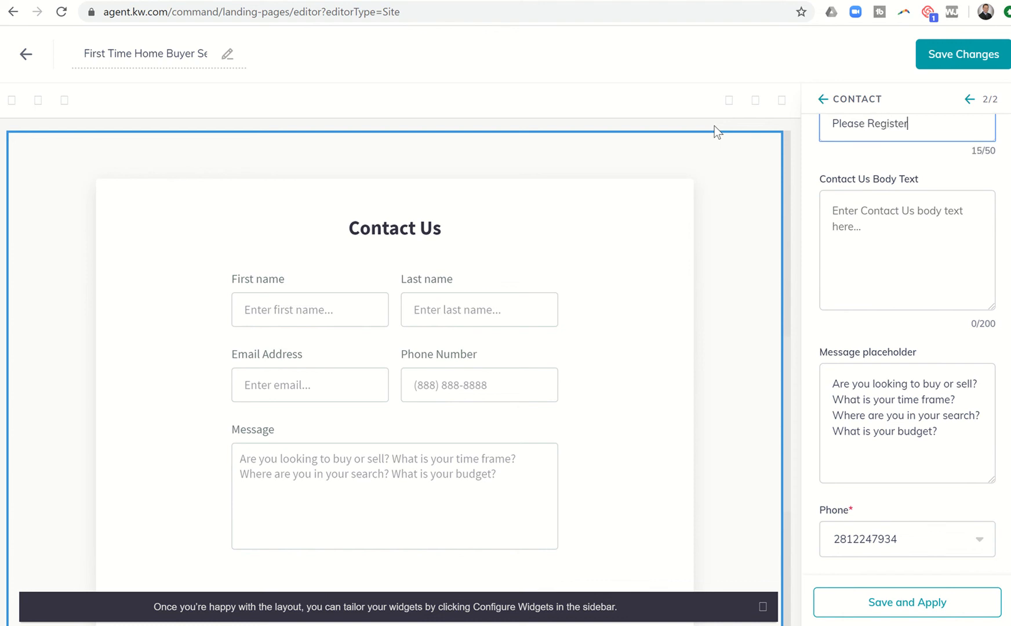
pyautogui.write('Below For')
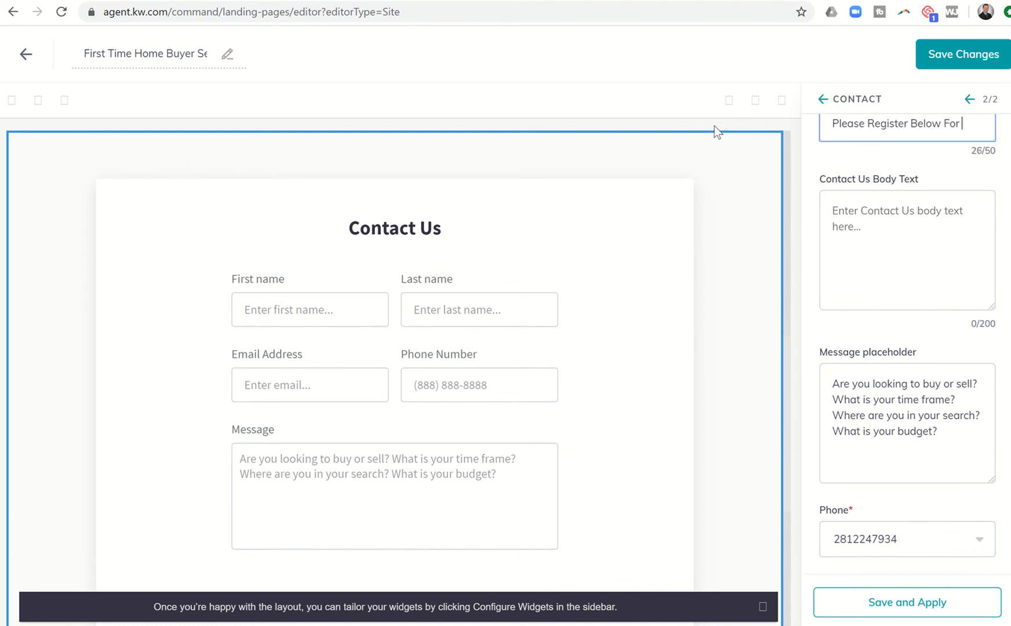
pyautogui.write('Your Seminar!')
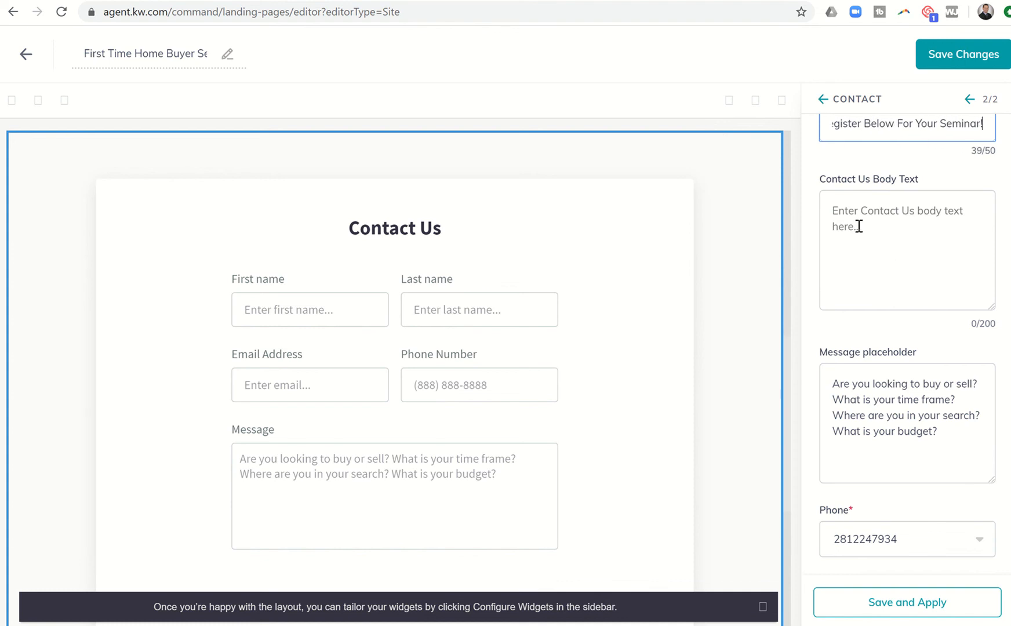
pyautogui.moveTo(371, 259)
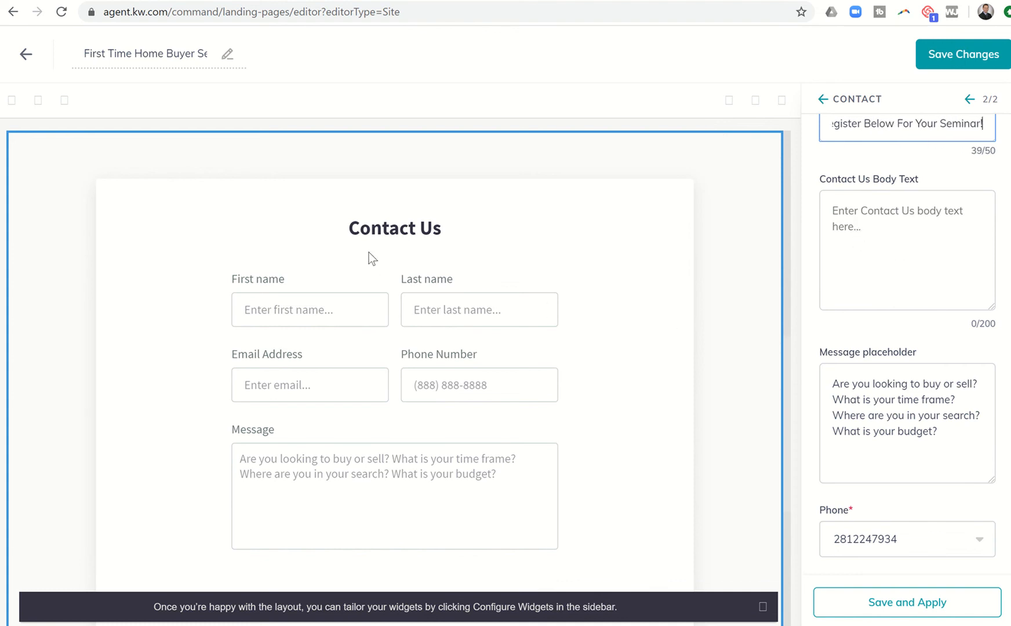
# Enter Contact body text requesting name, email and phone number to register for upcoming events.
pyautogui.click(906, 251)
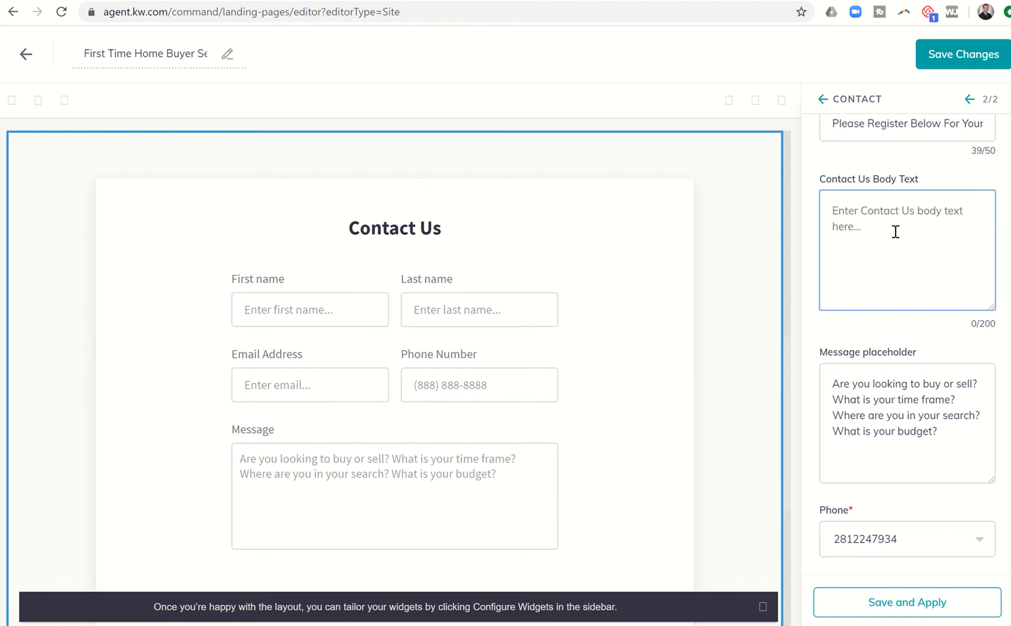
pyautogui.write('Please let')
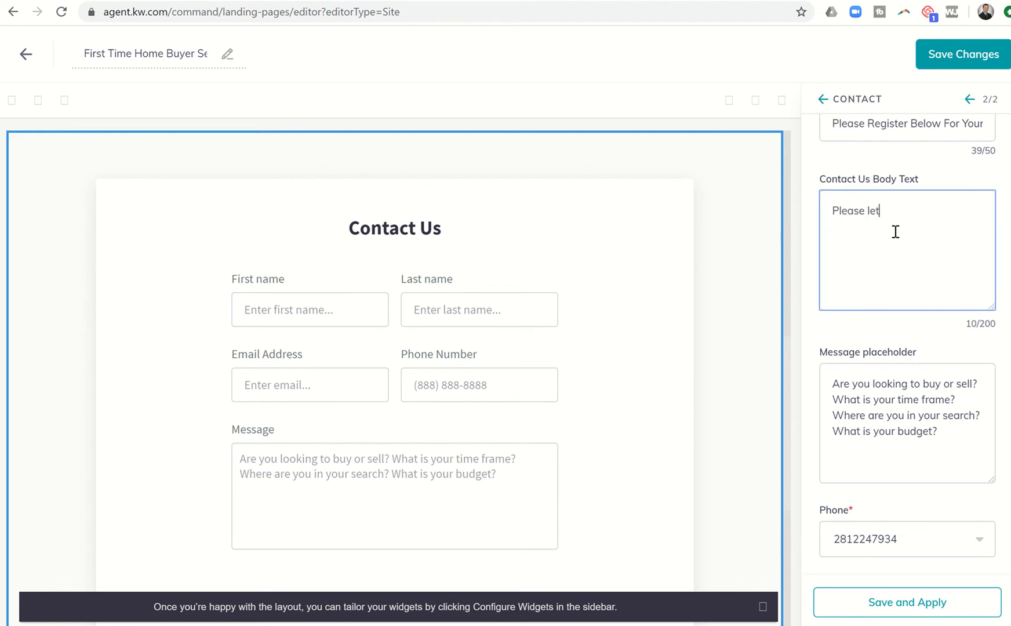
pyautogui.write('us know your name')
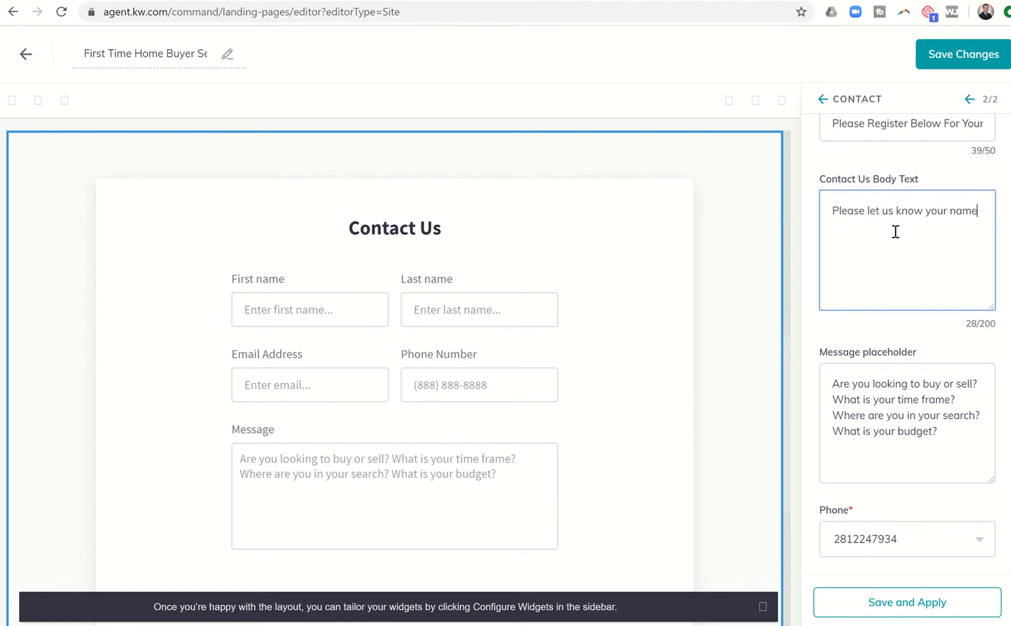
pyautogui.write(', email and phone number so that we can')
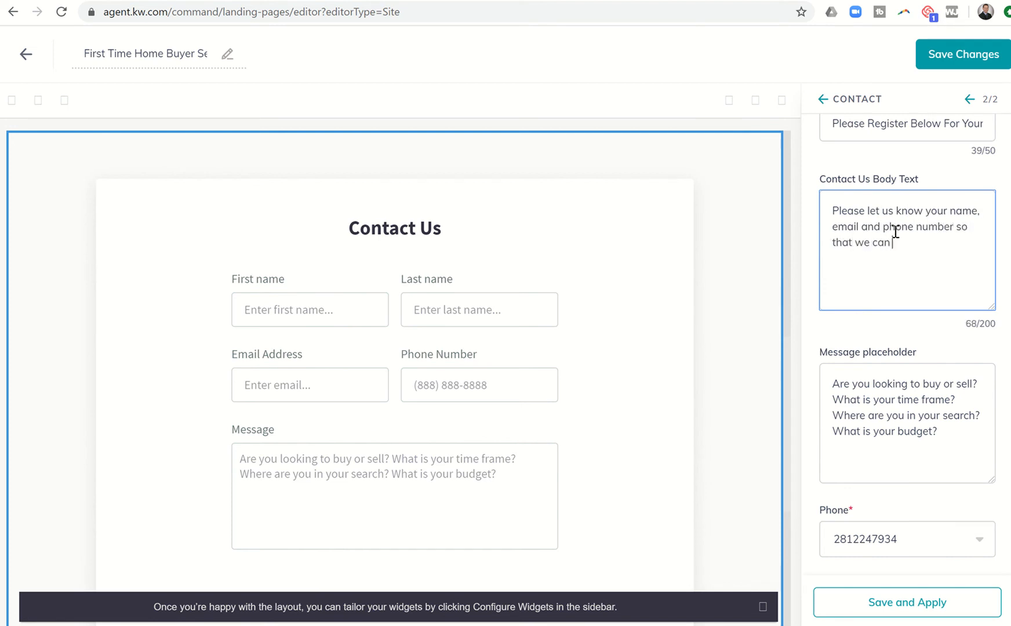
pyautogui.write('get you registered for ou')
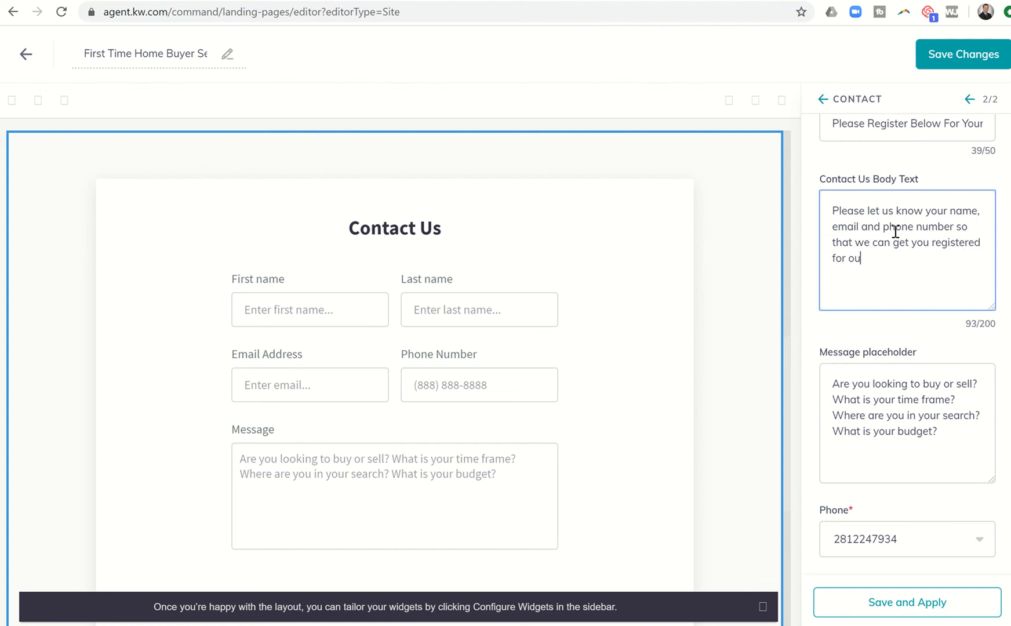
pyautogui.write('r upcoming events!')
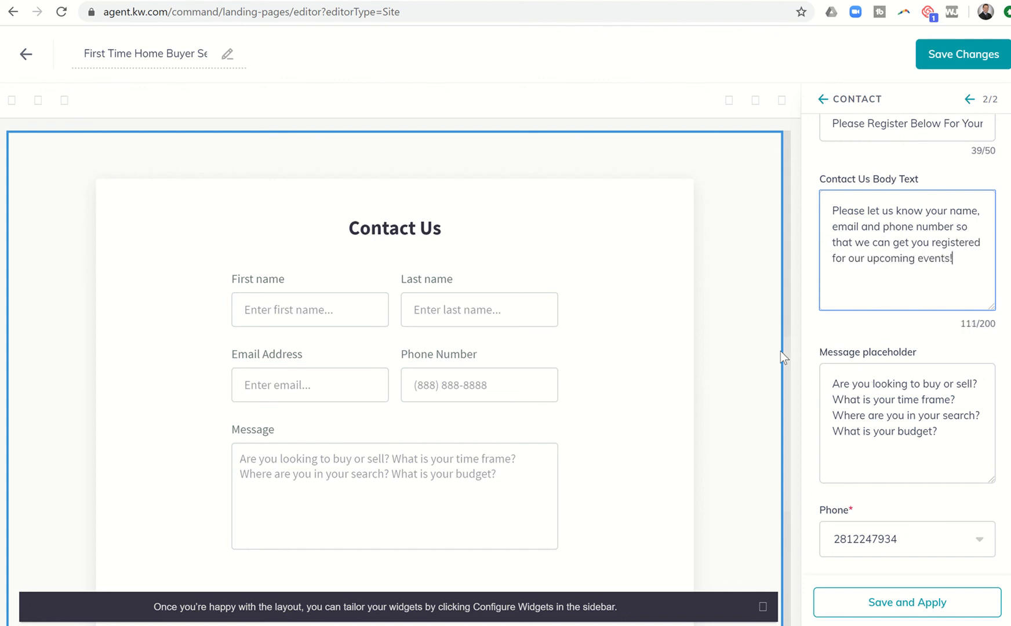
pyautogui.moveTo(588, 482)
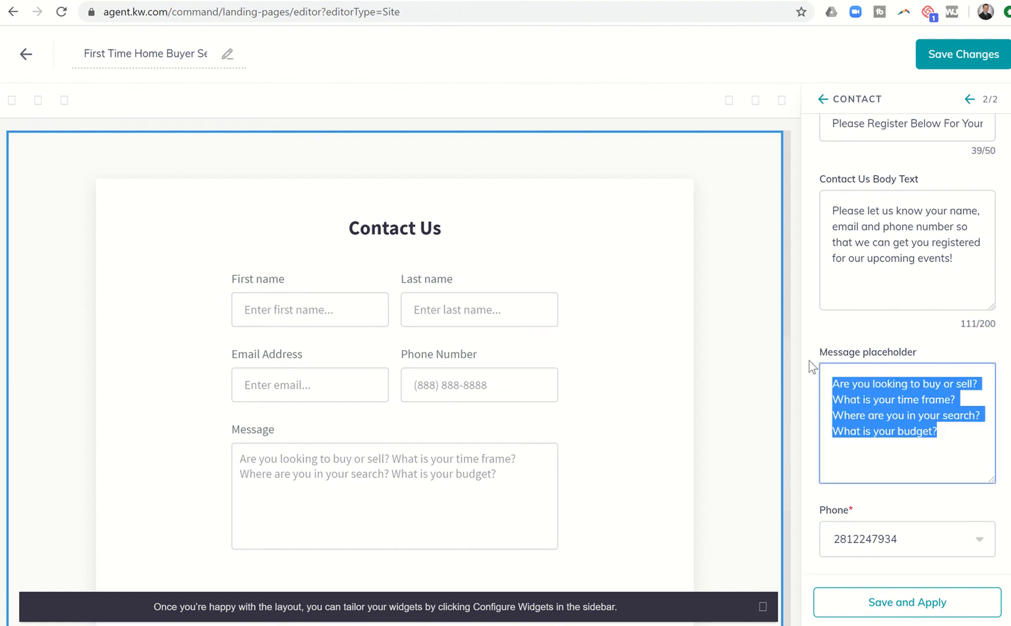
# Begin the message placeholder prompt asking which seminar they prefer, starting with Saturday, January 19th.
pyautogui.write('Please let us know which')
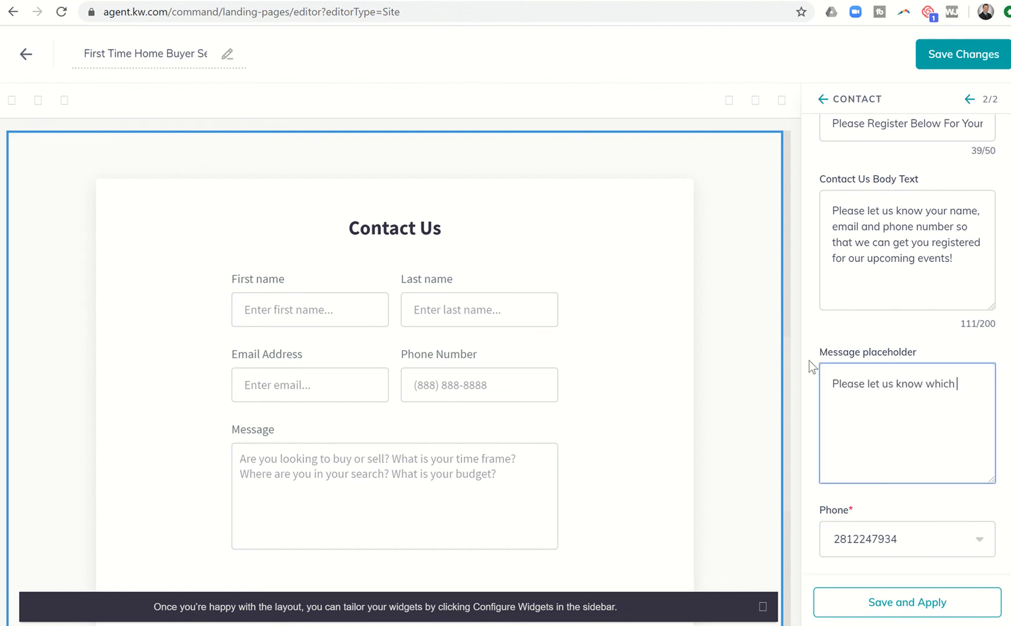
pyautogui.write('seminar you prfer')
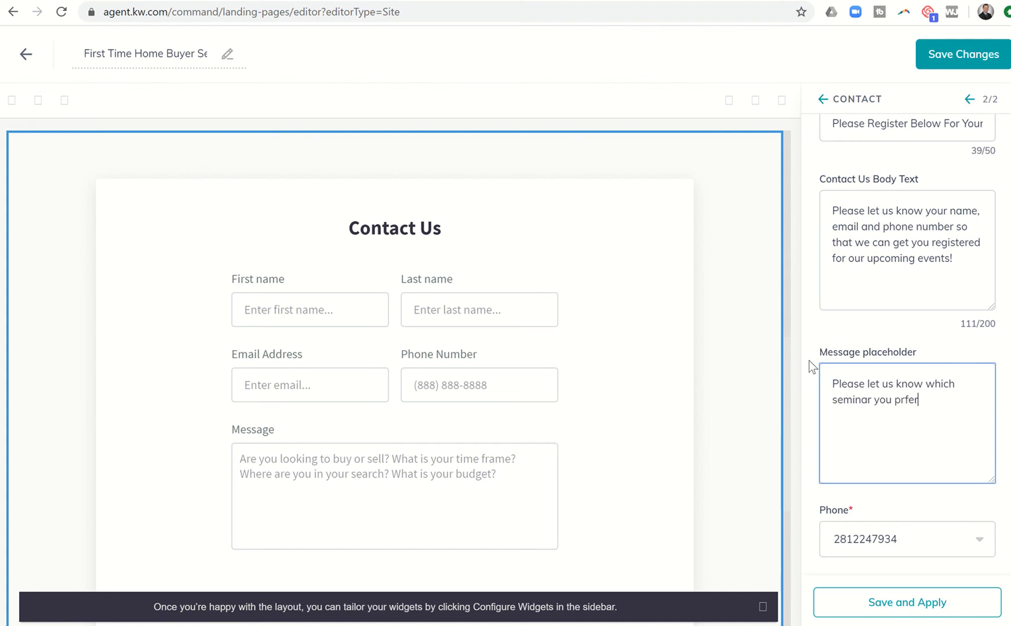
pyautogui.write('prefer')
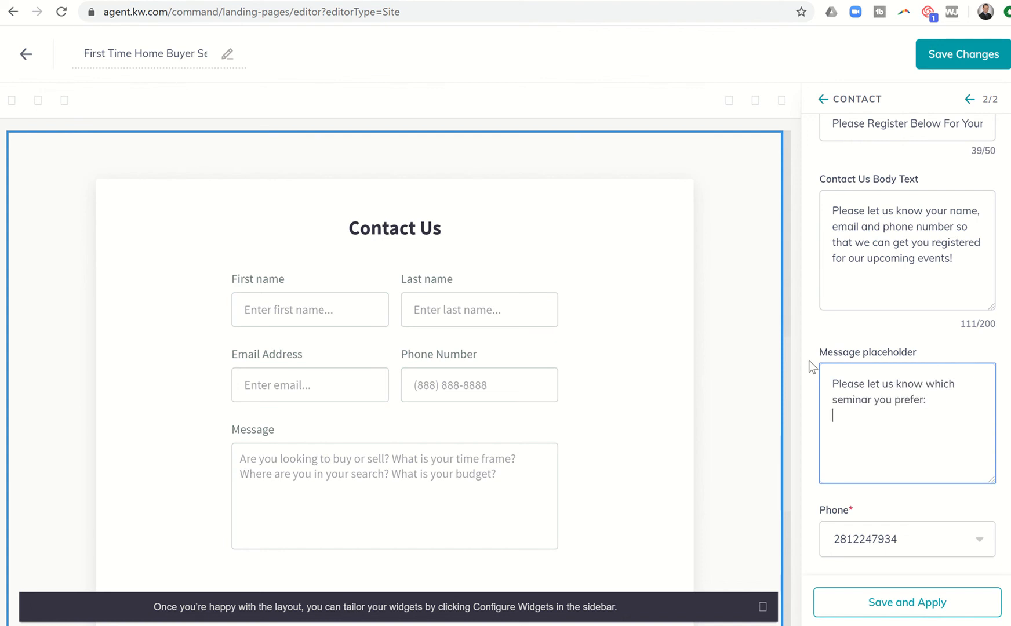
pyautogui.write('Saturday,')
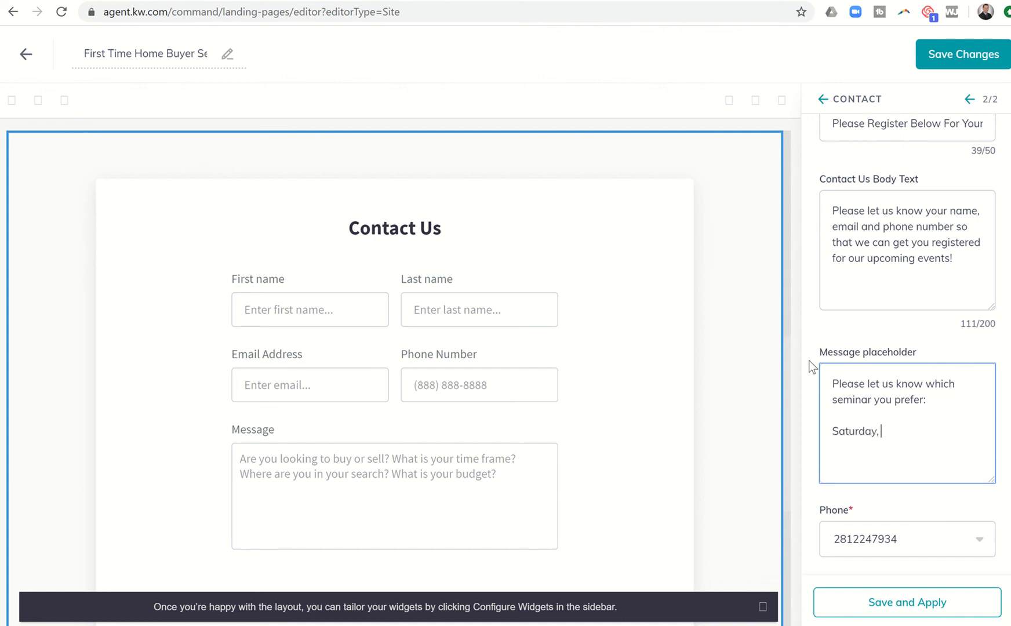
pyautogui.write('Janu')
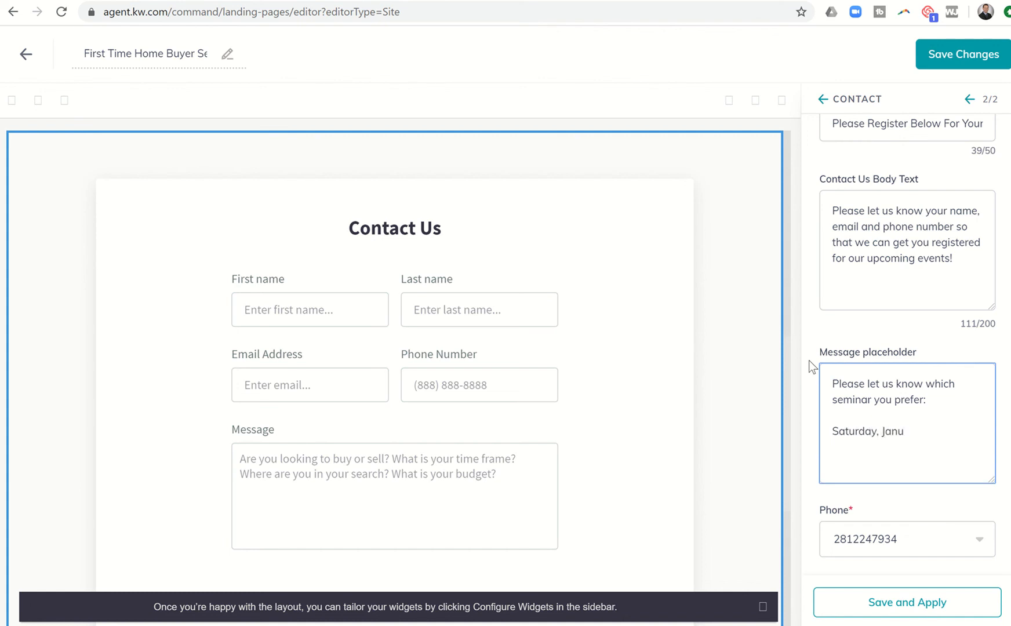
pyautogui.write('ary 19th')
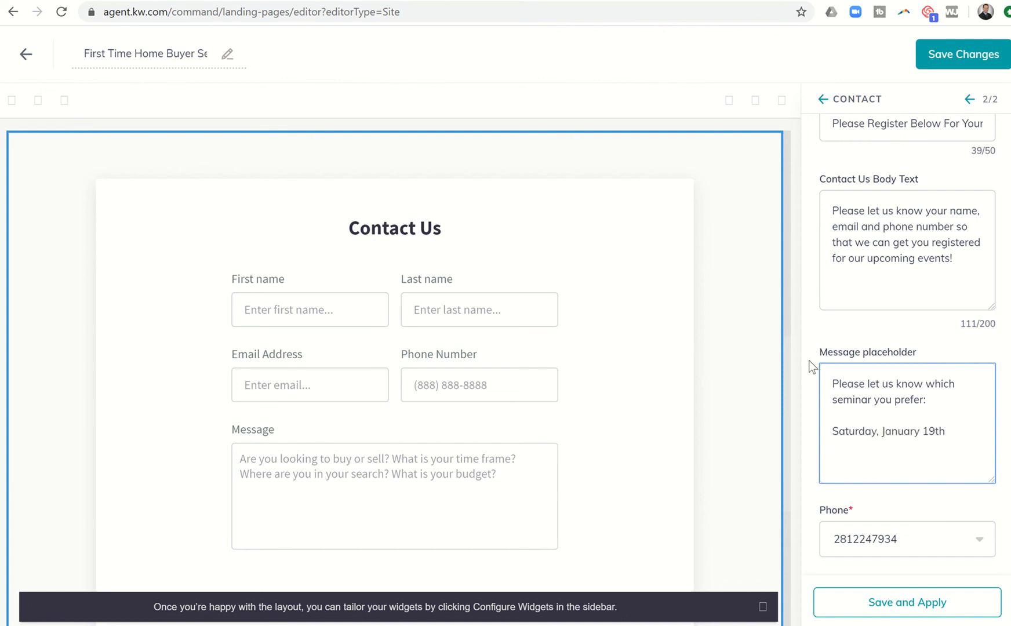
# Add Saturdays February 18th, March 17th and April 16th to the prompt and apply the form.
pyautogui.write('Satrud')
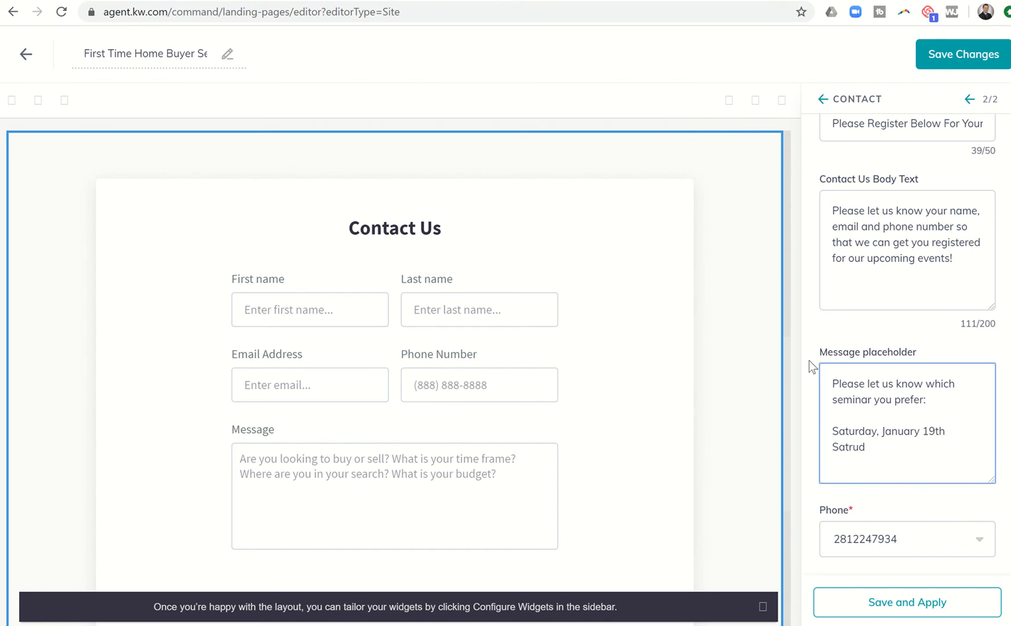
pyautogui.write('Saturday')
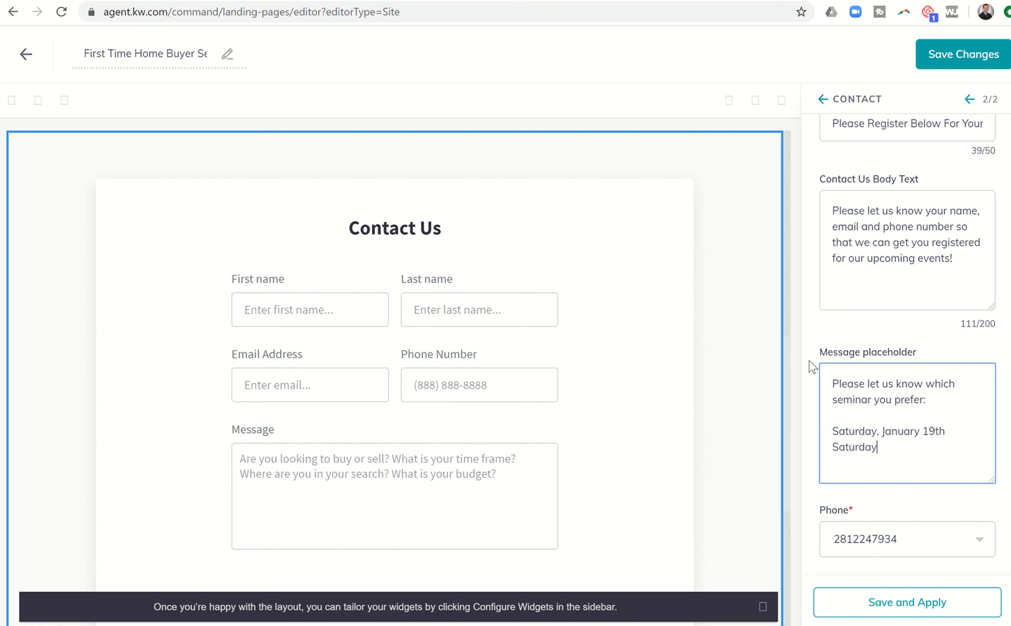
pyautogui.write('Febr')
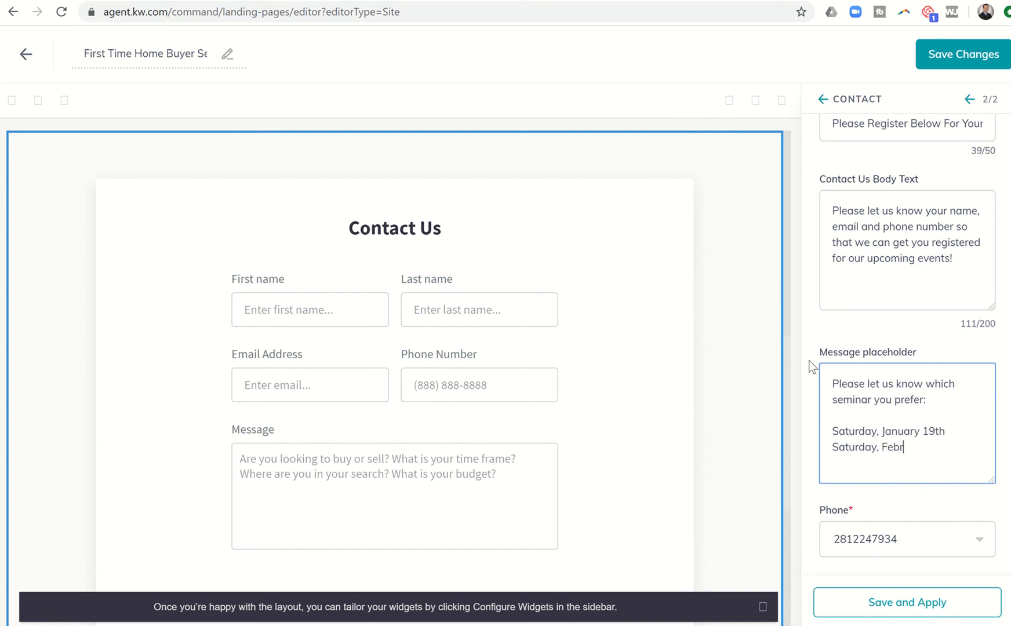
pyautogui.write('uary 1')
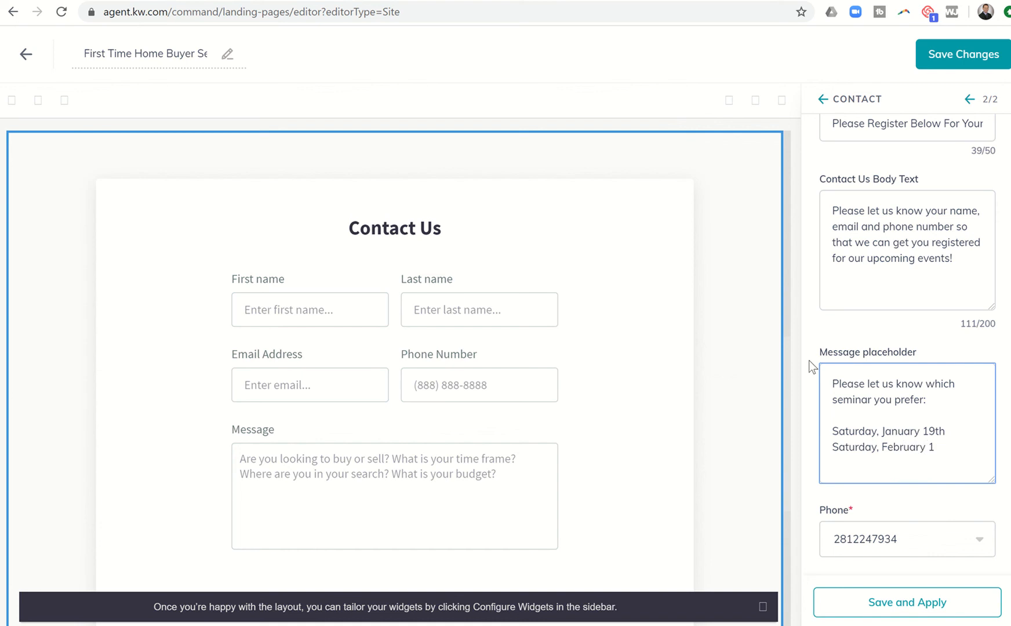
pyautogui.write('8th')
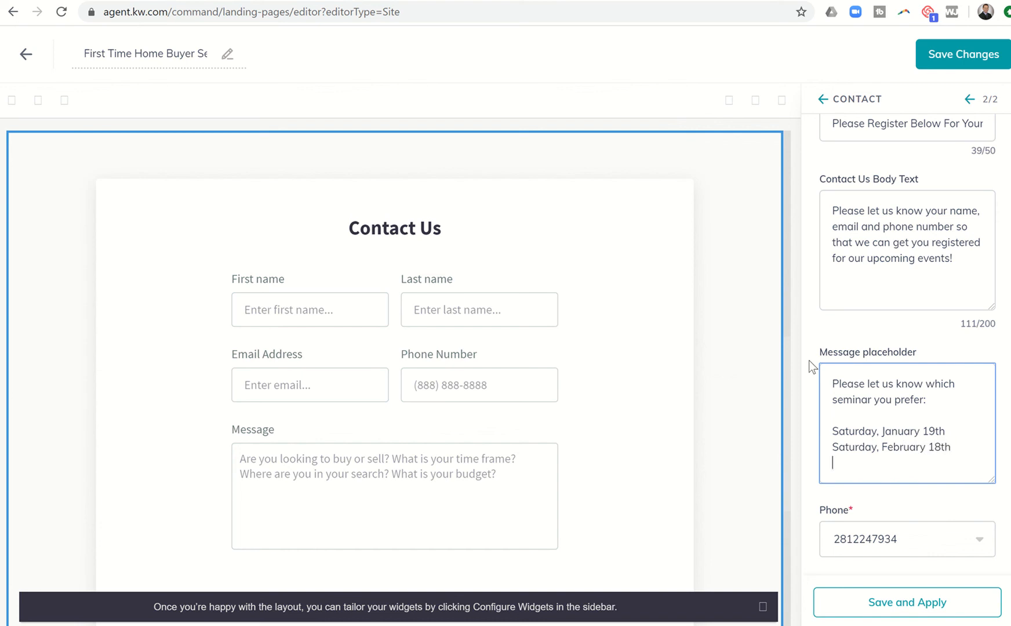
pyautogui.write('Saturday, March 17')
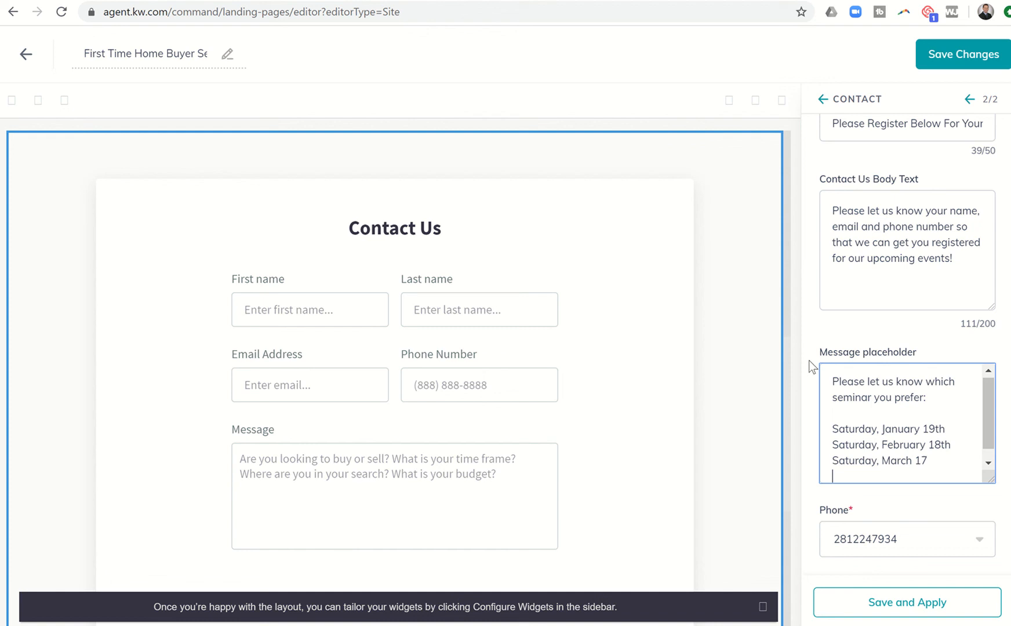
pyautogui.write('Saturday')
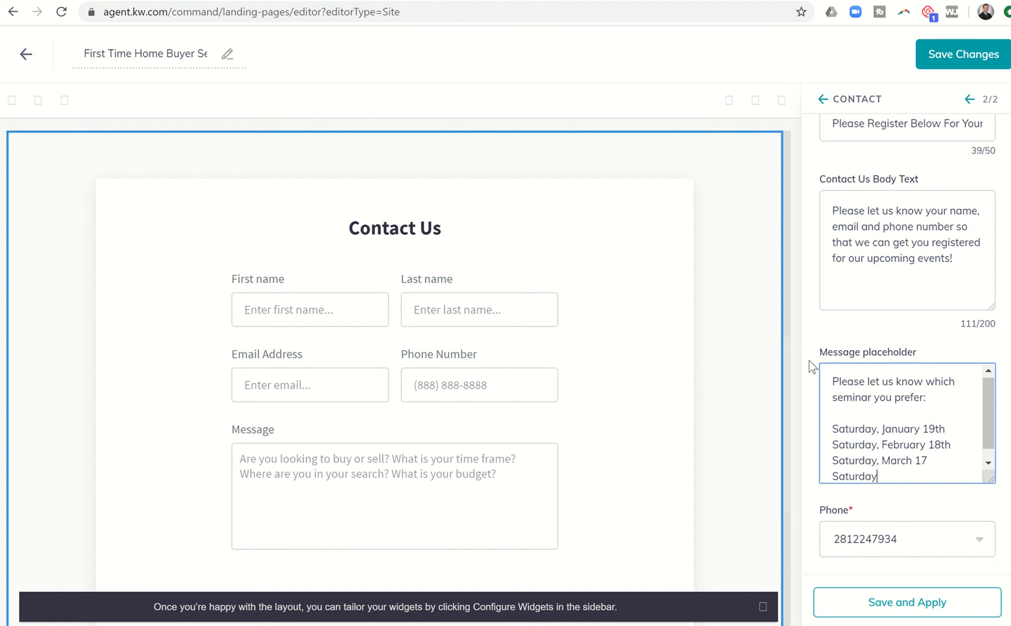
pyautogui.write('APril')
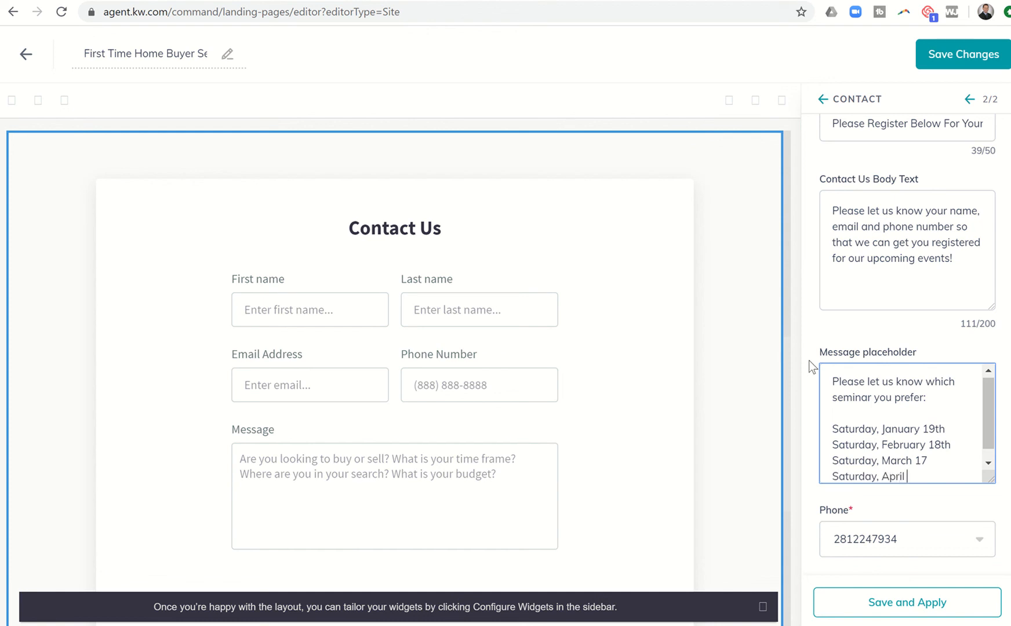
pyautogui.write('16th')
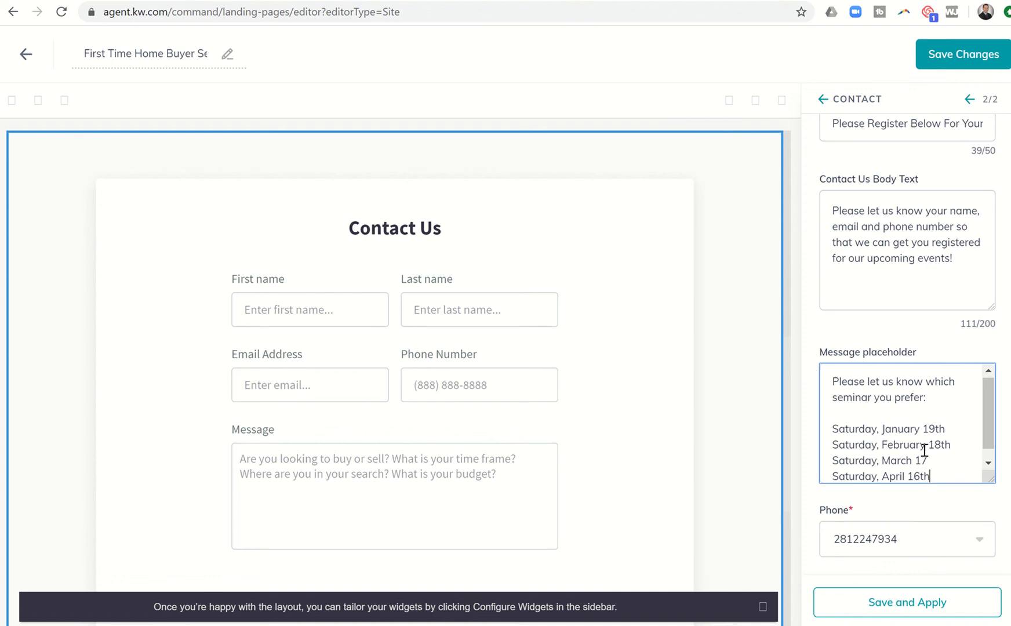
pyautogui.write('th')
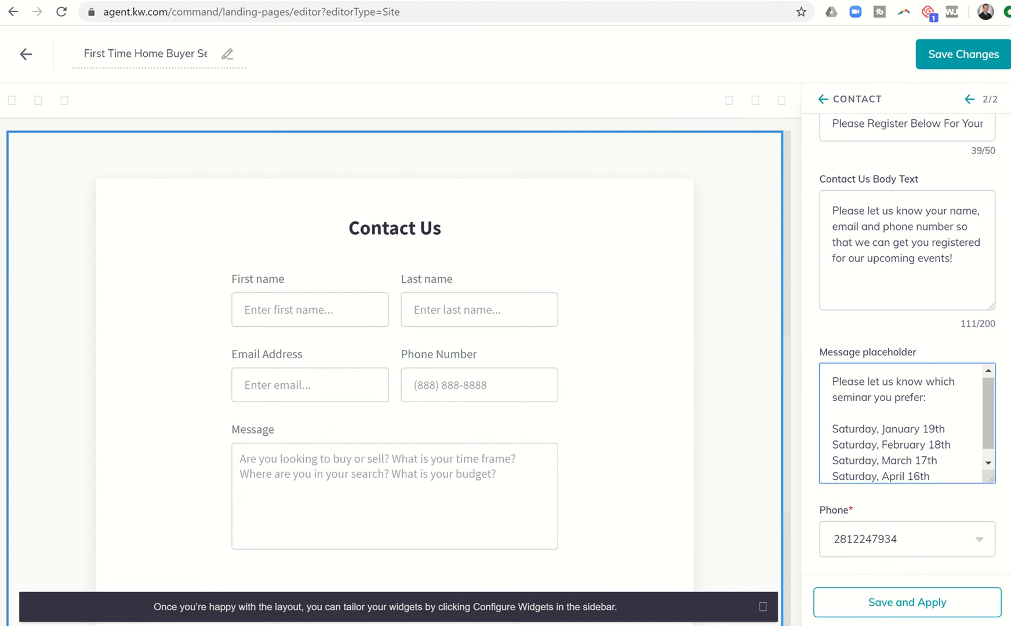
pyautogui.click(907, 603)
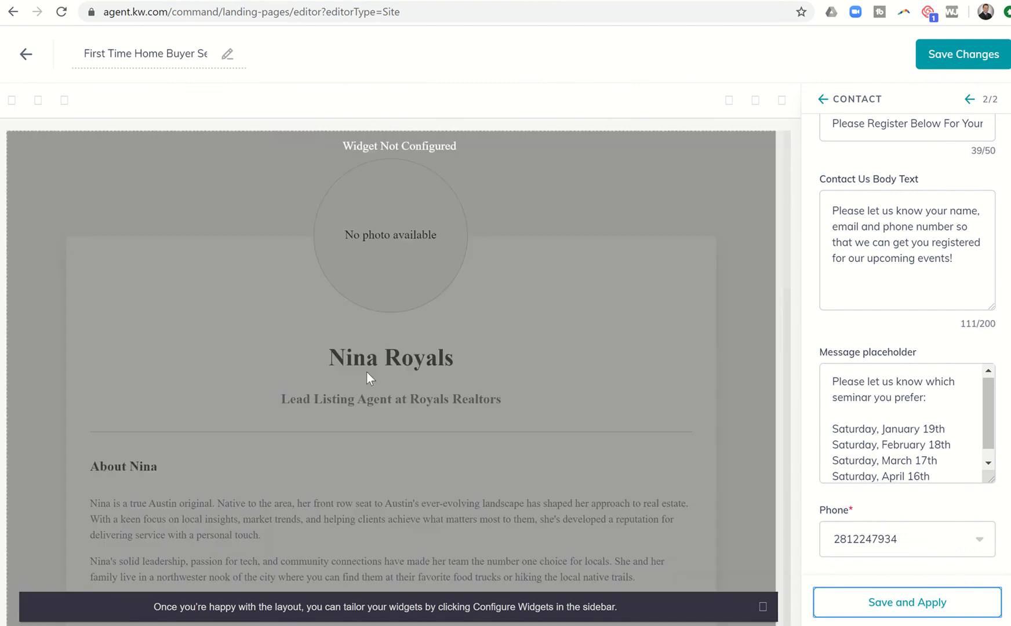
# Apply the contact edits and check 'Please Register Below For Your Seminar!' and the dates in the preview.
pyautogui.click(906, 603)
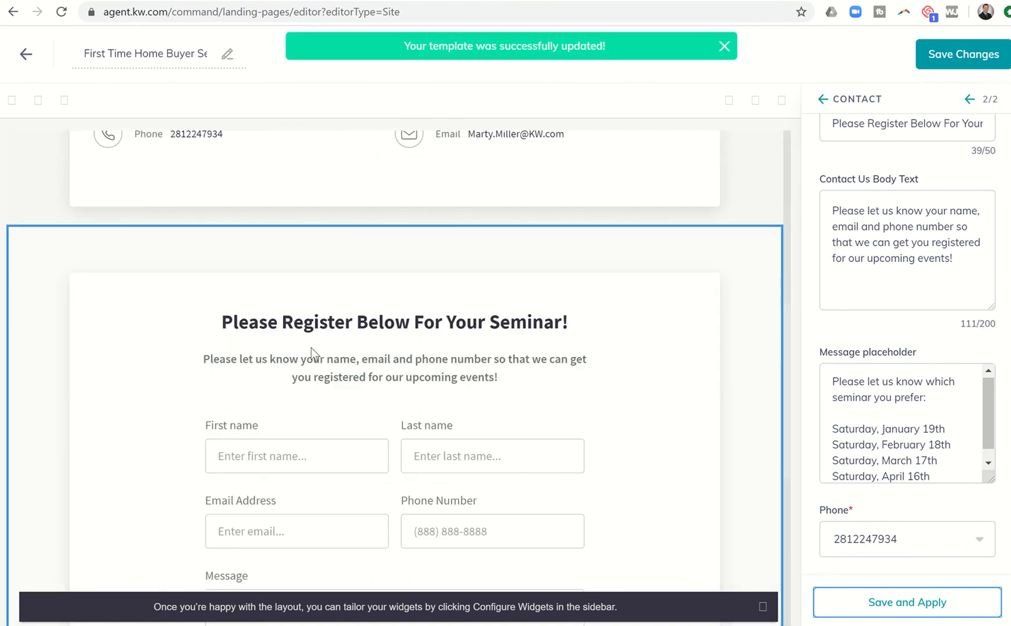
pyautogui.scroll(-3)
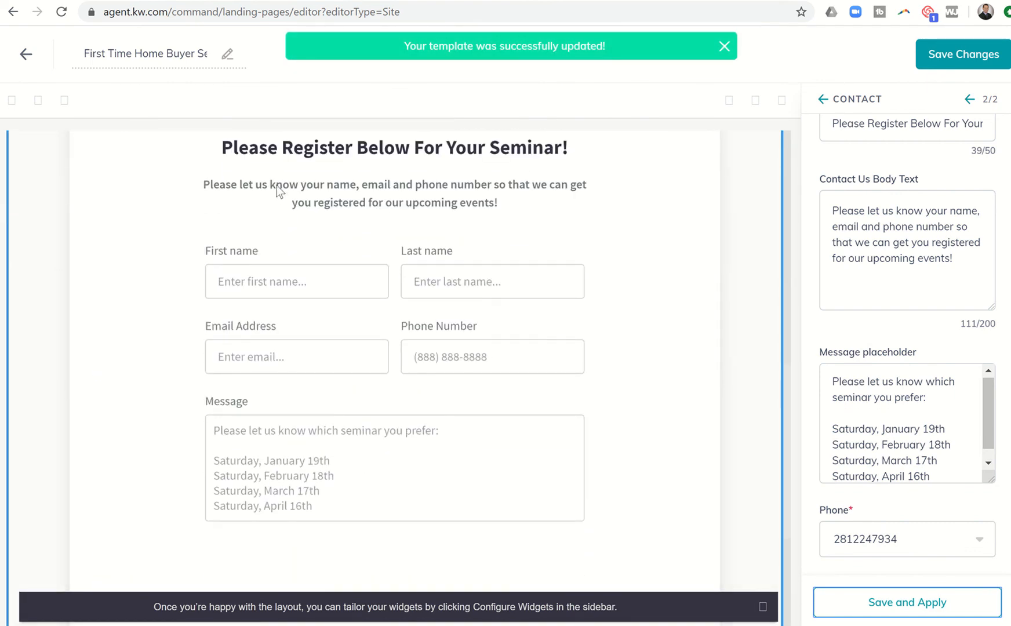
pyautogui.click(725, 46)
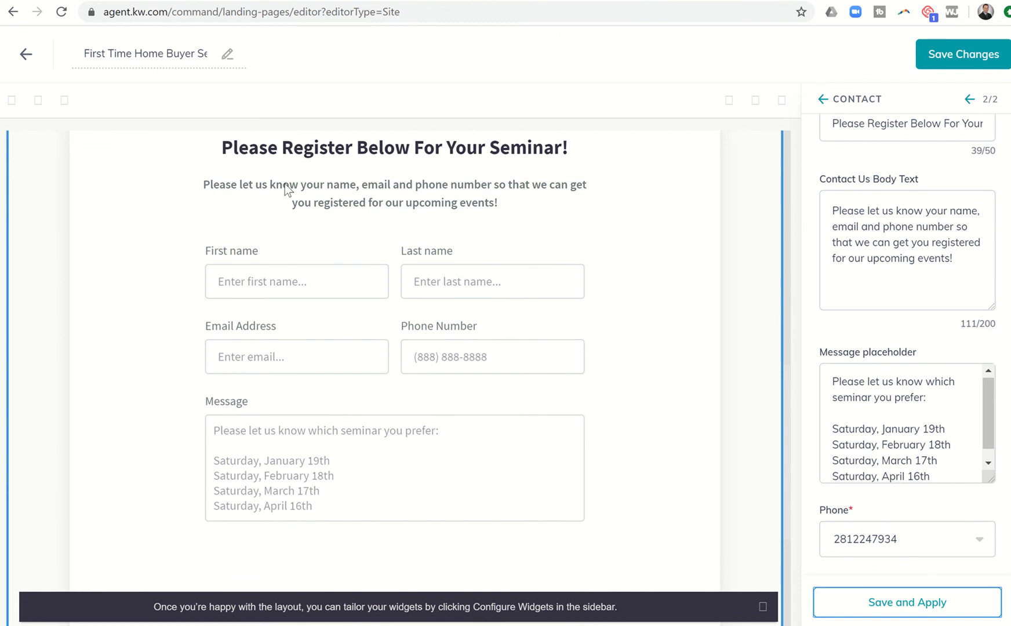
pyautogui.moveTo(376, 206)
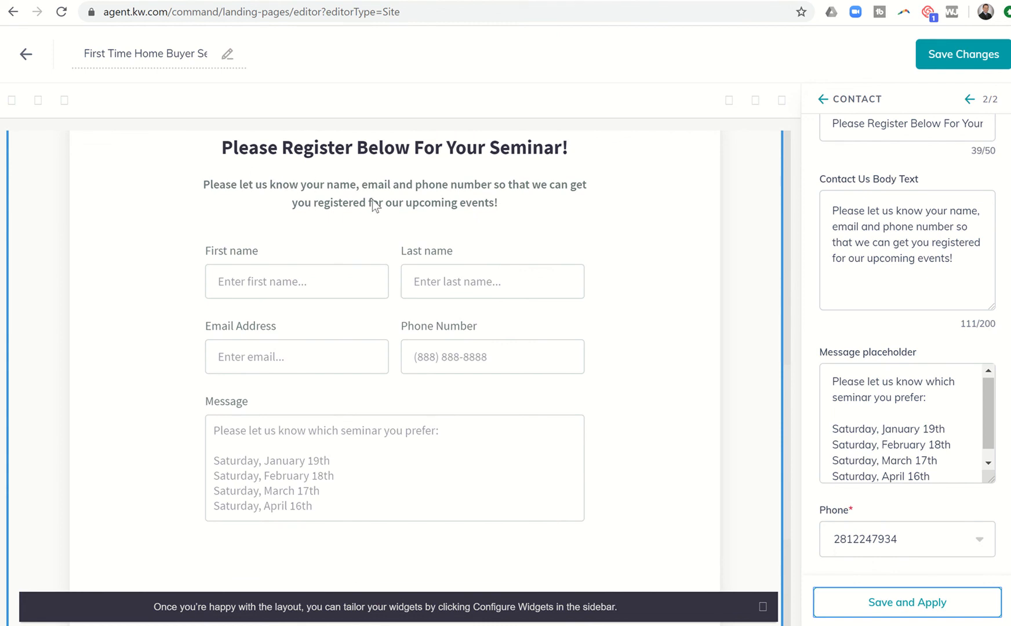
pyautogui.moveTo(357, 298)
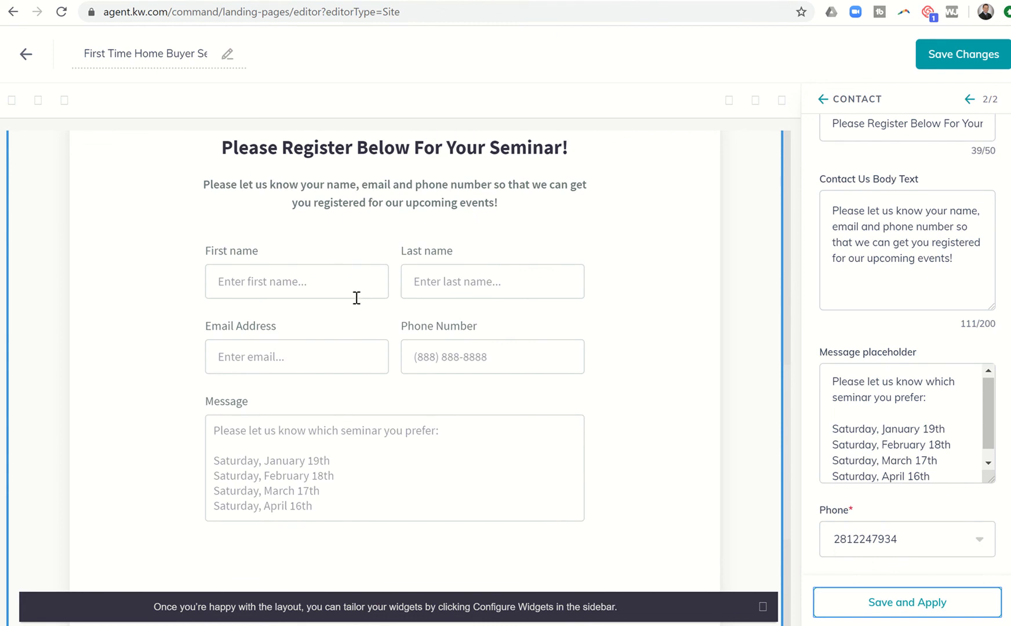
pyautogui.moveTo(346, 504)
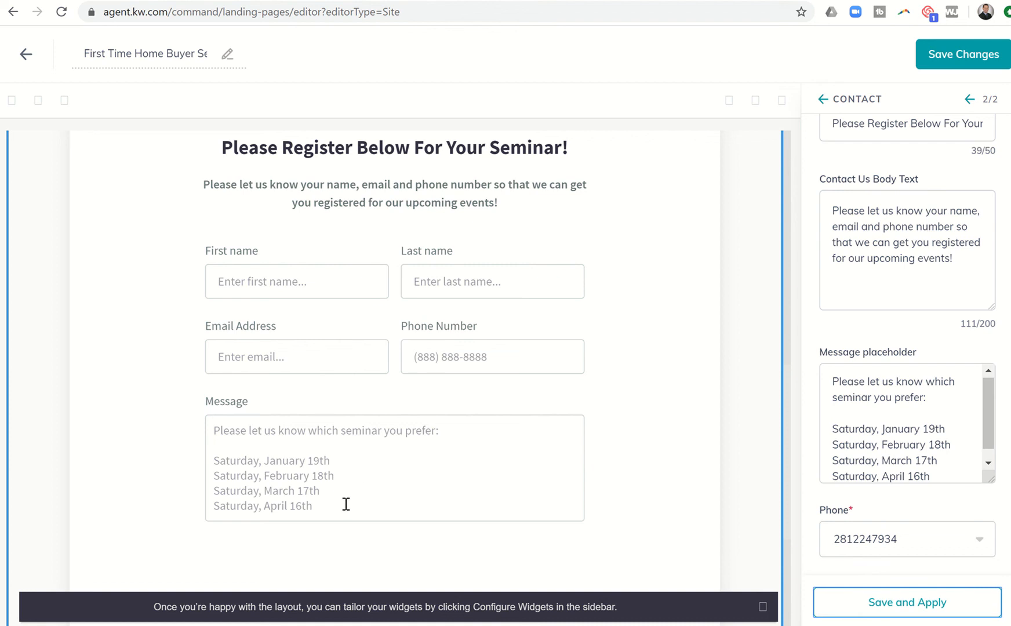
pyautogui.moveTo(455, 462)
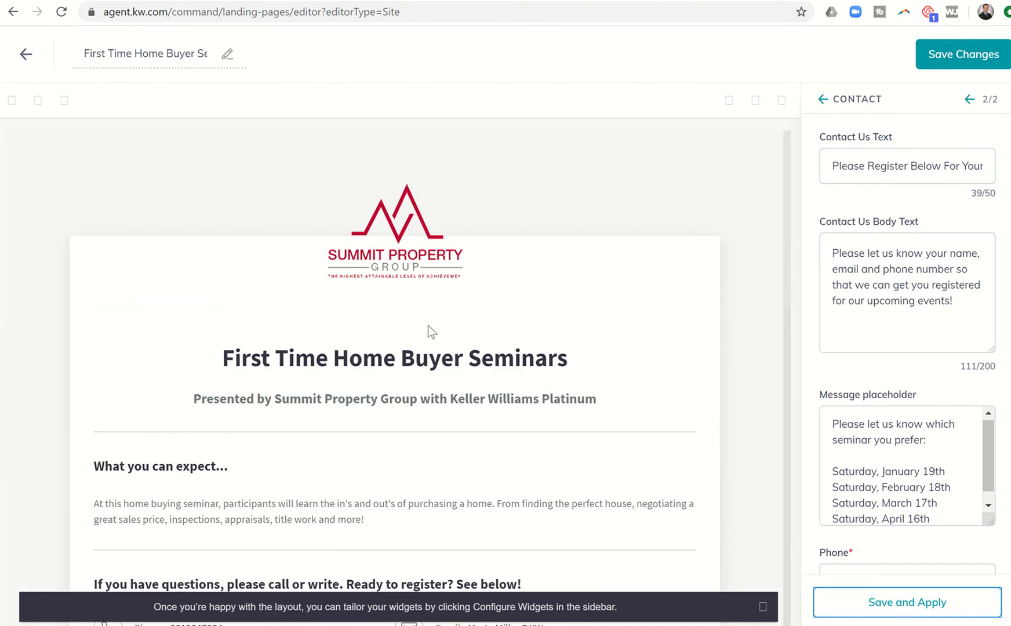
pyautogui.moveTo(617, 256)
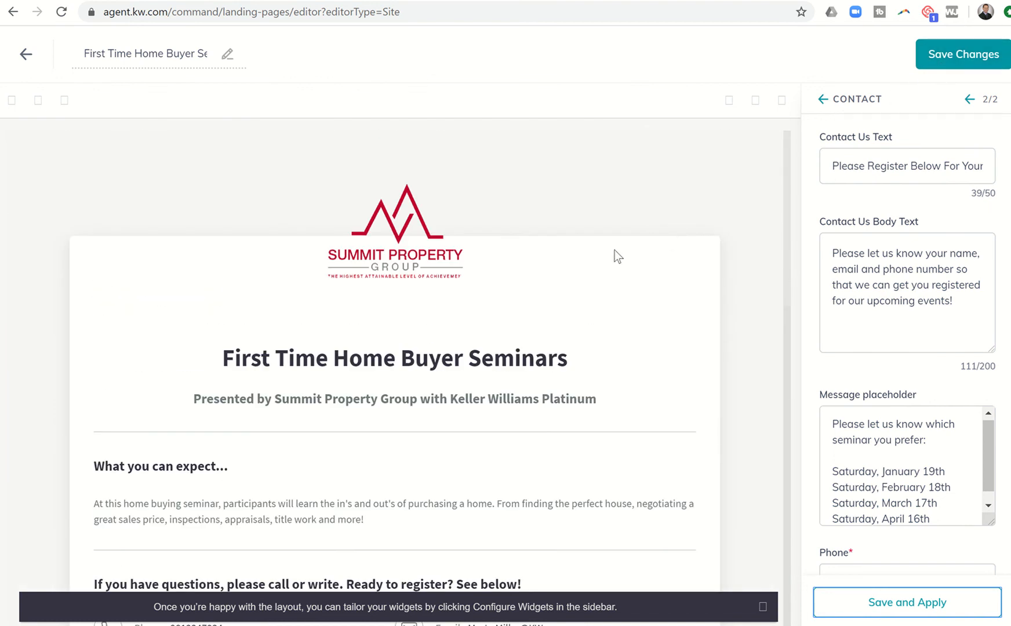
pyautogui.moveTo(605, 298)
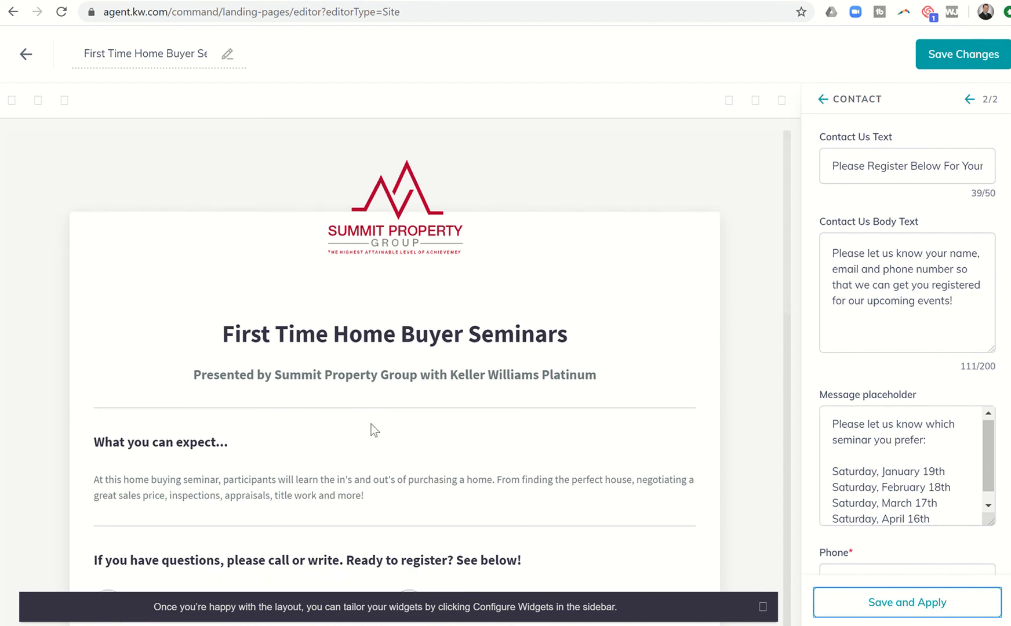
# Save the First Time Home Buyer Seminars page changes and confirm publishing it as an agent site.
pyautogui.scroll(-3)
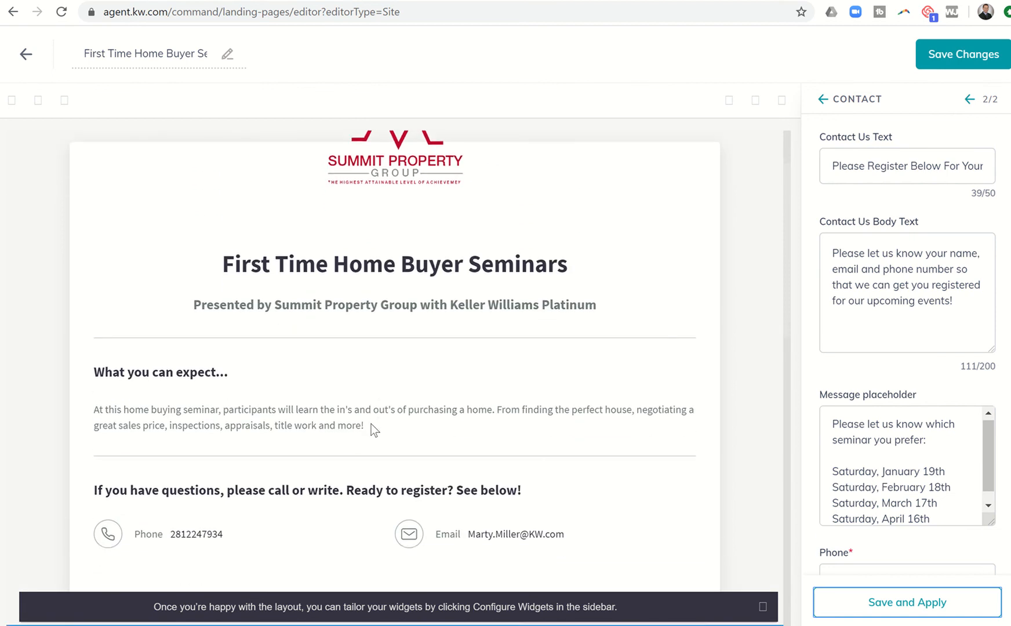
pyautogui.scroll(-3)
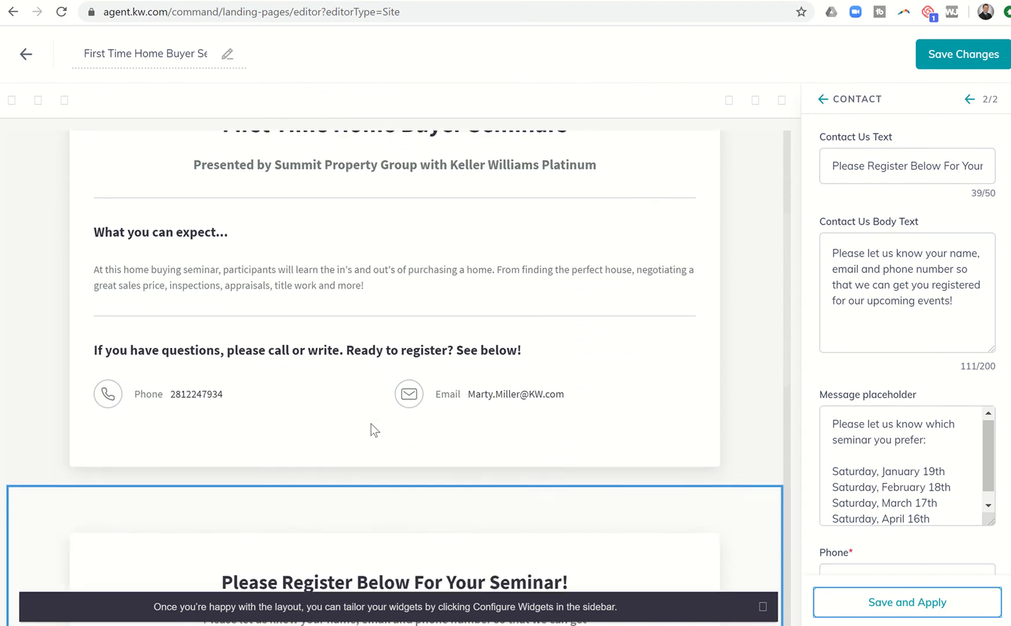
pyautogui.scroll(-3)
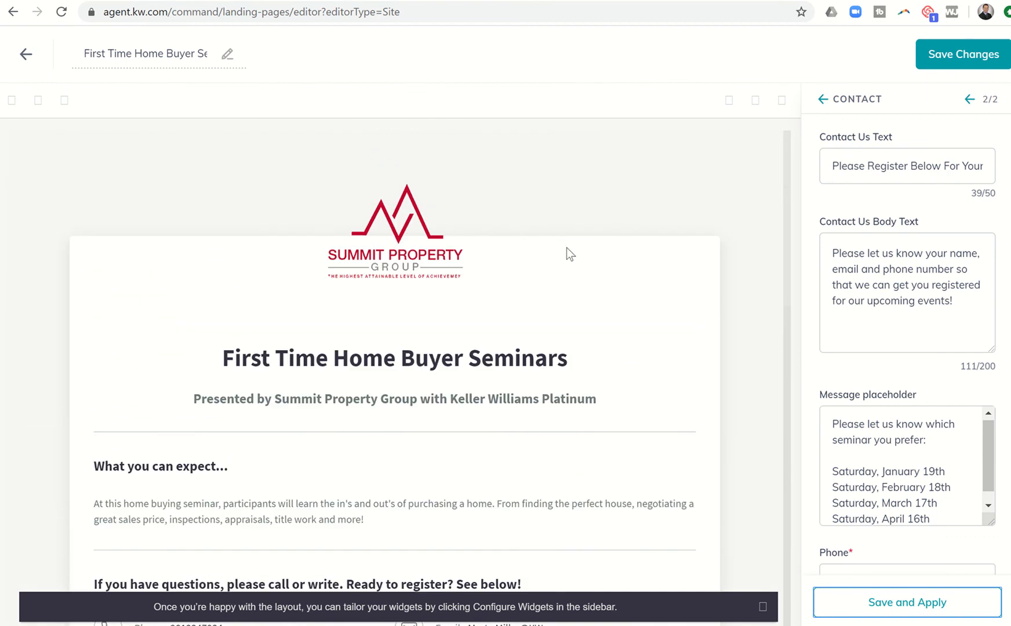
pyautogui.moveTo(495, 268)
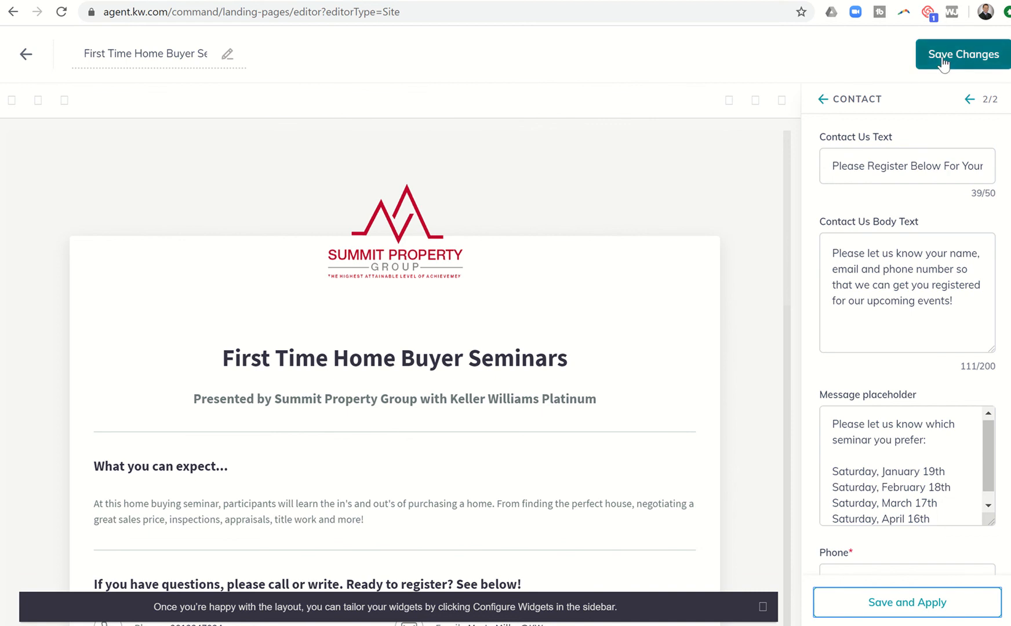
pyautogui.click(961, 54)
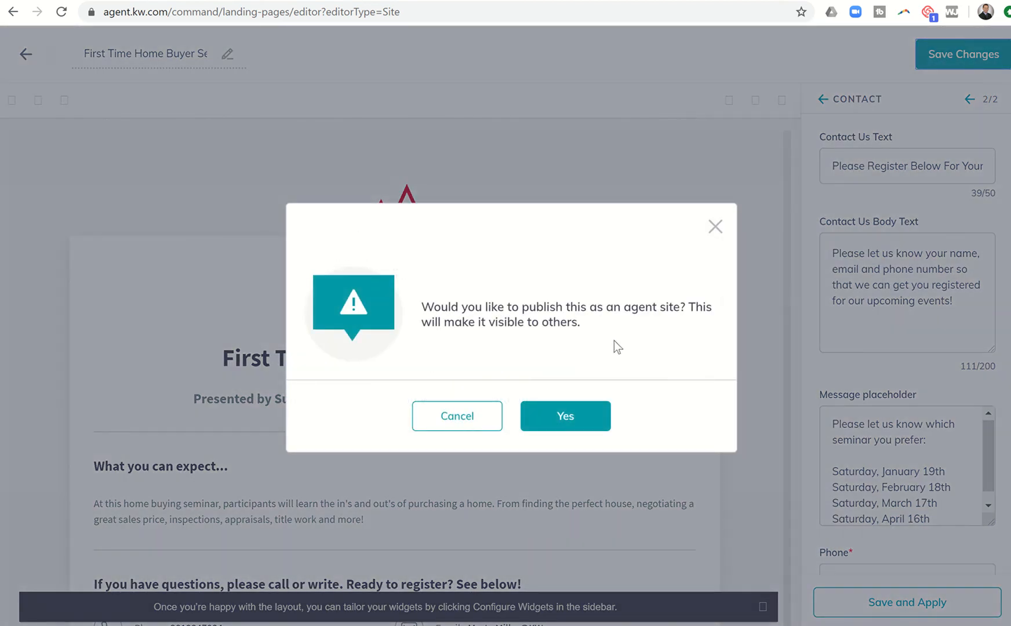
pyautogui.moveTo(565, 416)
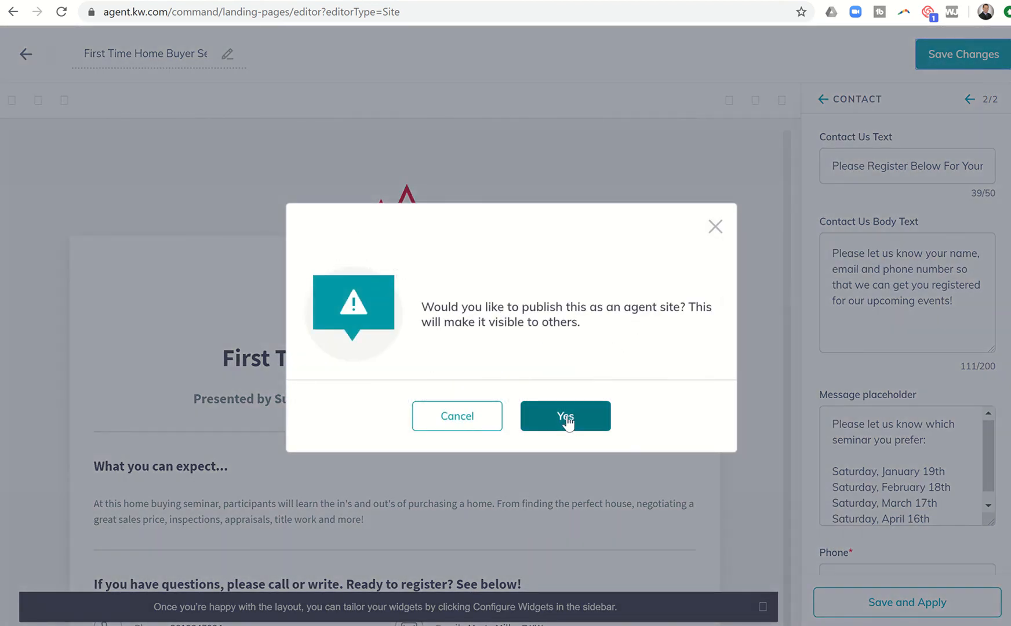
pyautogui.click(565, 416)
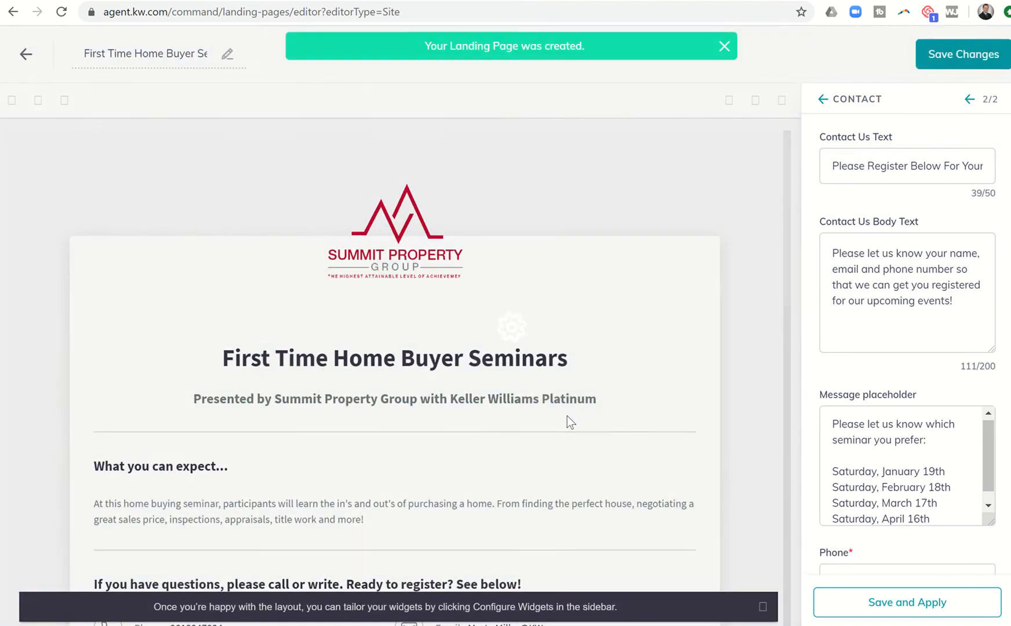
# Leave the editor for the Agent Site Pages list showing 'First Time Home Buyer Seminar - Agent Site'.
pyautogui.click(25, 54)
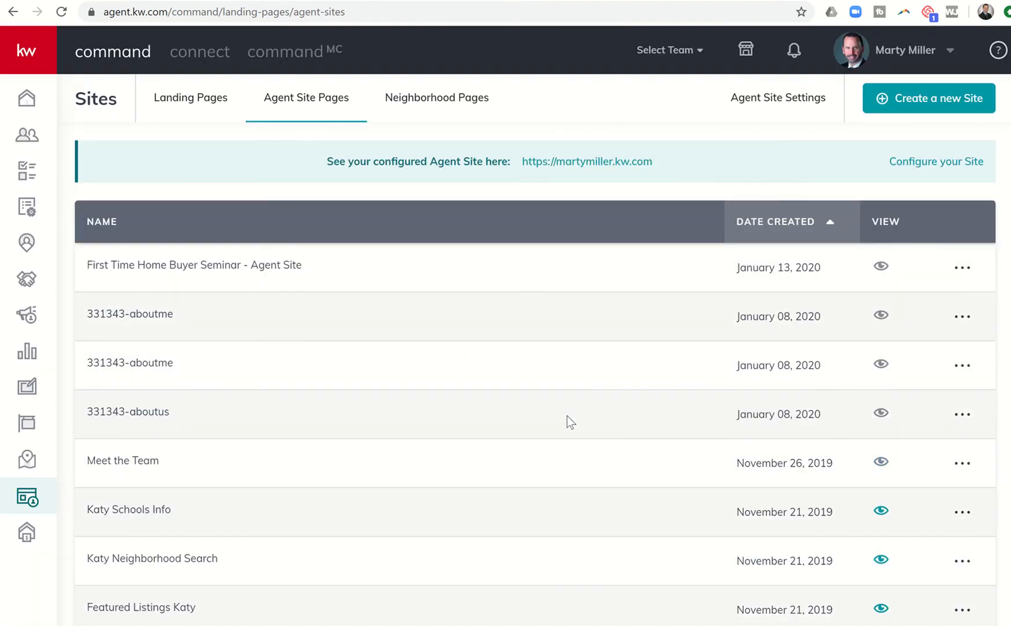
pyautogui.moveTo(242, 282)
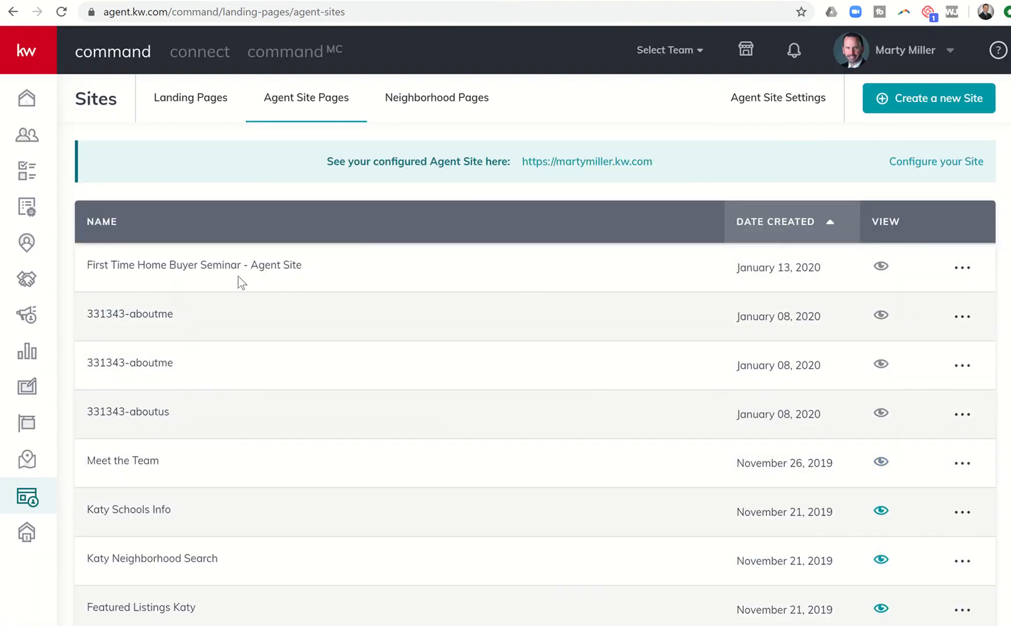
pyautogui.moveTo(386, 266)
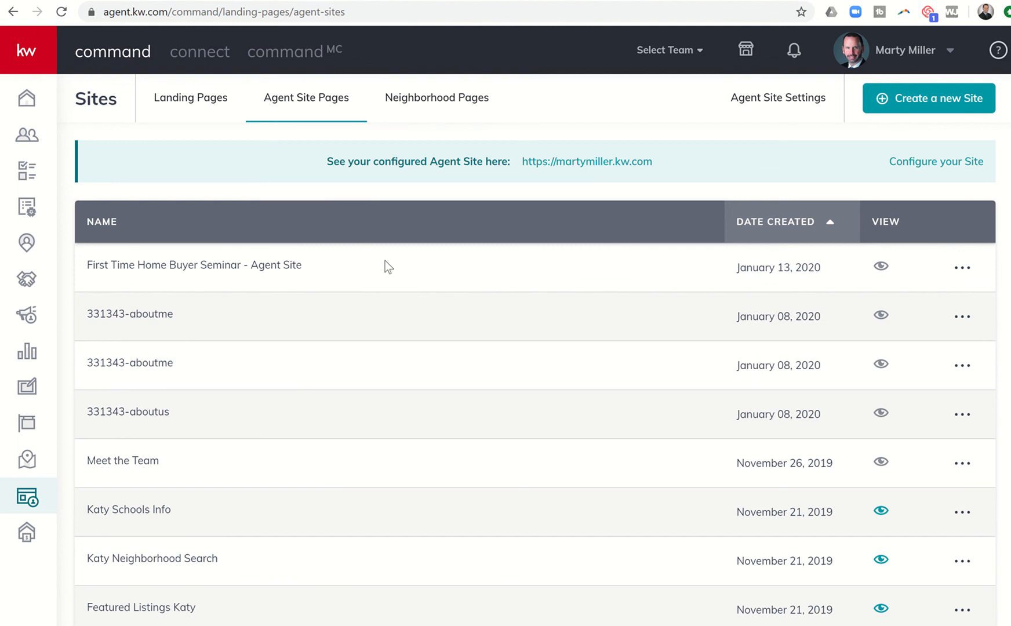
pyautogui.moveTo(385, 287)
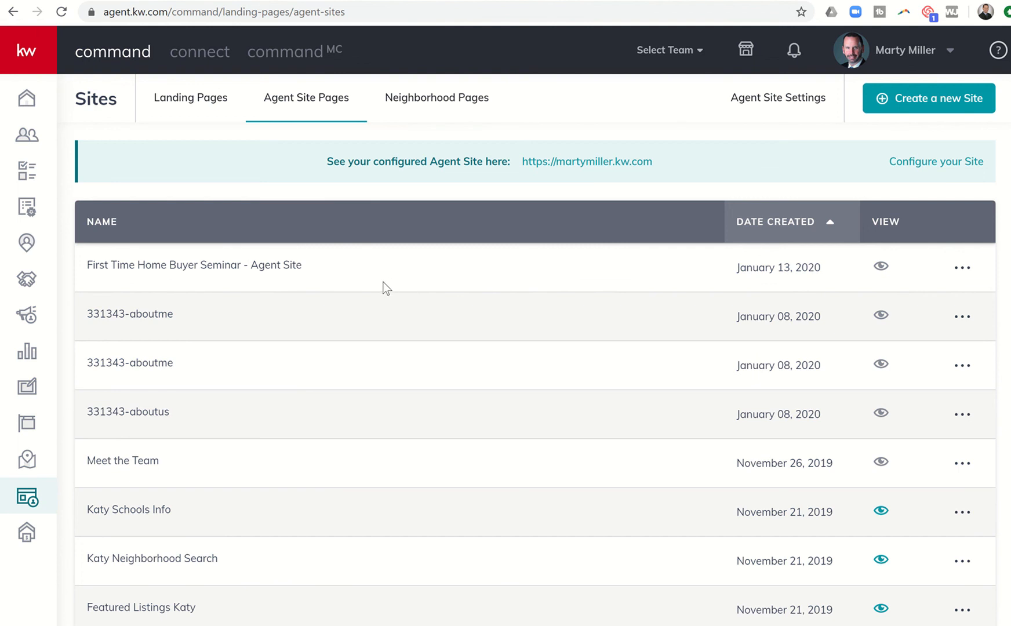
pyautogui.moveTo(750, 145)
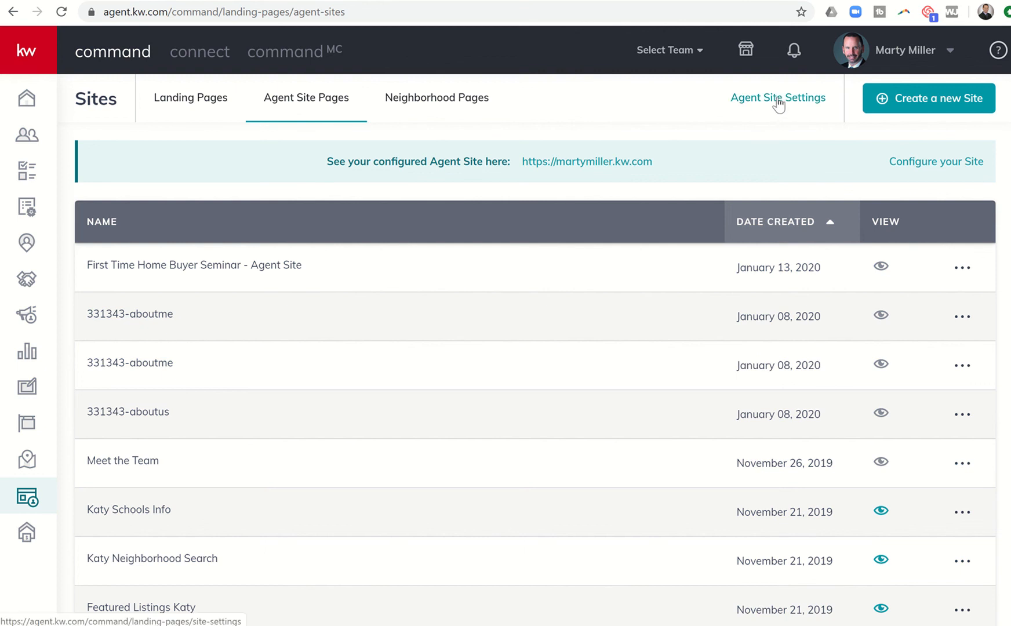
# Open Agent Site Settings and show the site navigation Pages list.
pyautogui.click(778, 98)
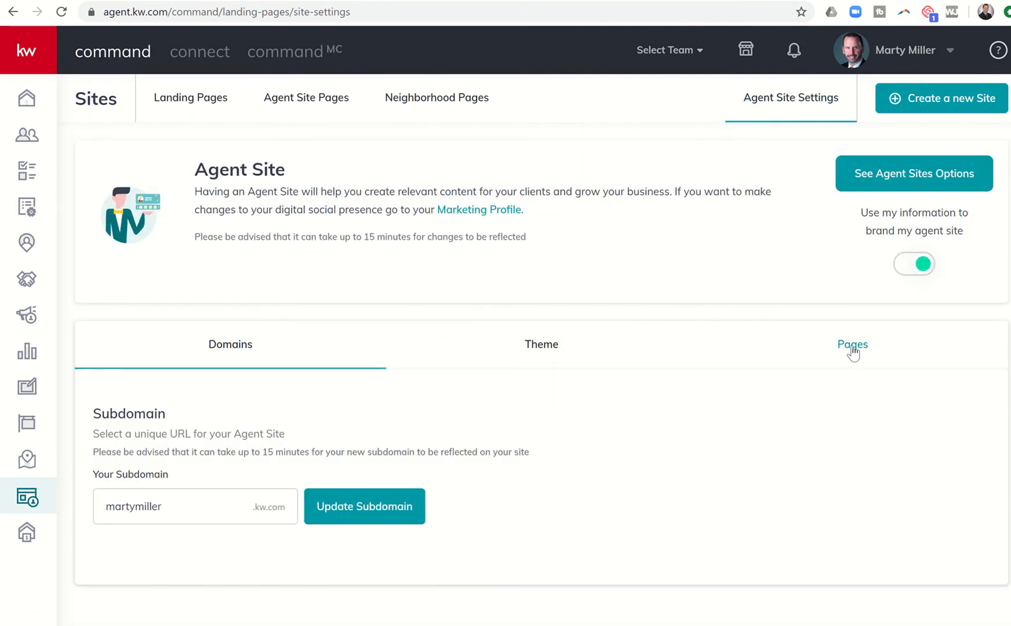
pyautogui.click(852, 345)
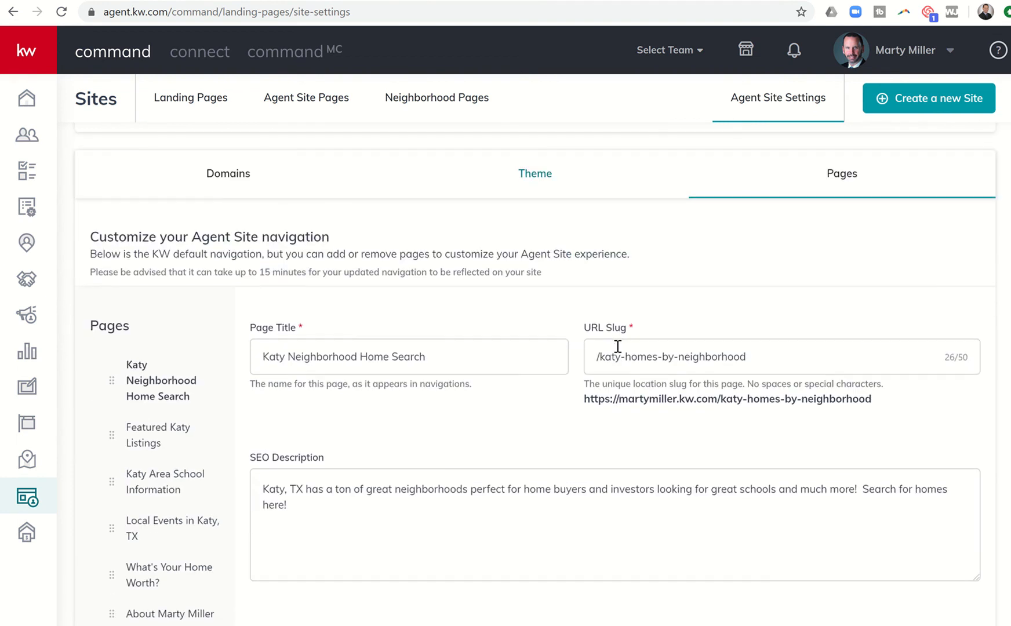
pyautogui.scroll(-3)
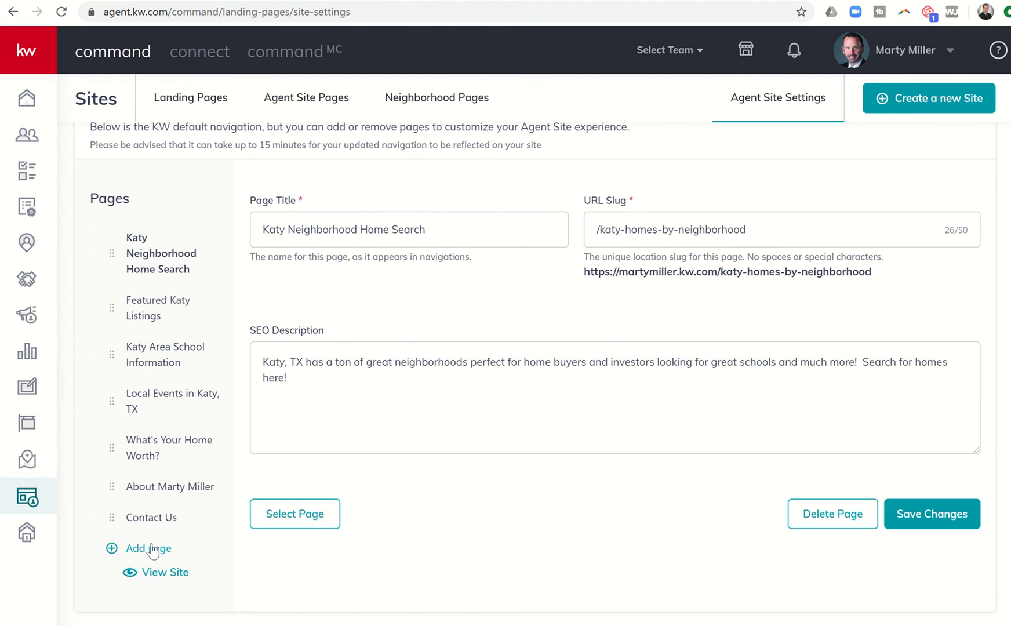
# Add a navigation page that uses the First Time Home Buyer Seminar - Agent Site page.
pyautogui.click(149, 548)
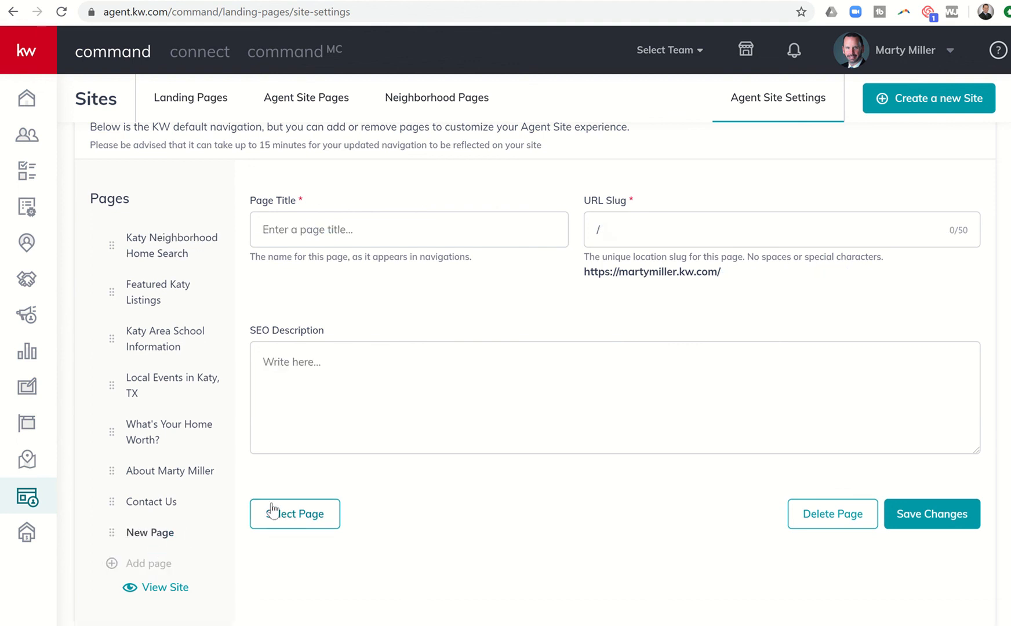
pyautogui.moveTo(318, 514)
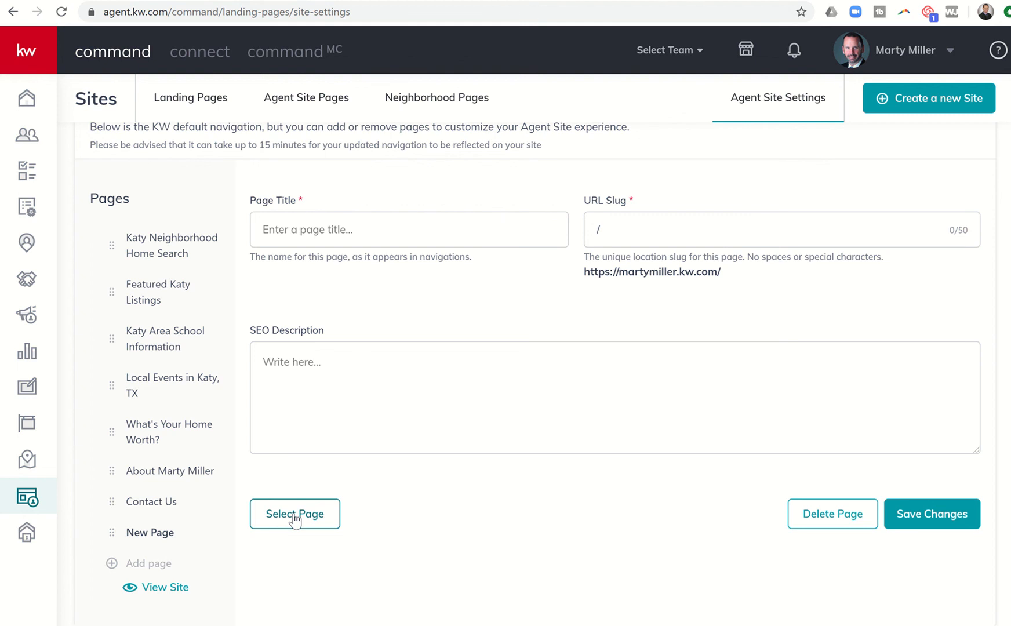
pyautogui.click(294, 514)
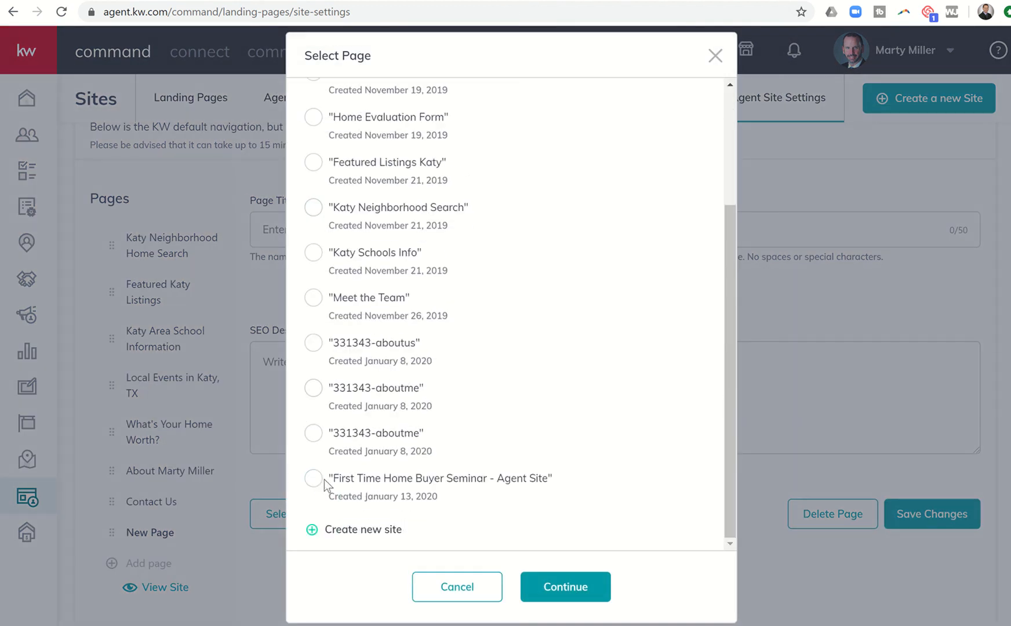
pyautogui.click(313, 479)
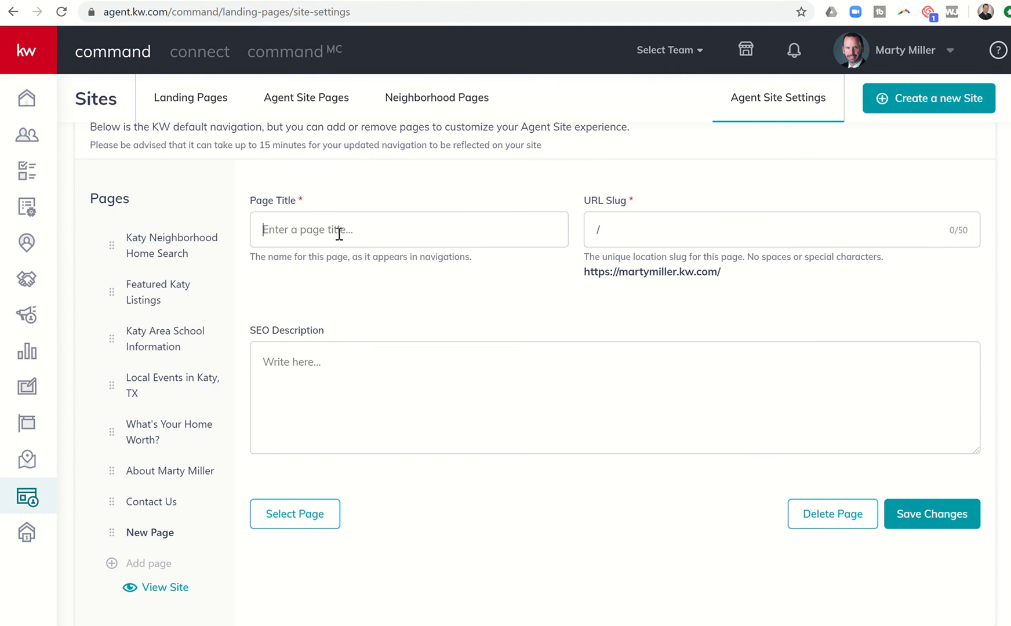
# Title the new page 'Home Buyer Seminars' with slug 'home-buyer-seminars'.
pyautogui.write('Home Buyer Seminars')
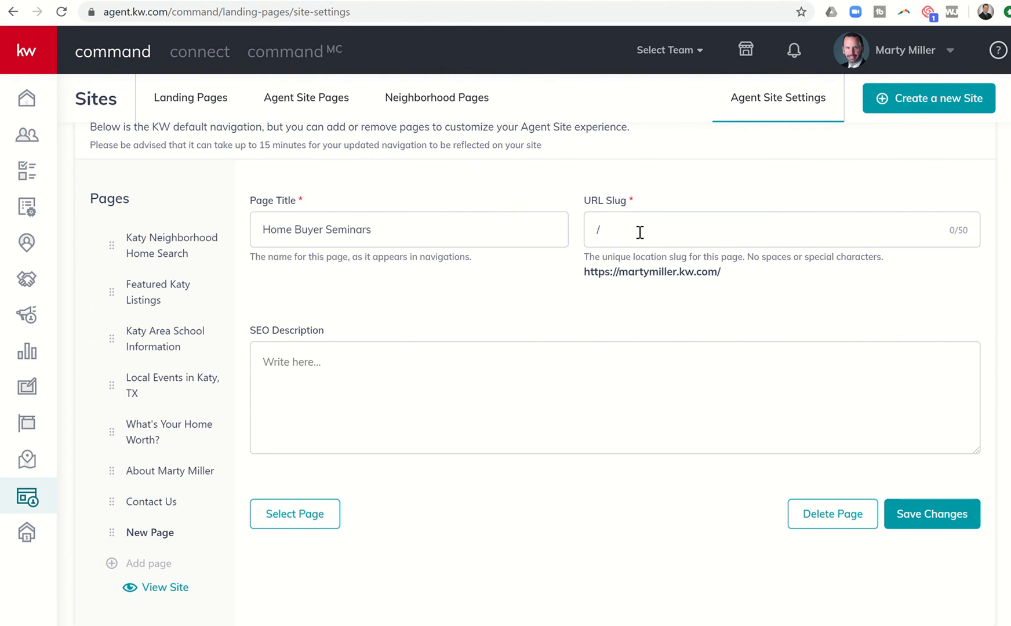
pyautogui.write('home-')
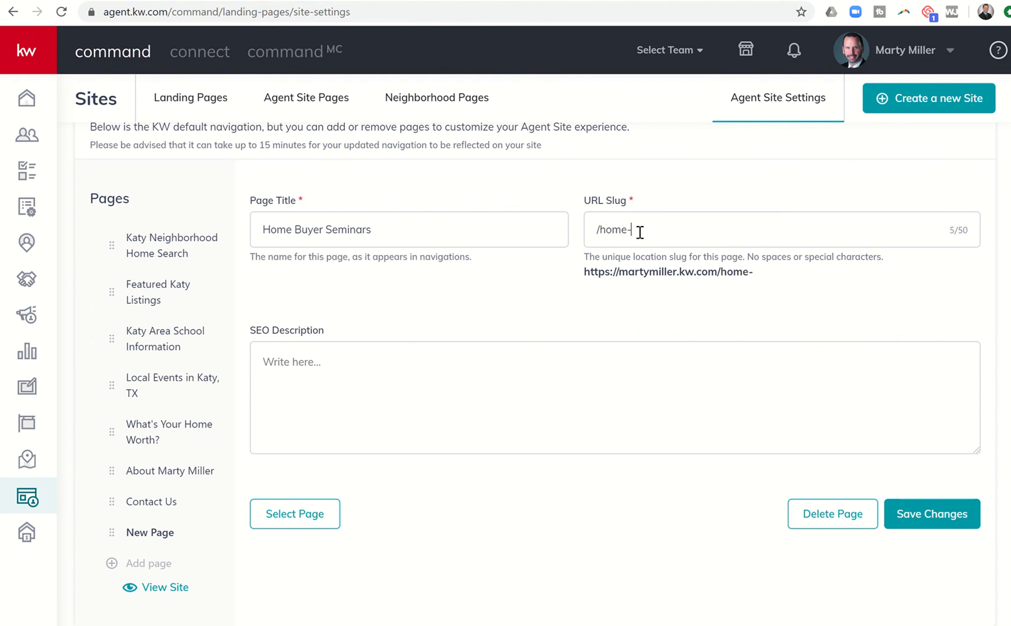
pyautogui.write('buyer-seminars')
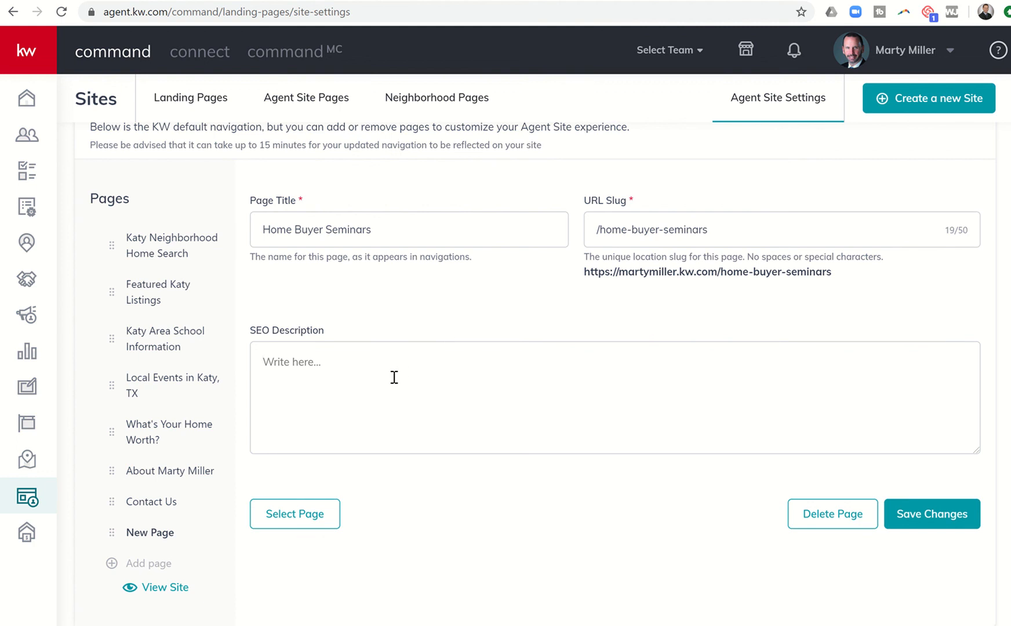
# Write an SEO description on title, inspections, negotiations, repairs and lender approval, save, and view the site.
pyautogui.write('B')
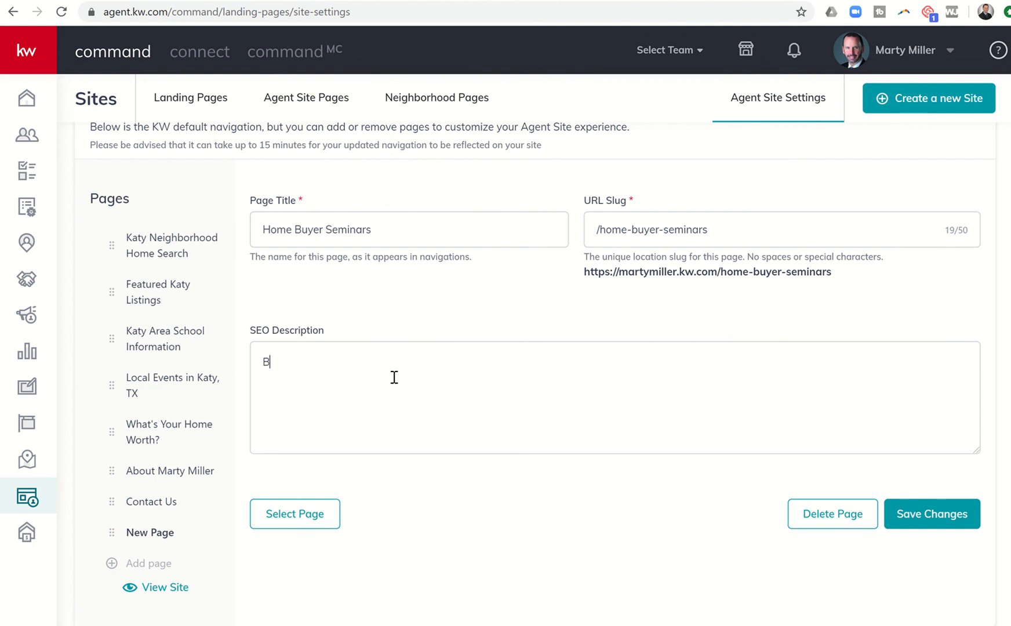
pyautogui.write('uying a new home?')
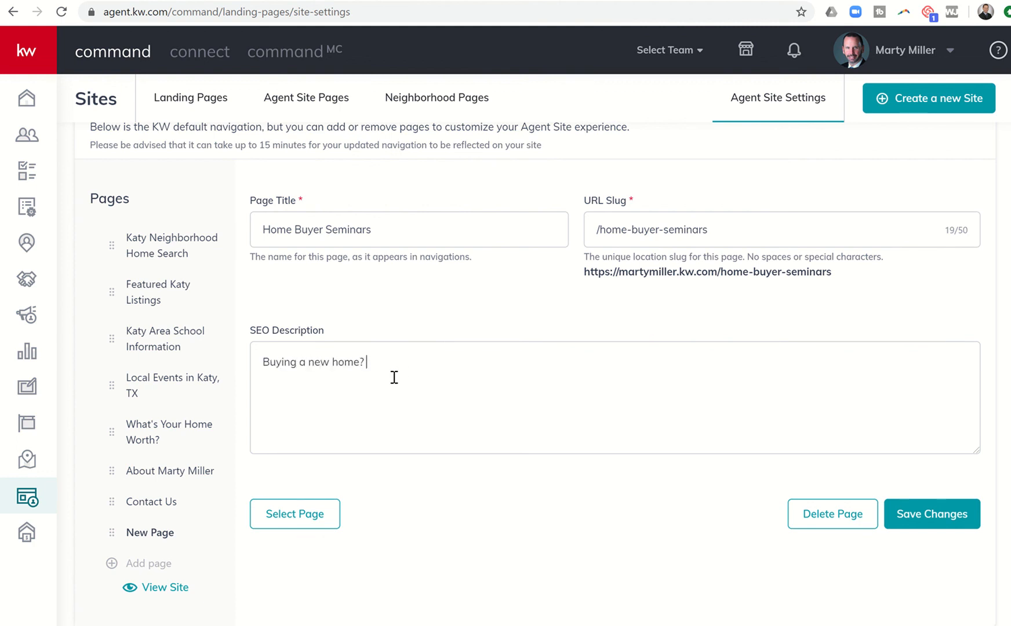
pyautogui.write('Come learn all the')
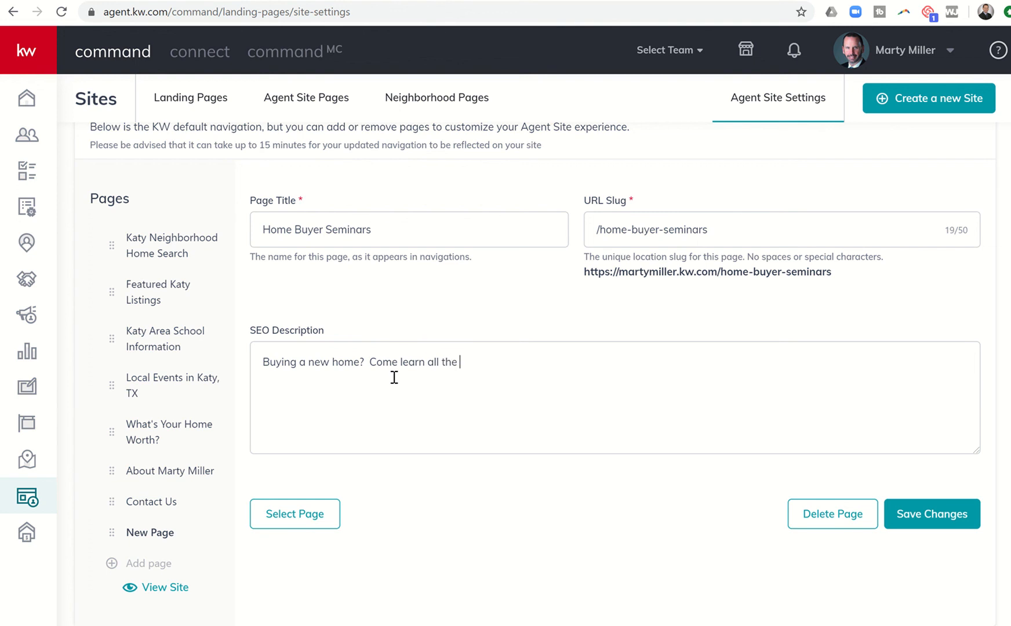
pyautogui.write('info you ne')
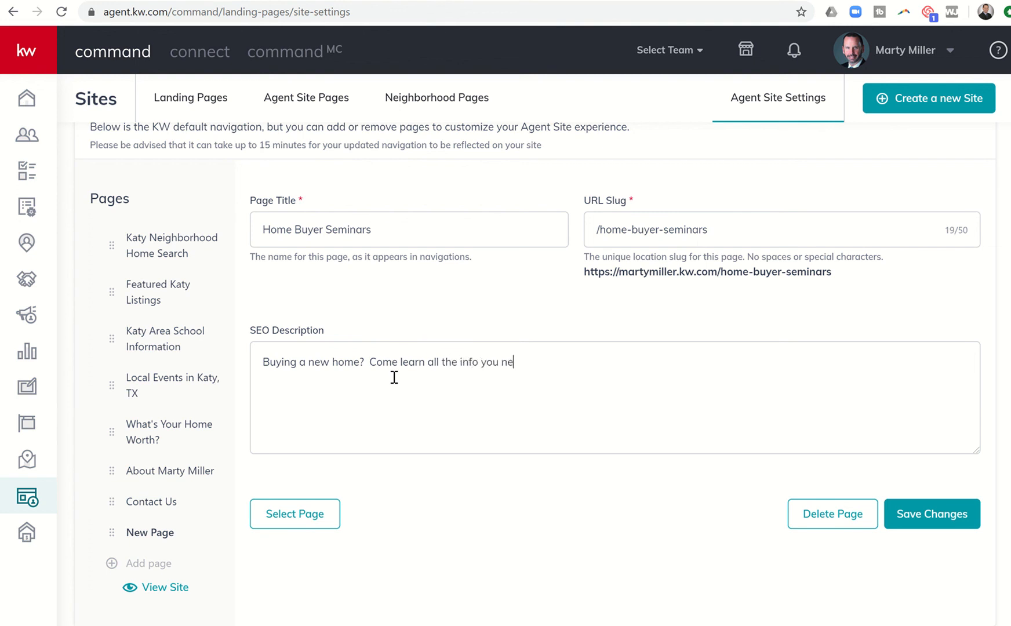
pyautogui.write('ed with regards t')
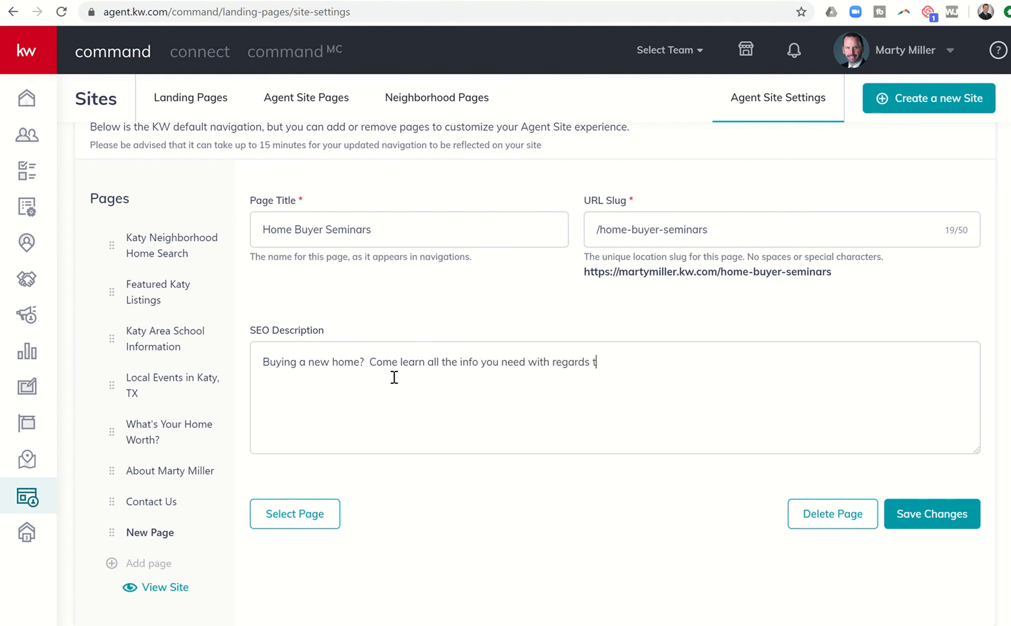
pyautogui.write('o title,')
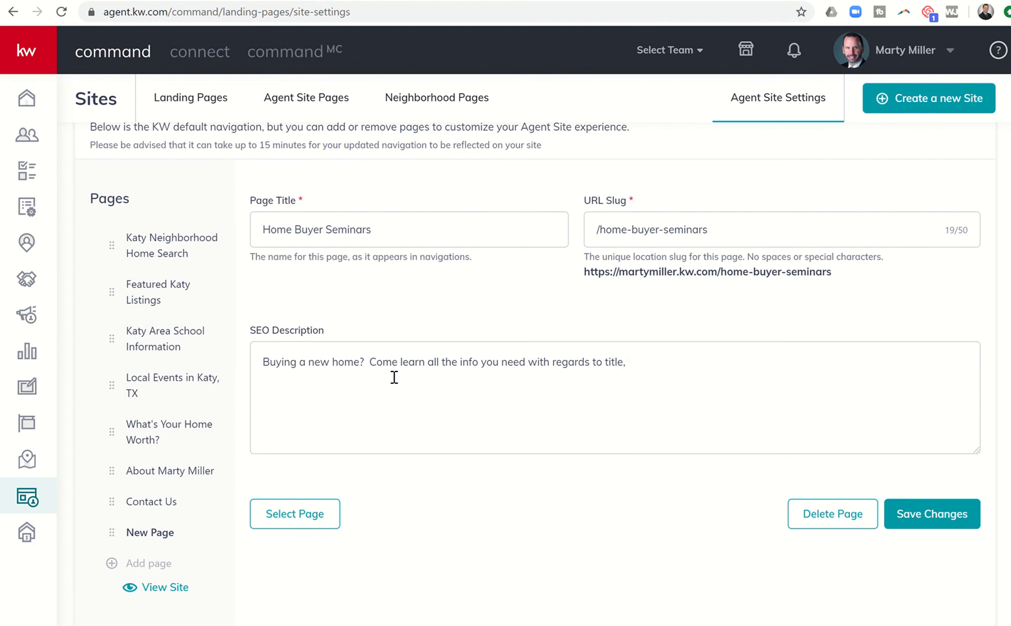
pyautogui.write('inspections, negoti')
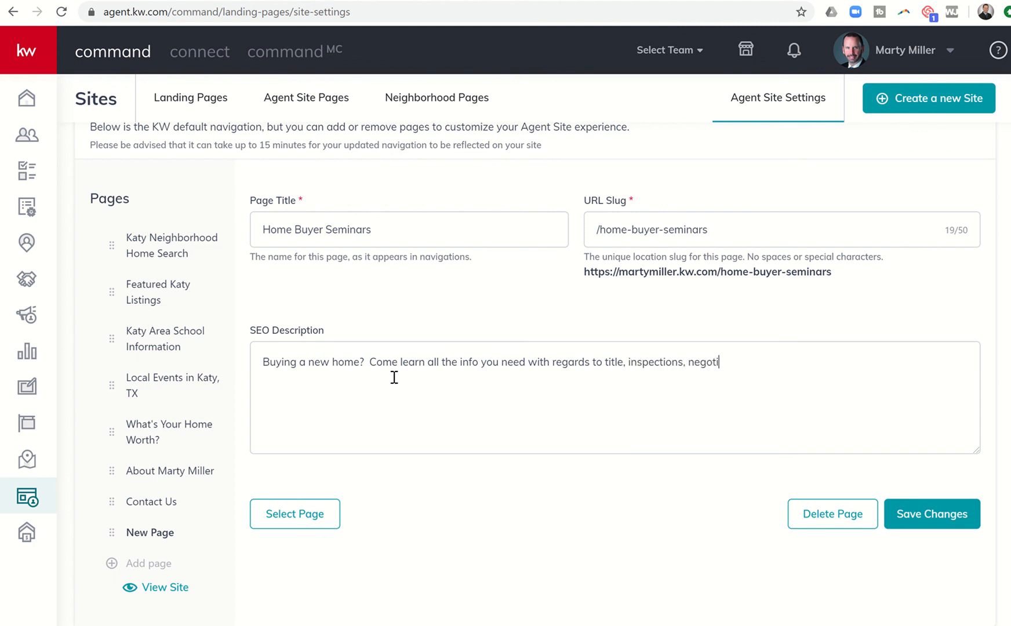
pyautogui.write('ations, re')
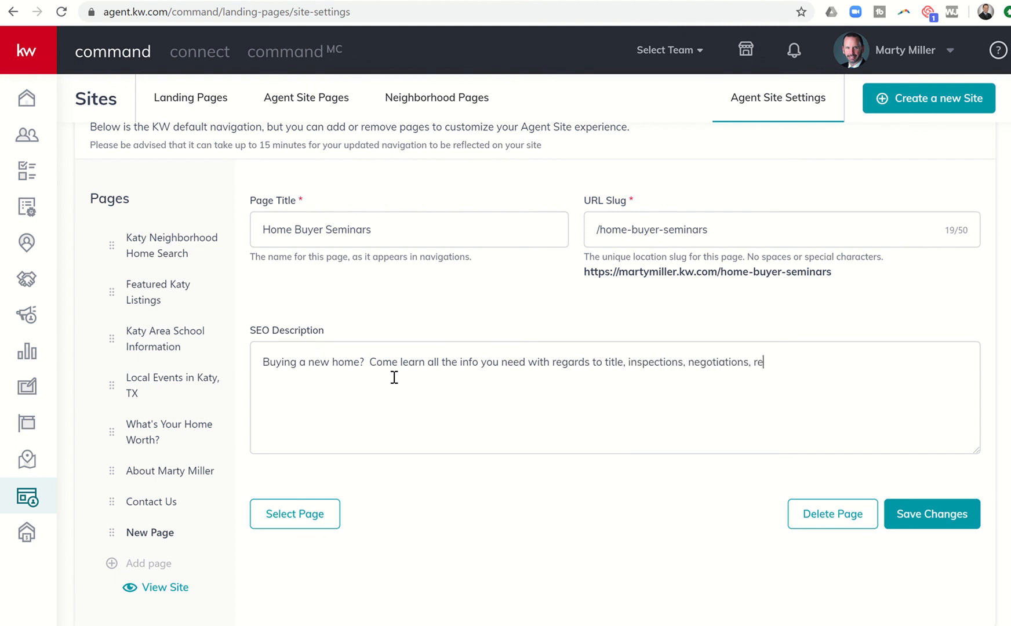
pyautogui.write('pairs,')
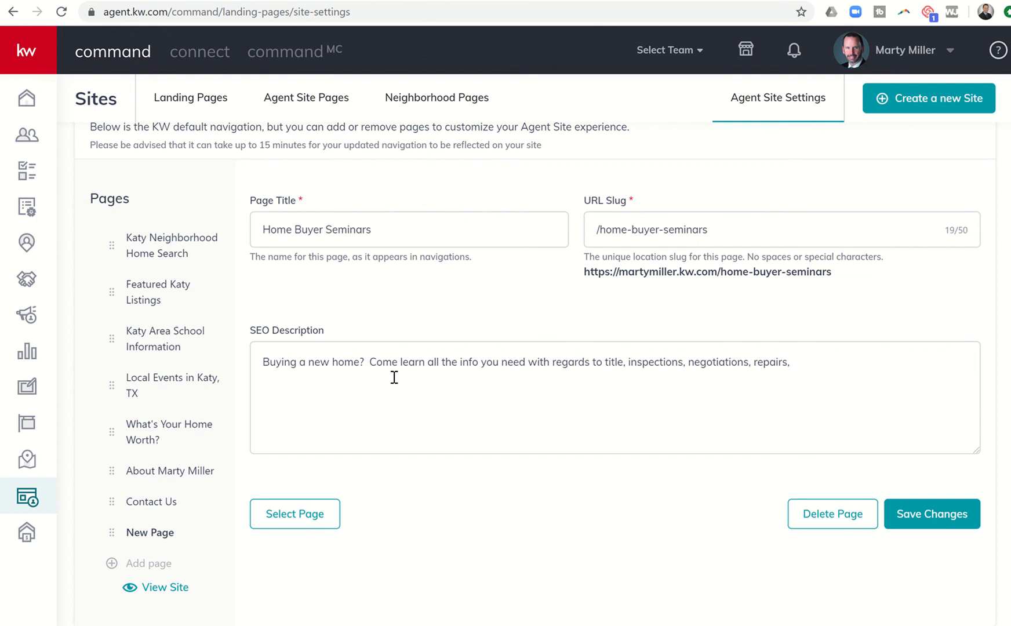
pyautogui.write('lender approval and')
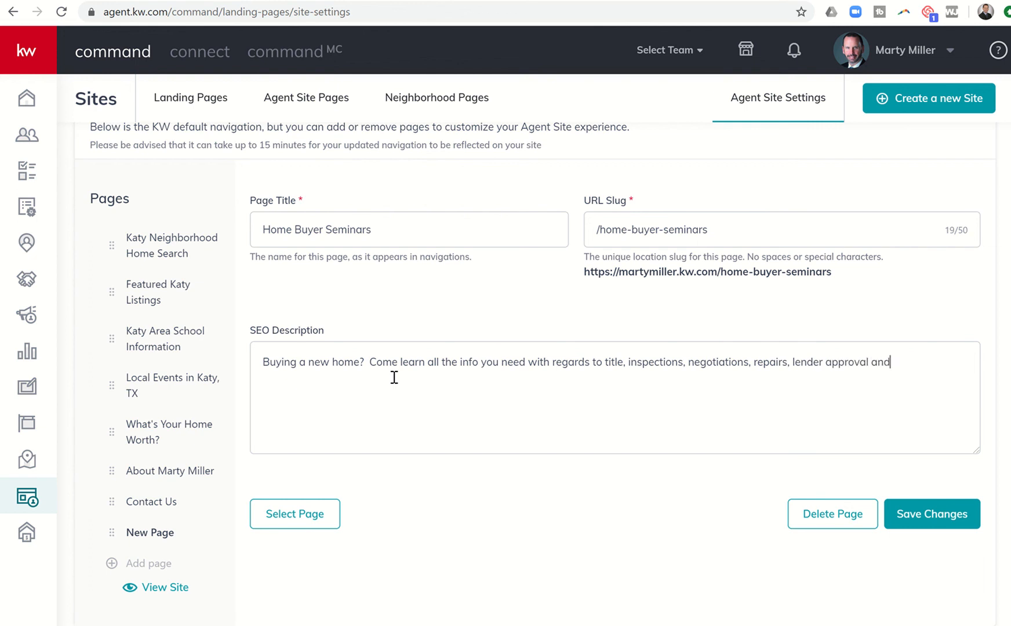
pyautogui.write('more!')
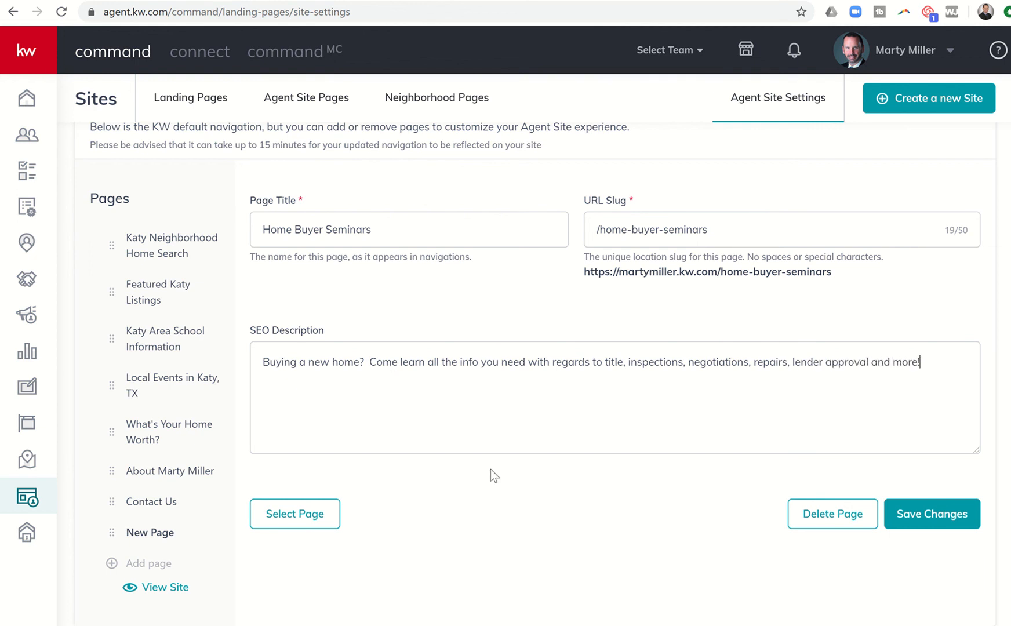
pyautogui.click(931, 514)
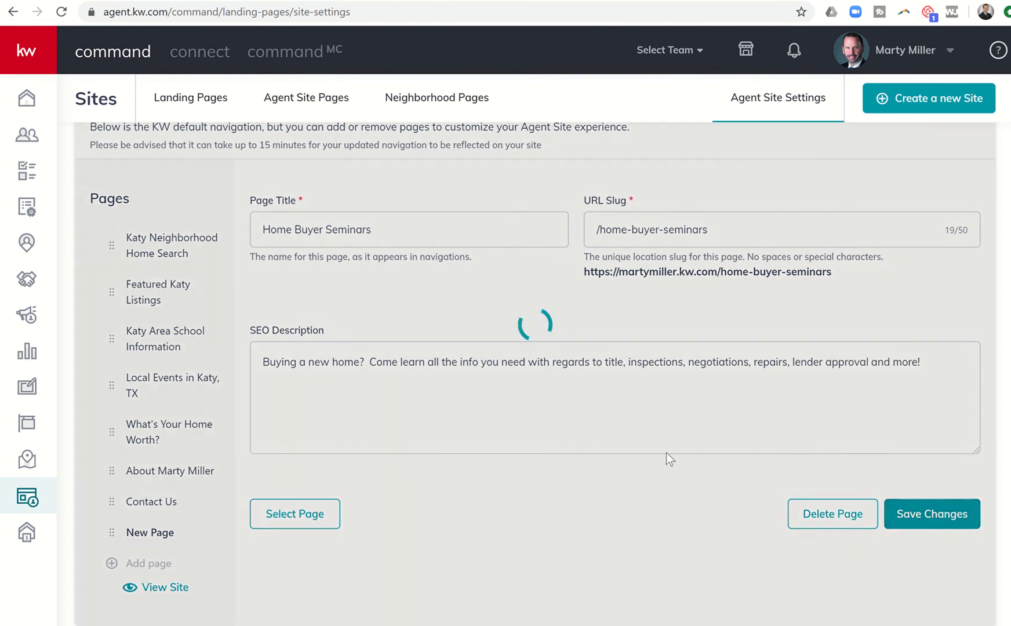
pyautogui.click(932, 514)
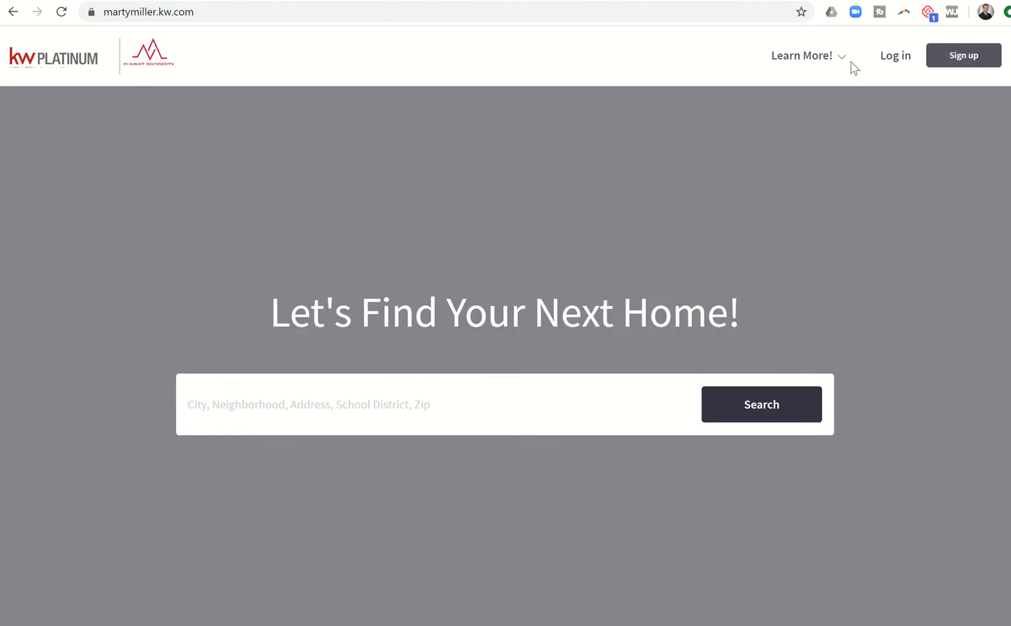
# Open Home Buyer Seminars from the Learn More! menu and scroll through its registration page.
pyautogui.click(801, 55)
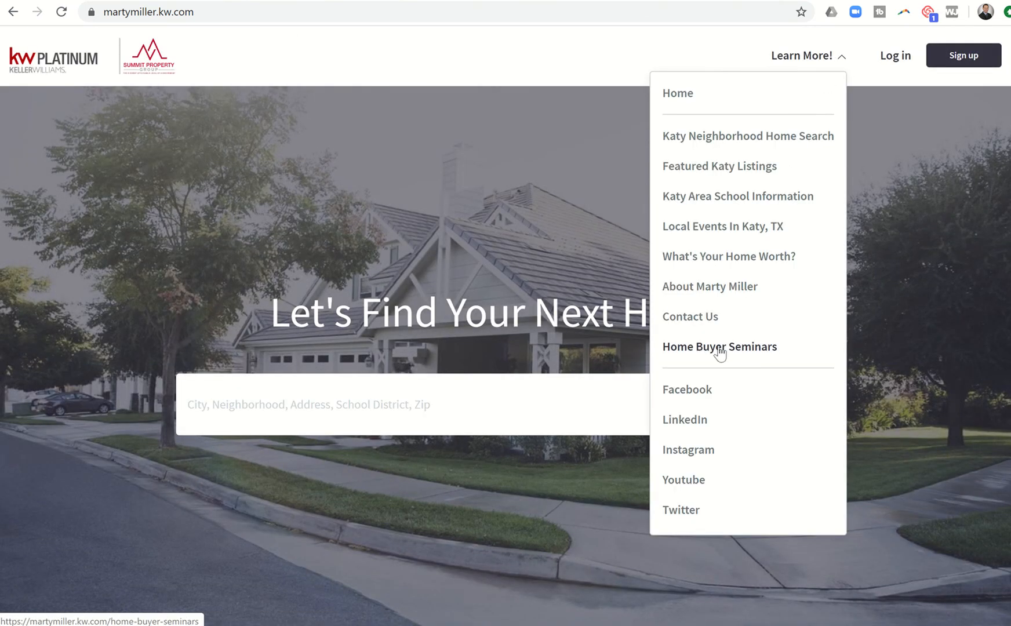
pyautogui.click(719, 346)
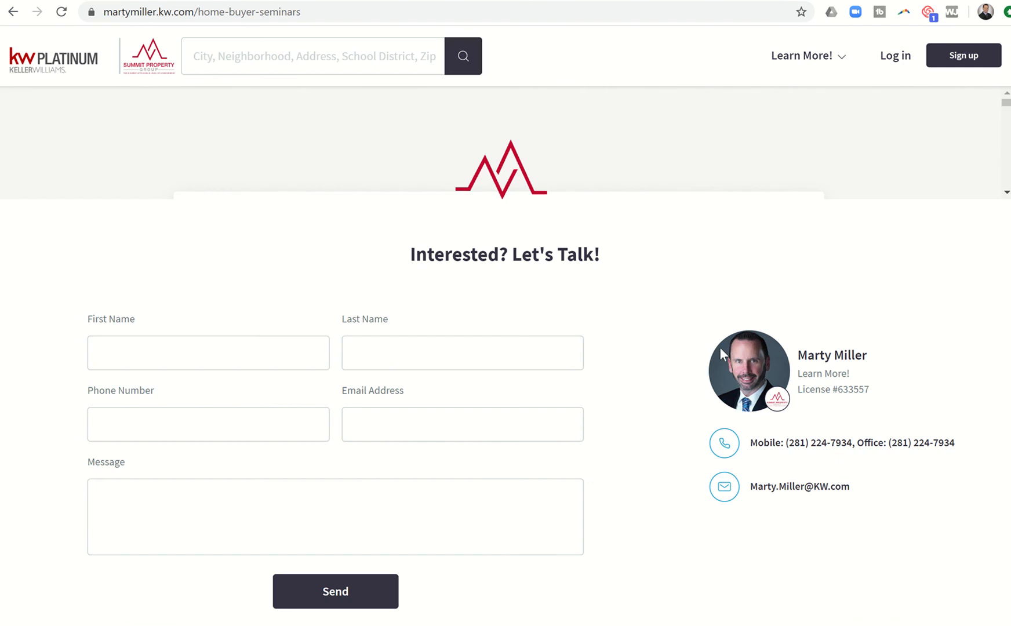
pyautogui.scroll(3)
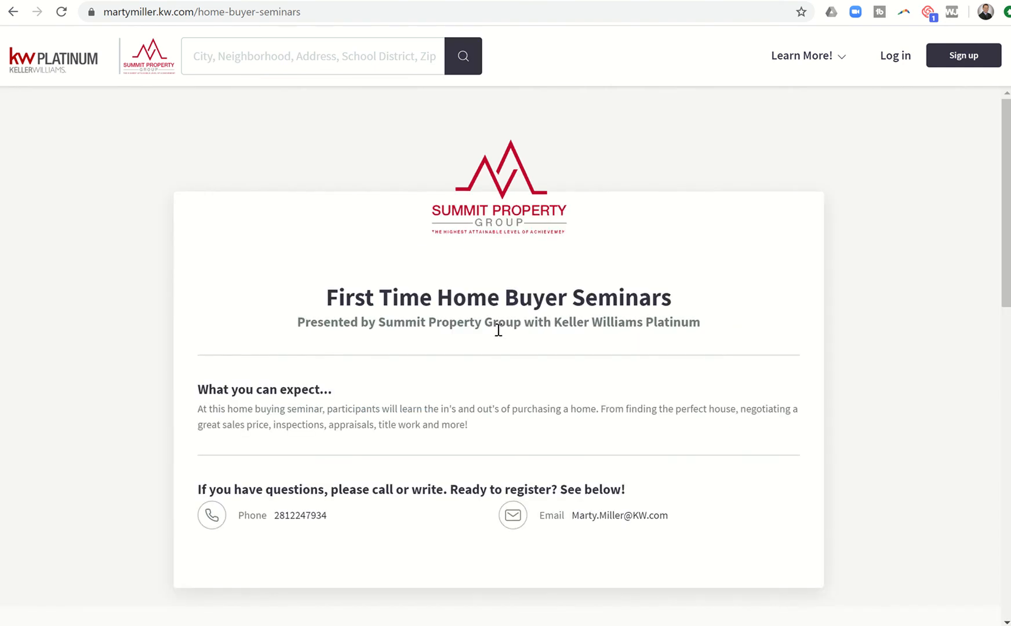
pyautogui.scroll(-3)
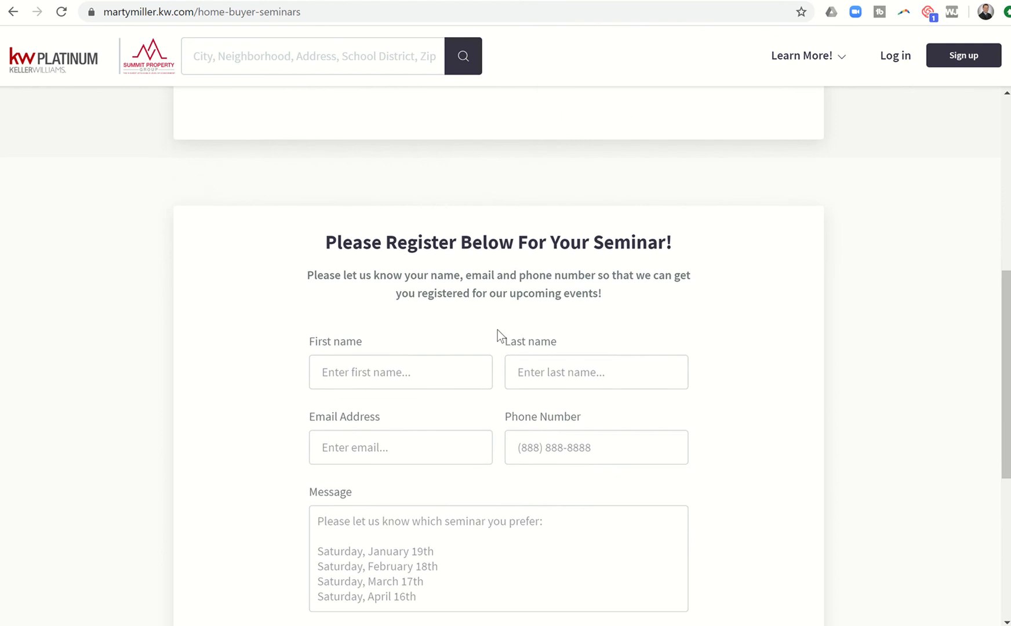
pyautogui.scroll(-3)
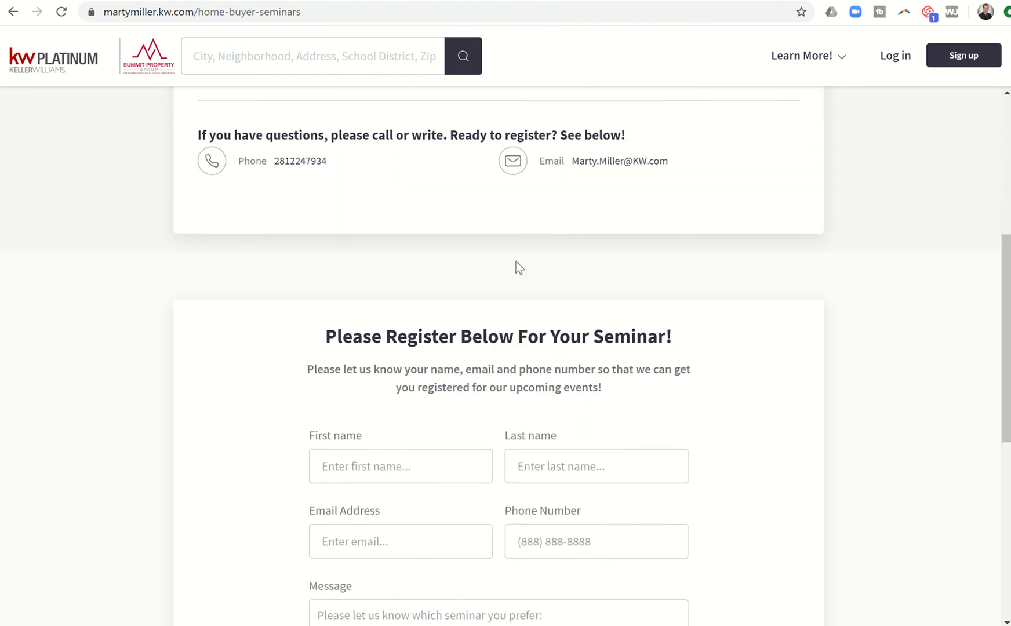
pyautogui.scroll(3)
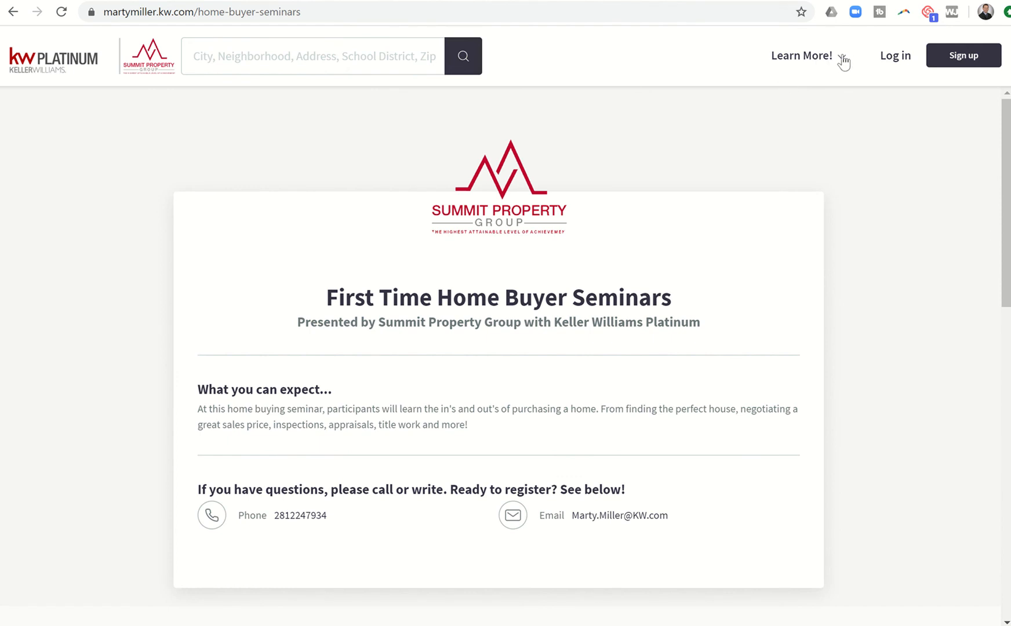
pyautogui.click(802, 56)
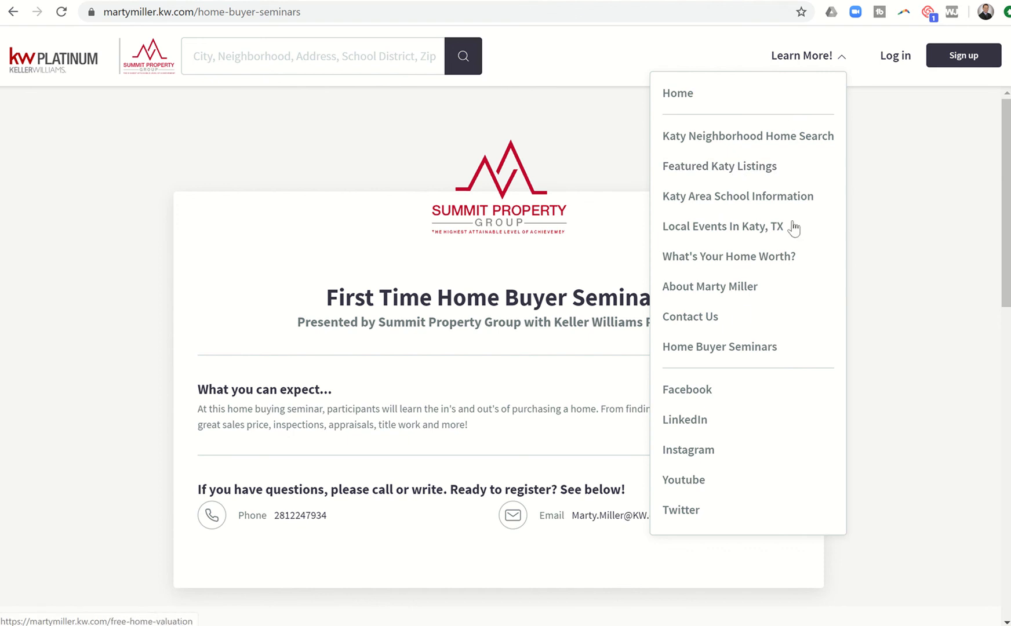
pyautogui.moveTo(731, 155)
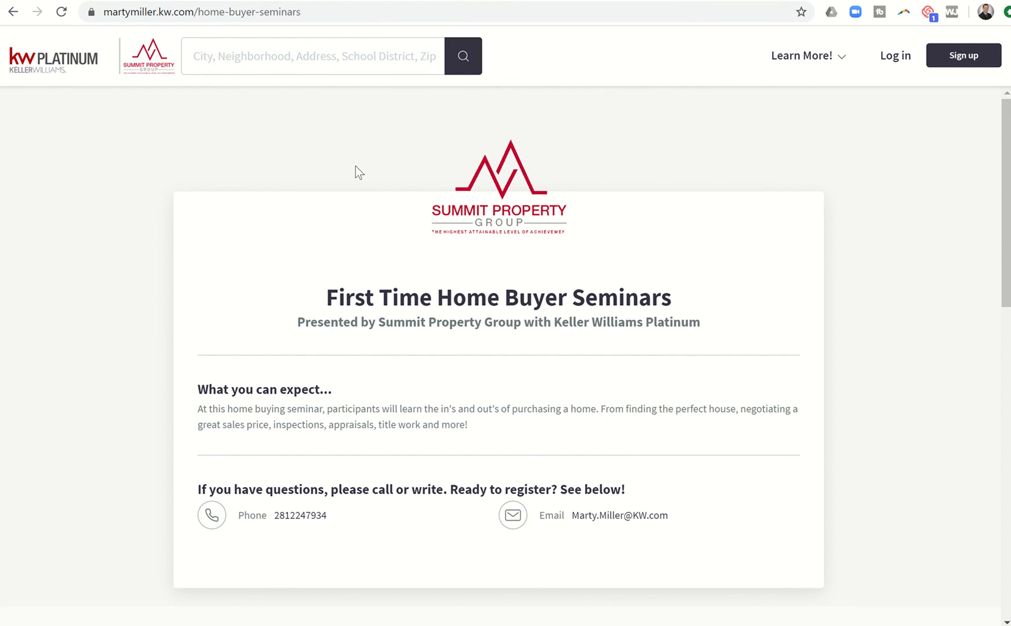
pyautogui.moveTo(234, 174)
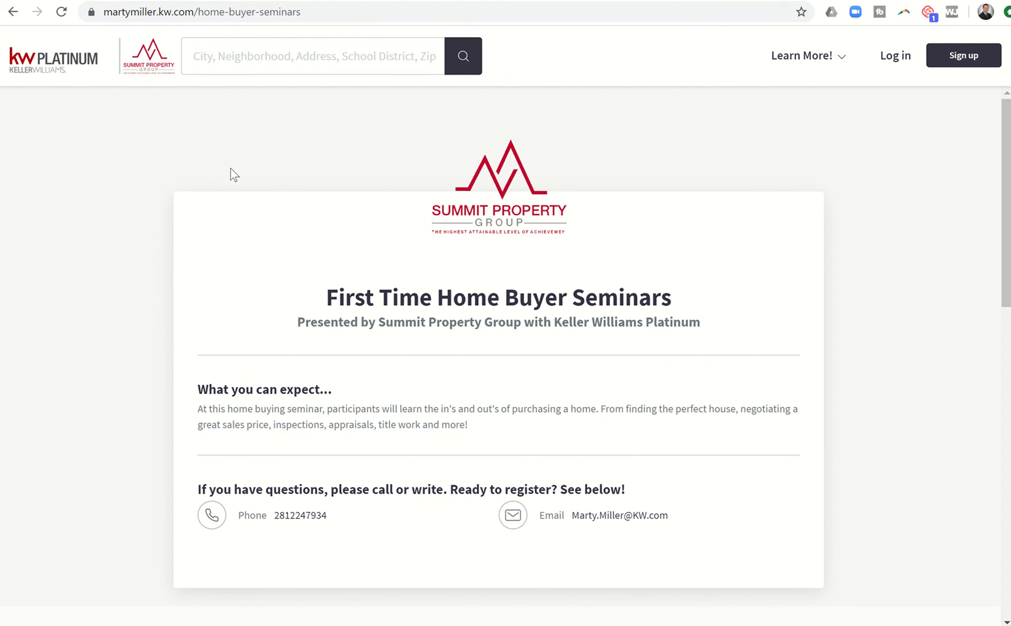
pyautogui.moveTo(178, 207)
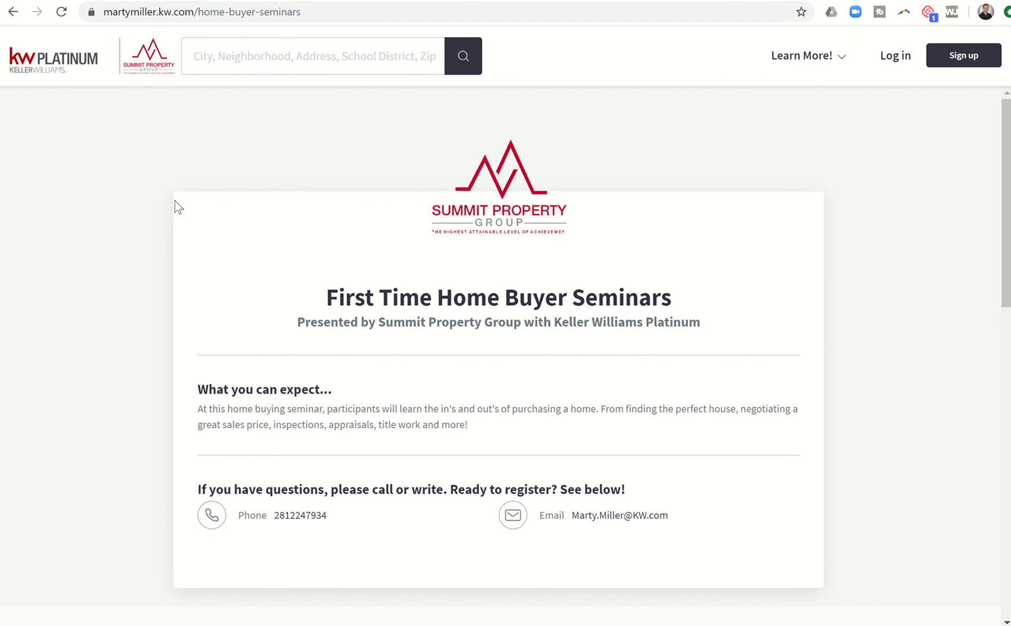
pyautogui.moveTo(127, 207)
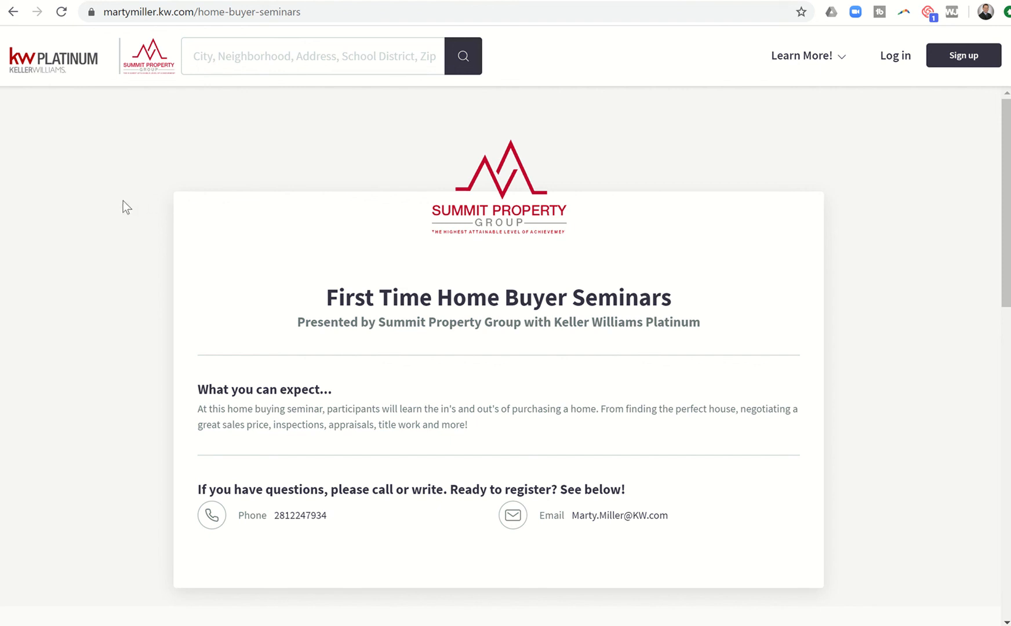
pyautogui.moveTo(196, 294)
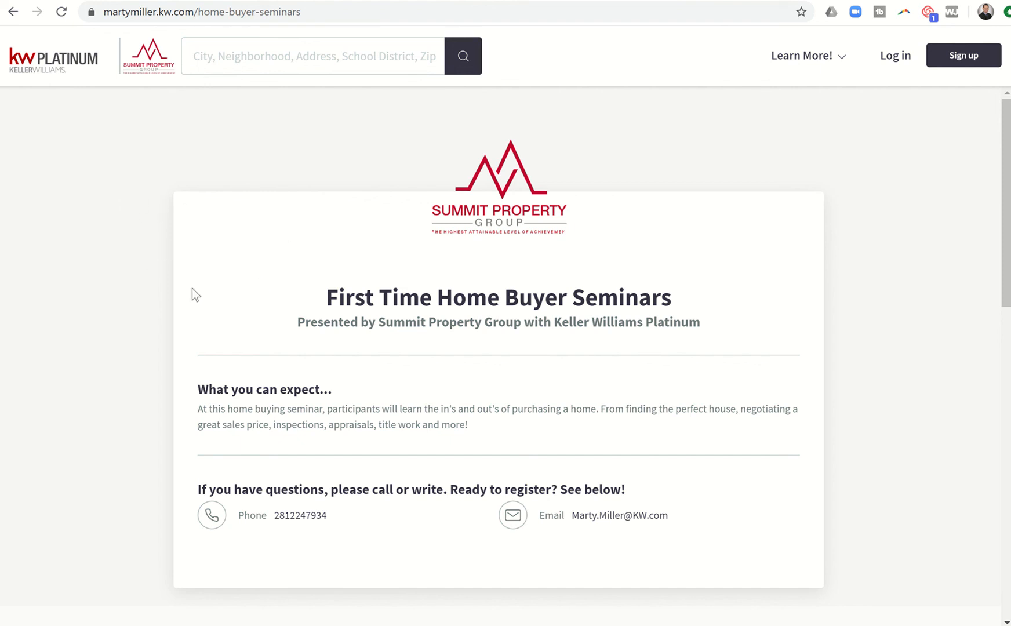
pyautogui.moveTo(200, 251)
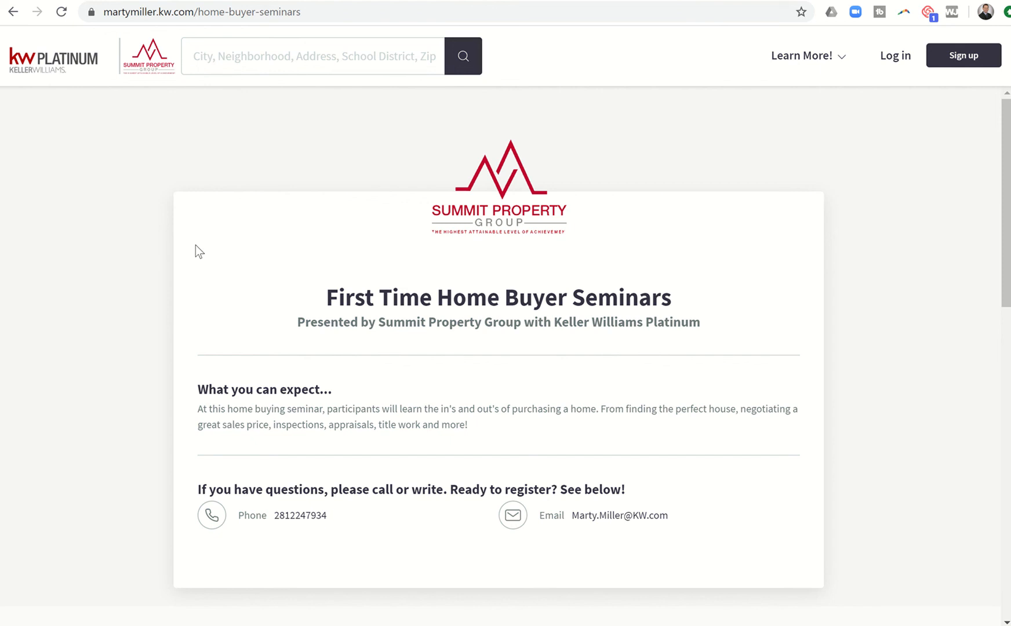
pyautogui.scroll(-3)
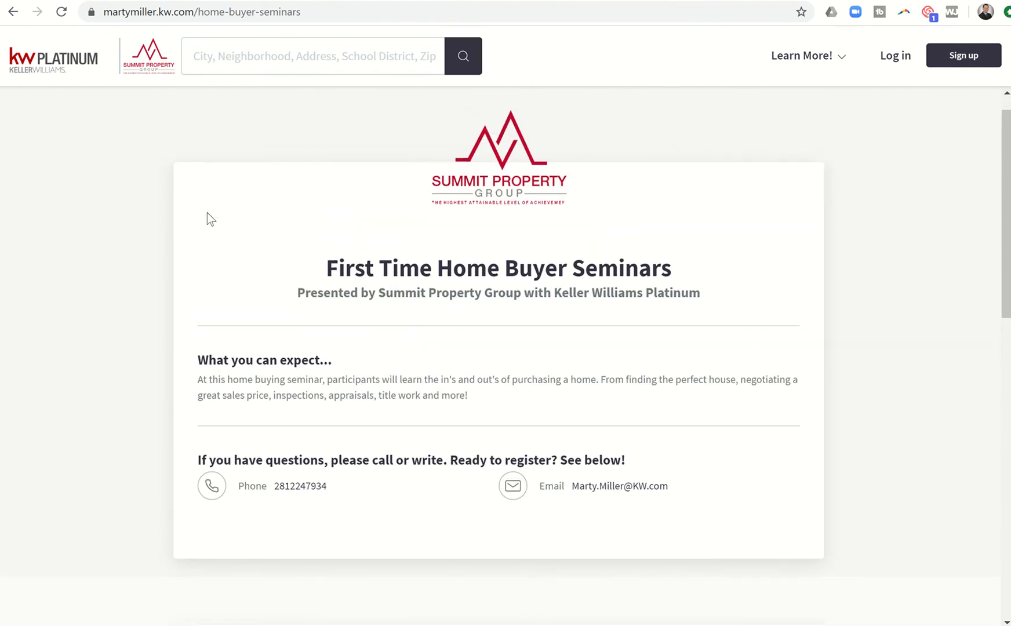
pyautogui.scroll(-3)
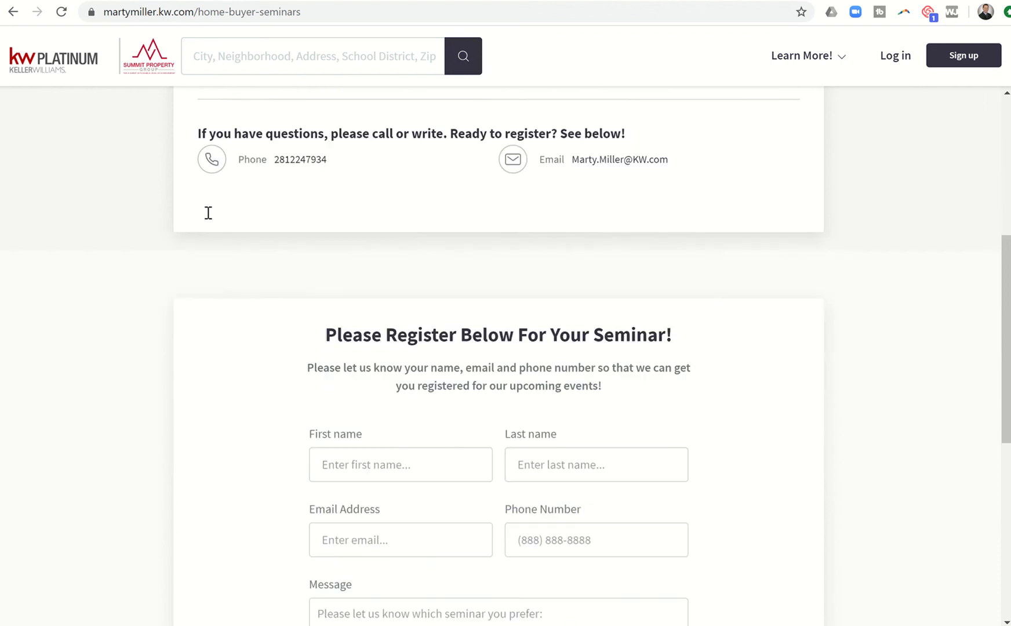
pyautogui.scroll(-3)
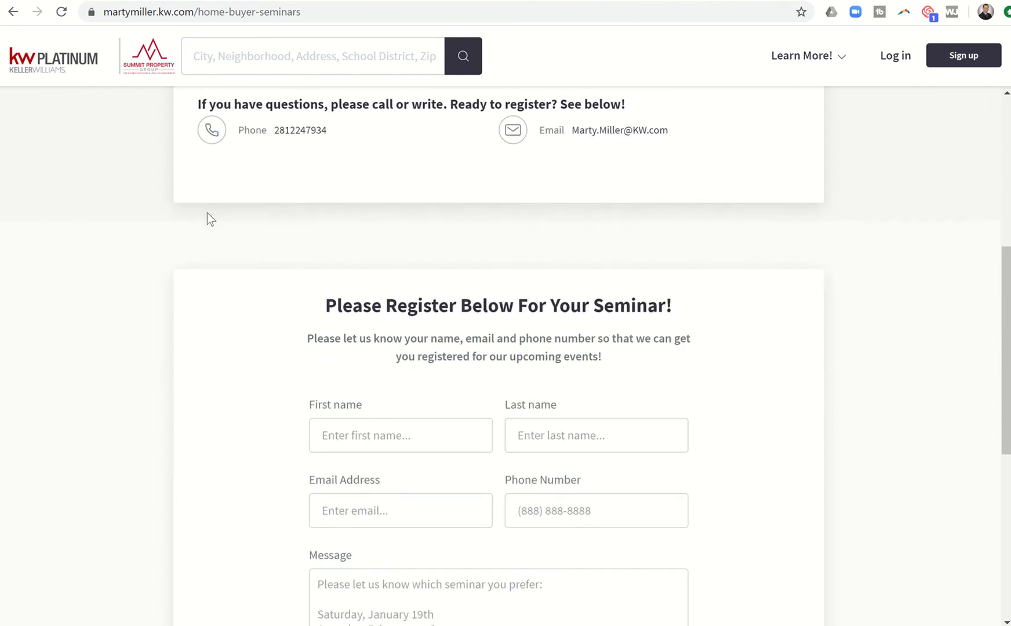
pyautogui.scroll(3)
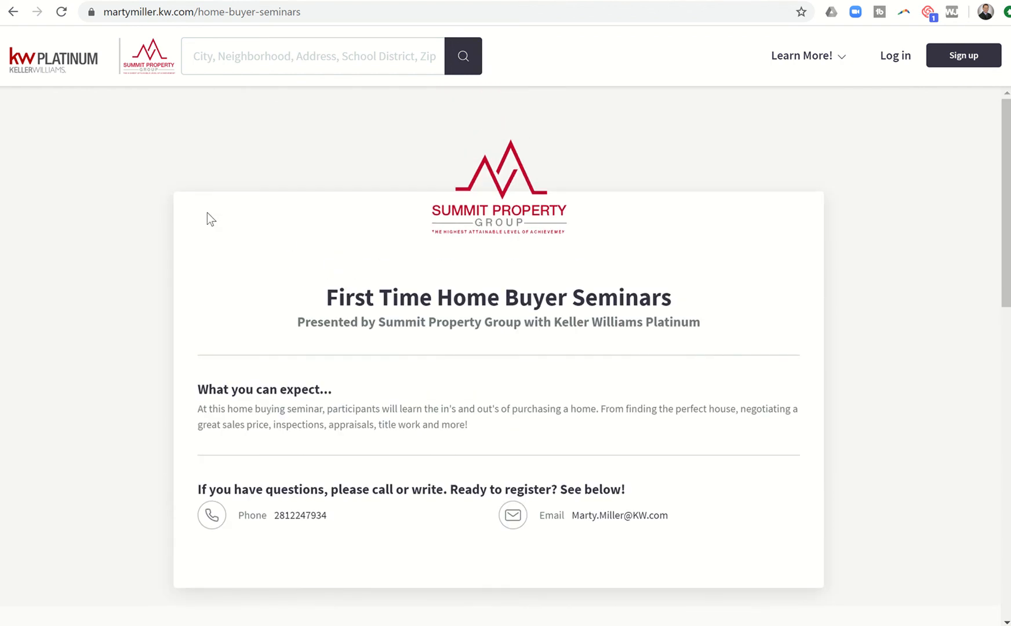